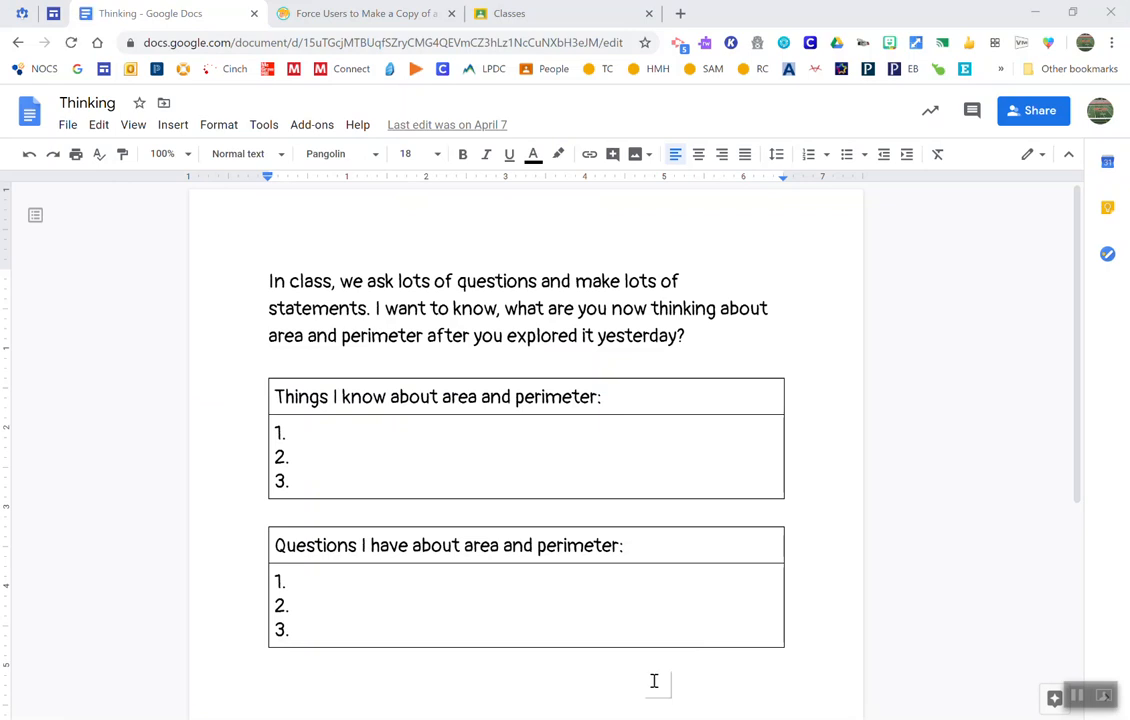
mouse_move(897, 561)
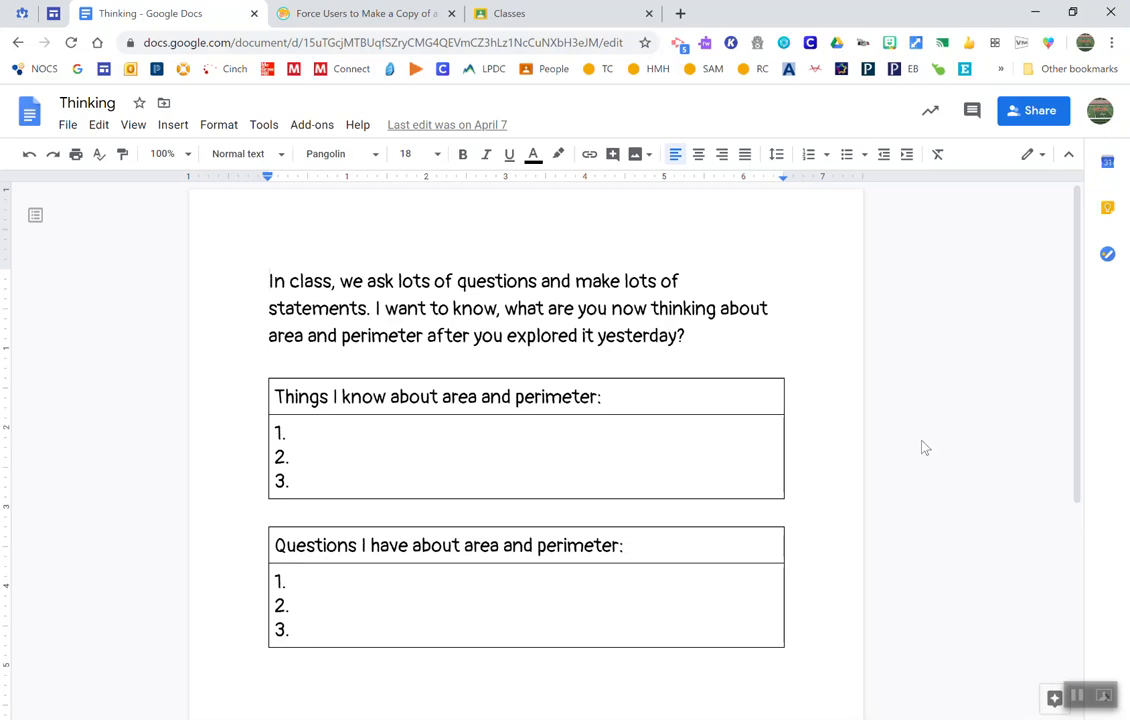
Add the contact suggested by searching 'leah' as a recipient of Thinking
left_click(270, 281)
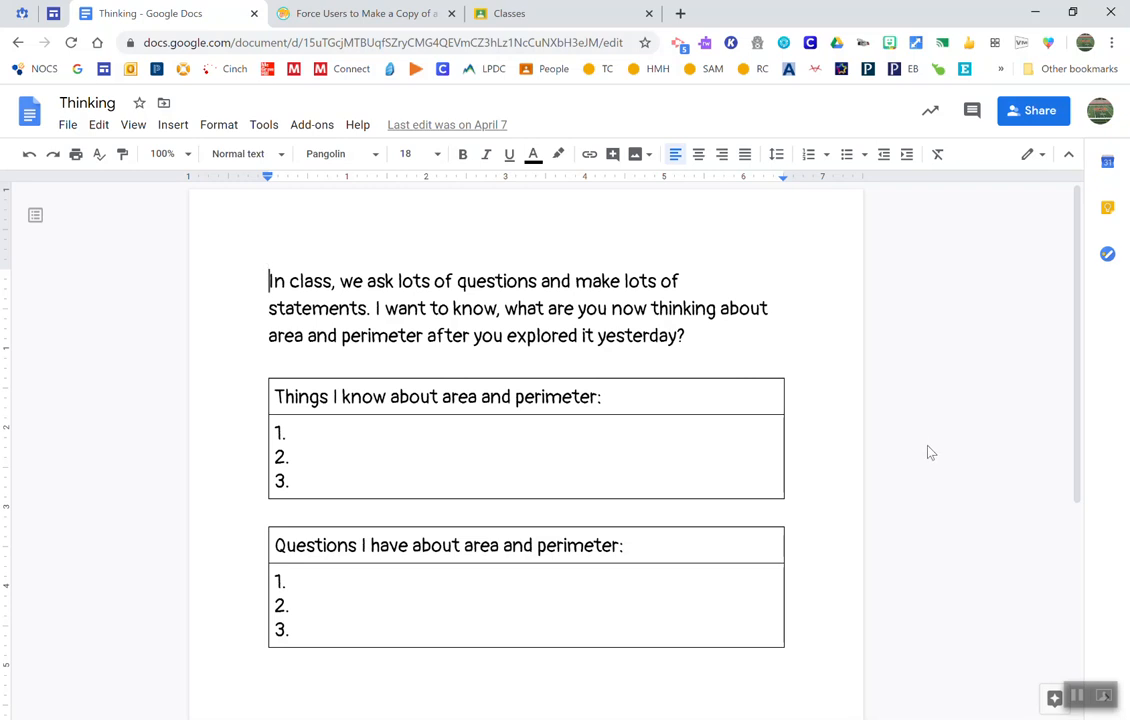
mouse_move(899, 379)
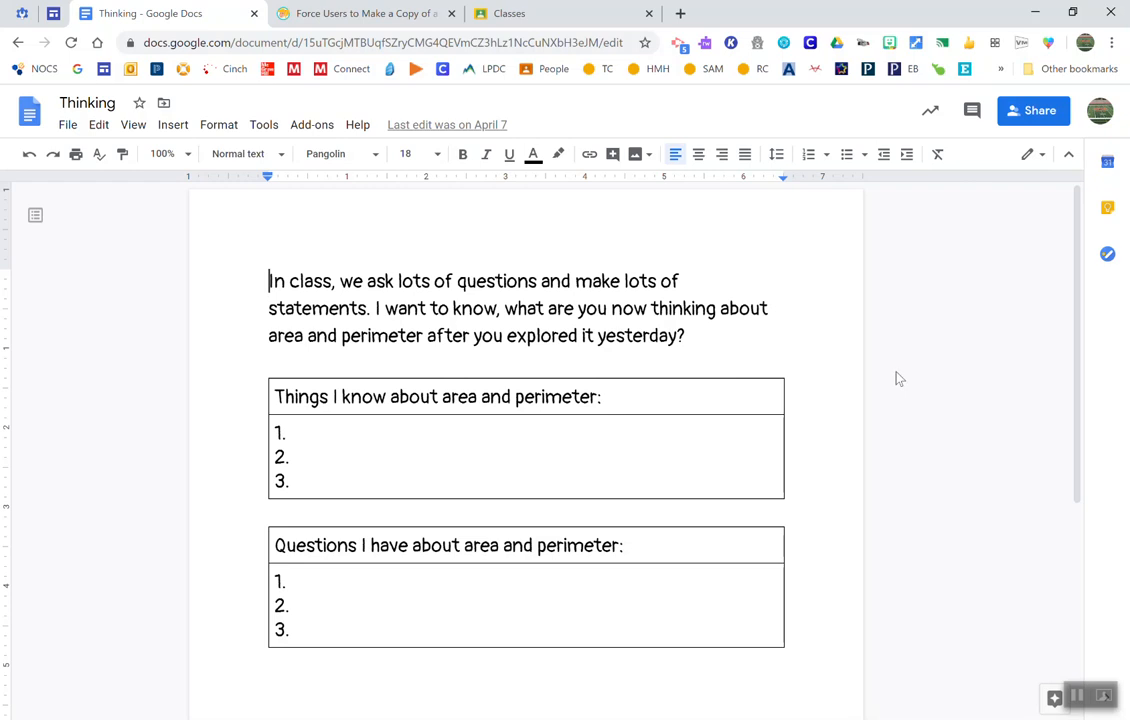
left_click(1033, 110)
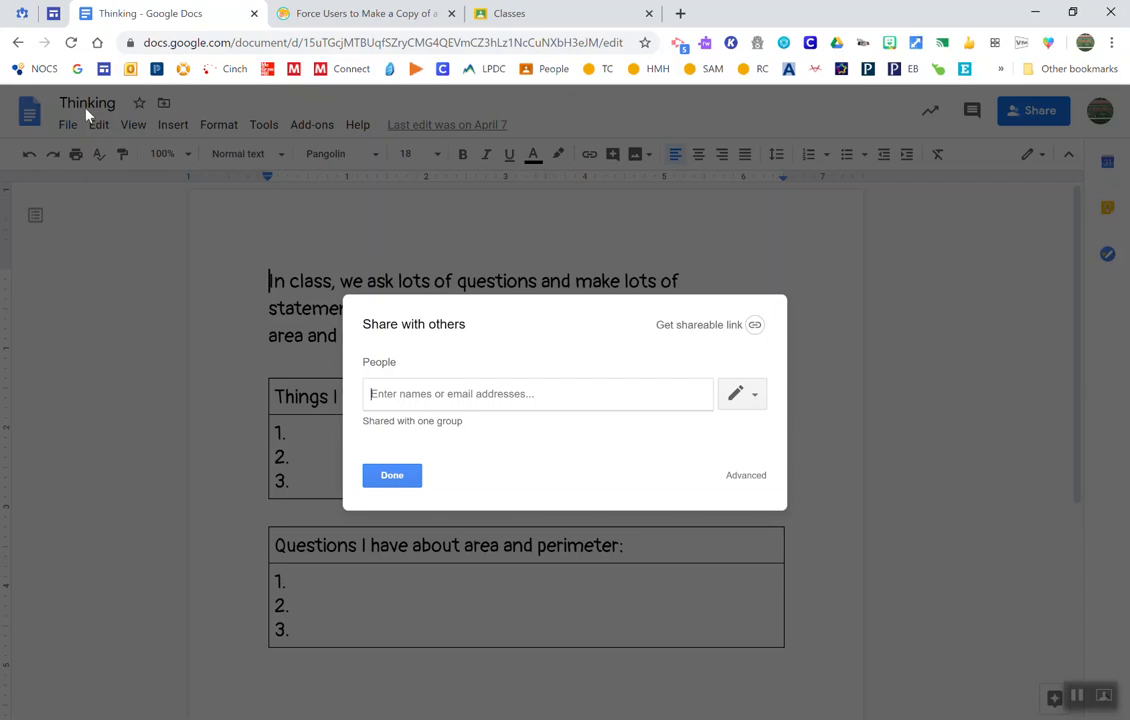
mouse_move(774, 335)
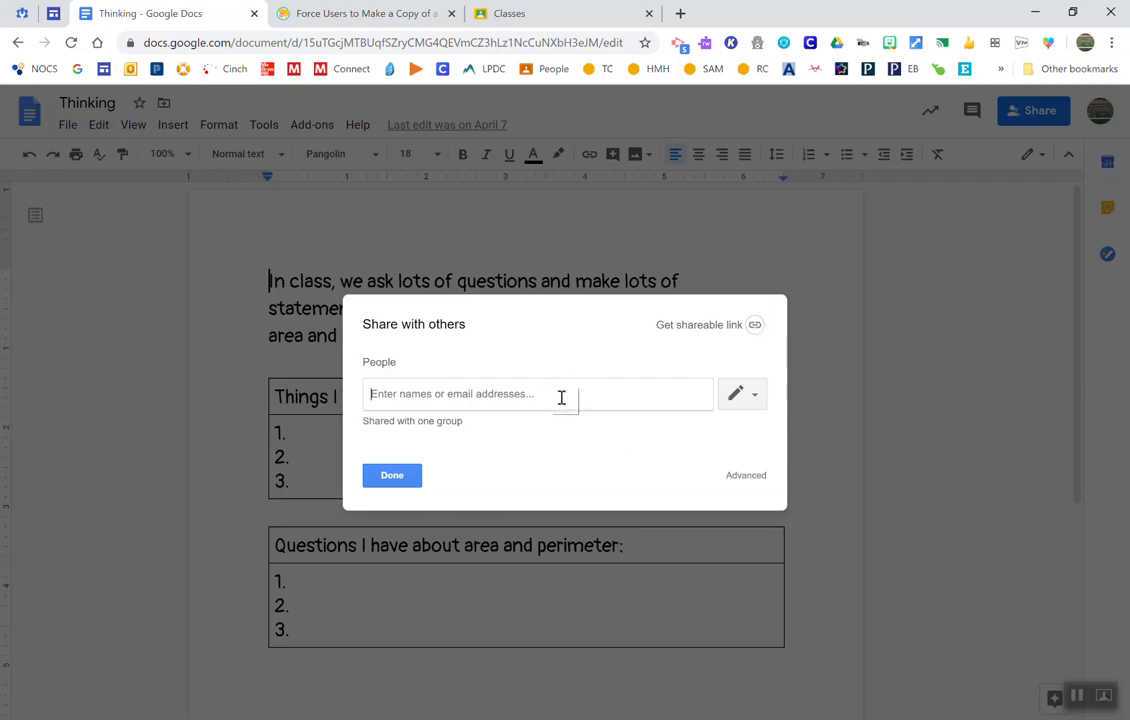
type("b")
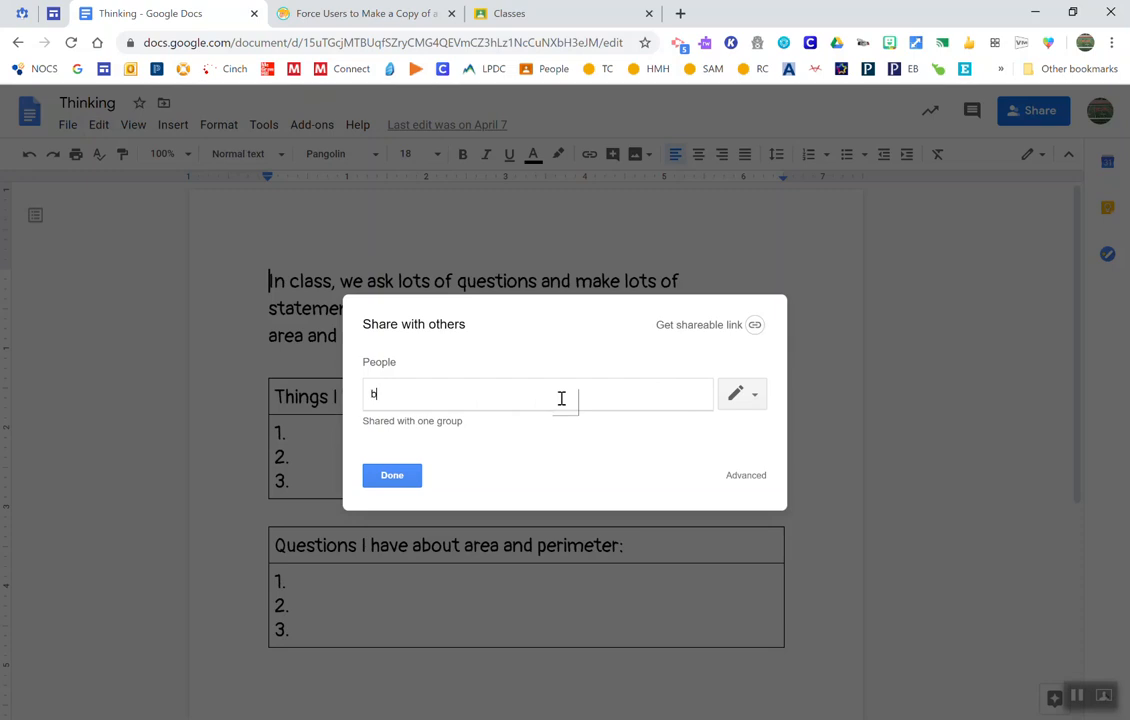
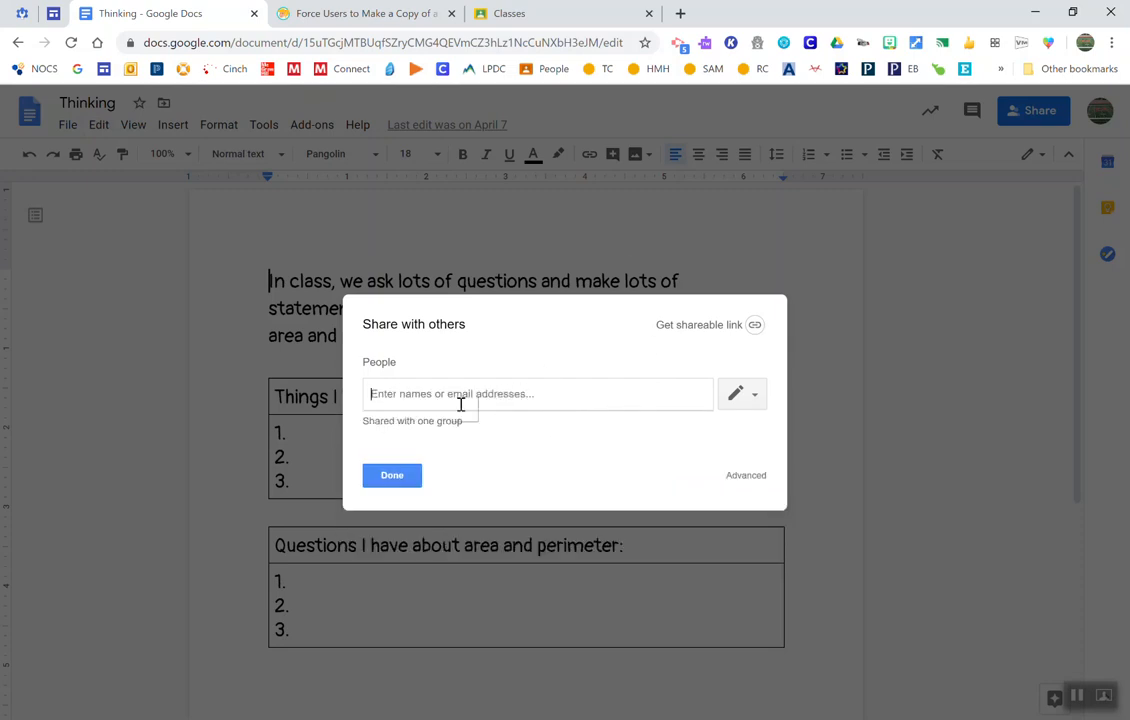
type("leah")
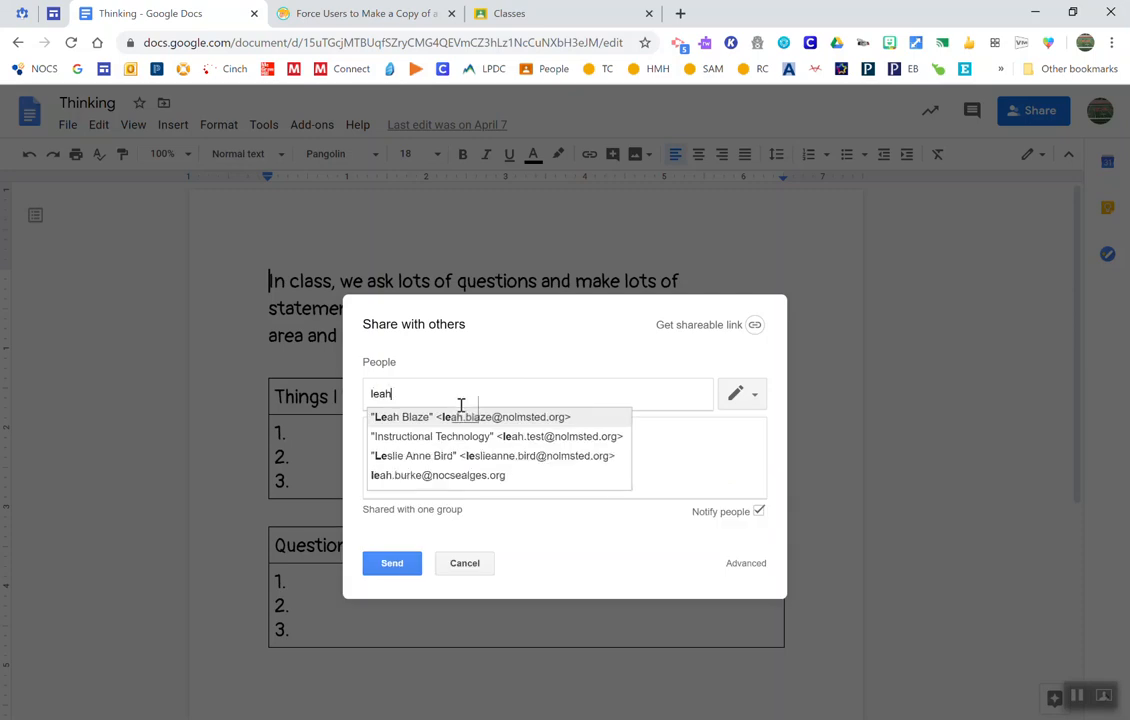
type(".")
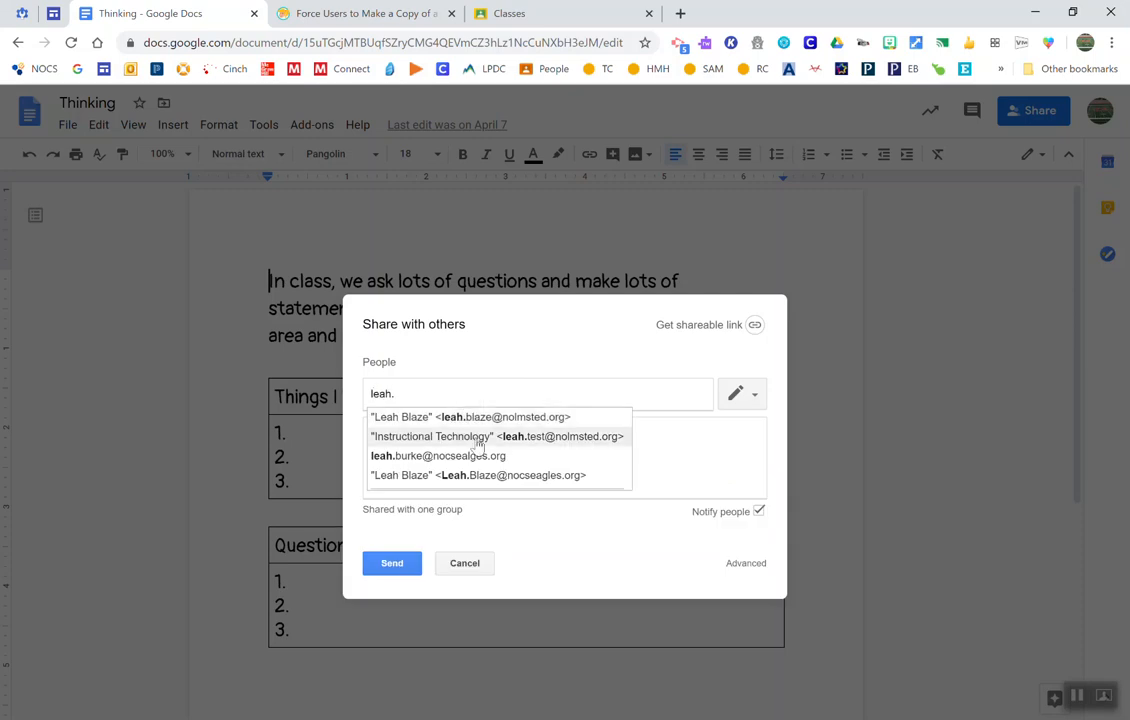
left_click(498, 436)
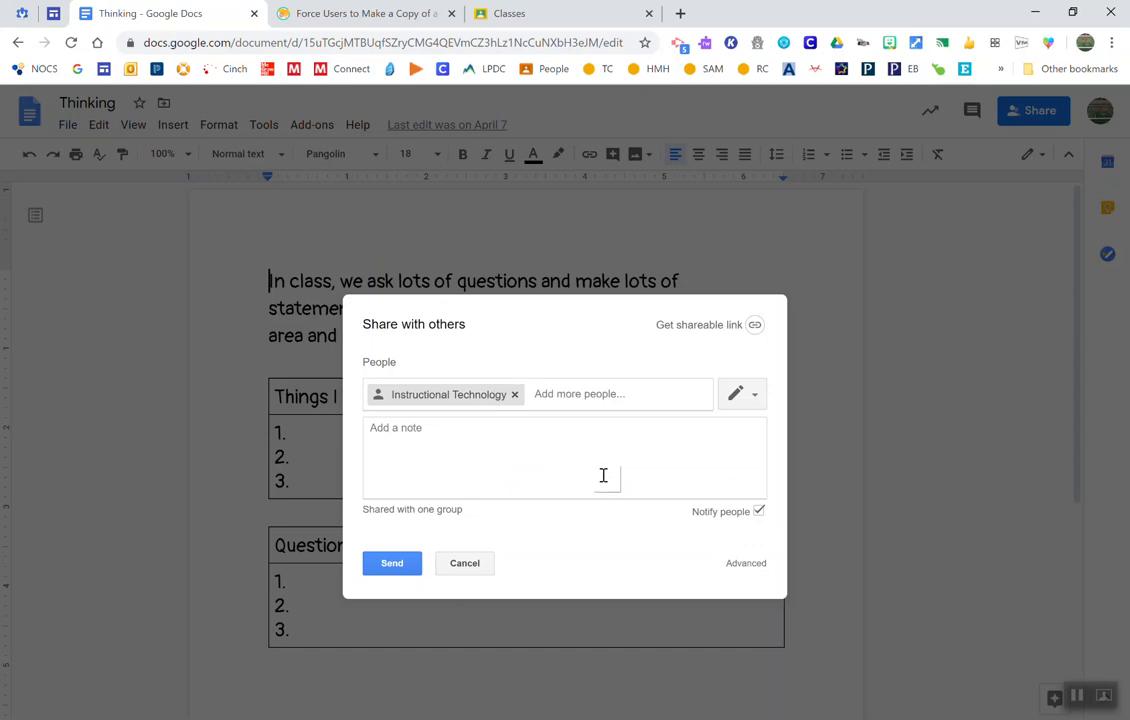
Limit the recipient to Can view and send the share invitation
left_click(742, 394)
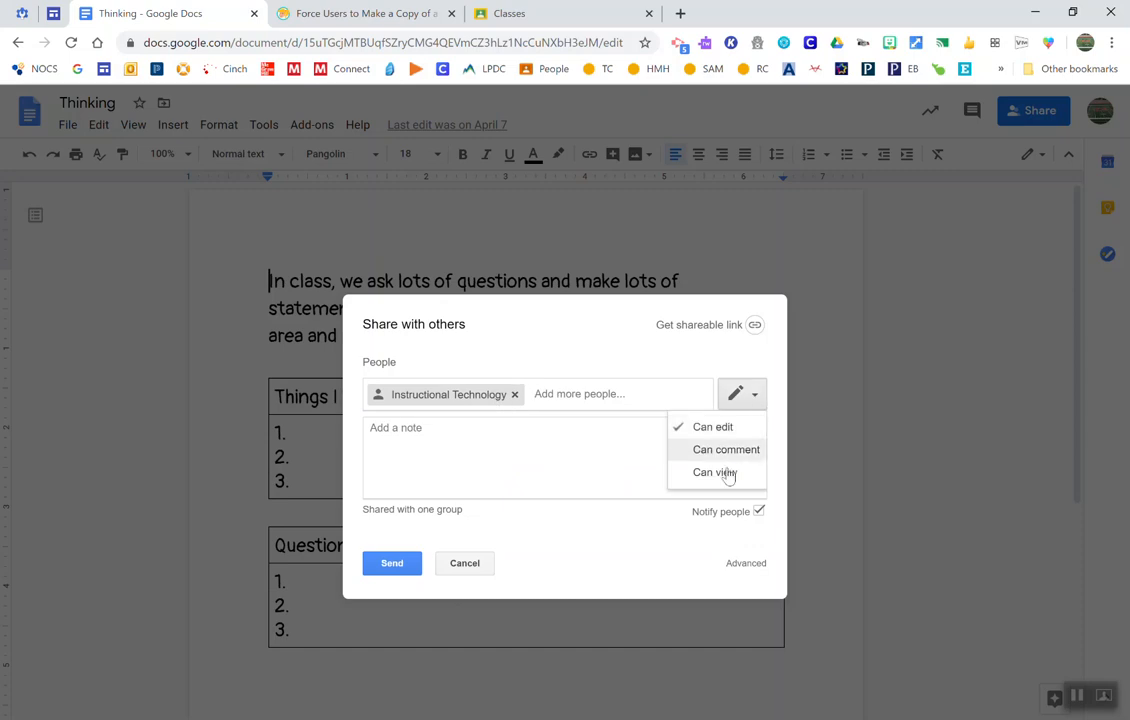
left_click(712, 473)
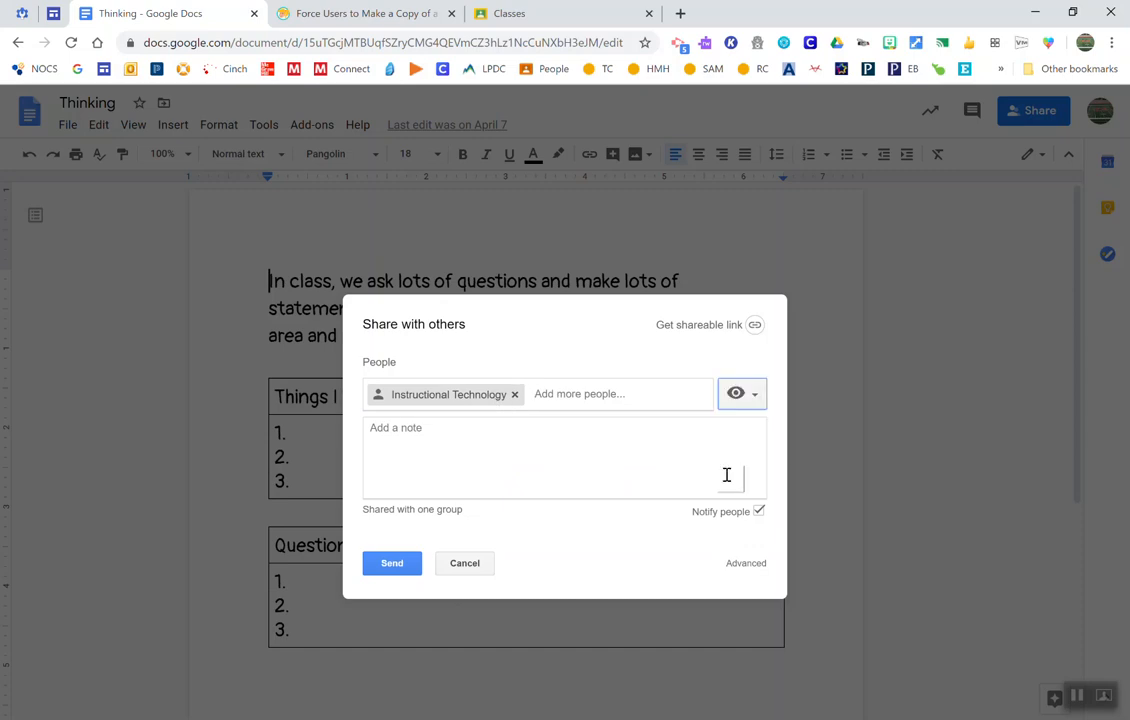
mouse_move(732, 451)
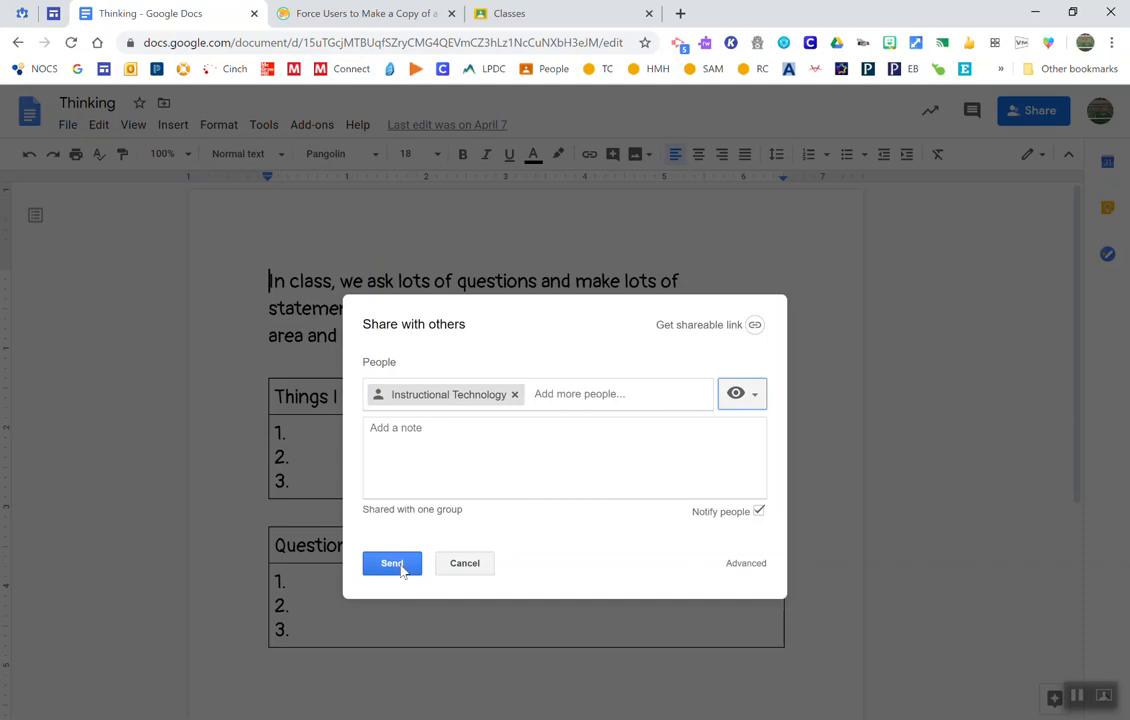
left_click(390, 563)
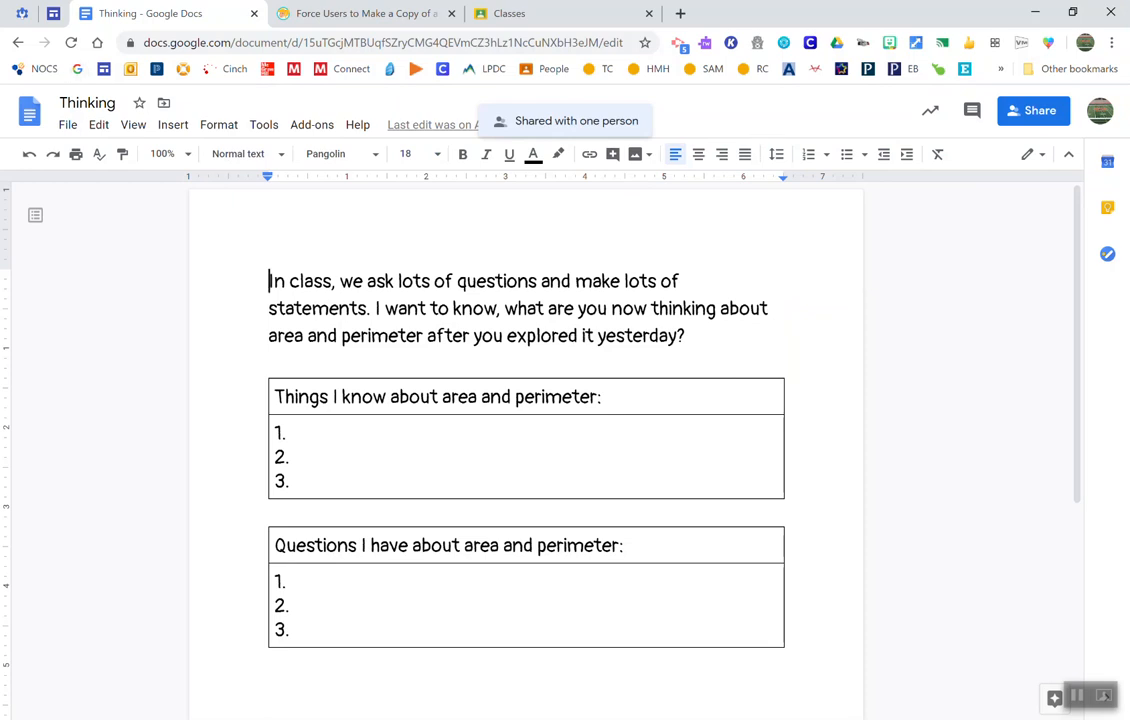
left_click(67, 124)
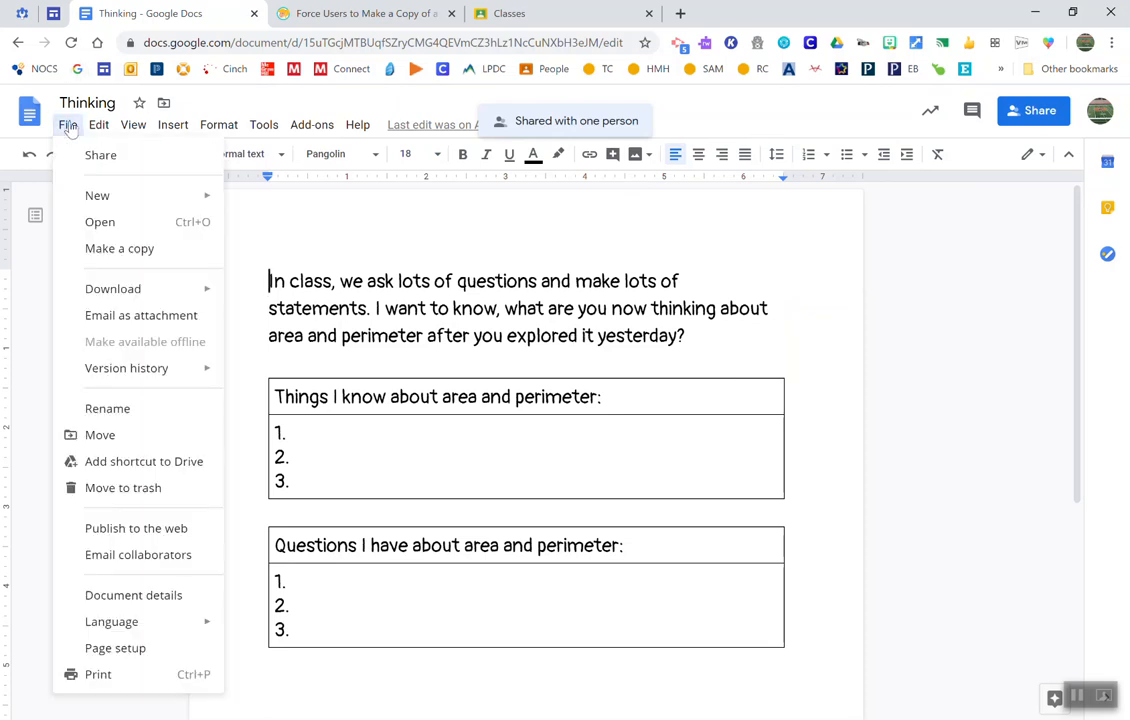
mouse_move(119, 248)
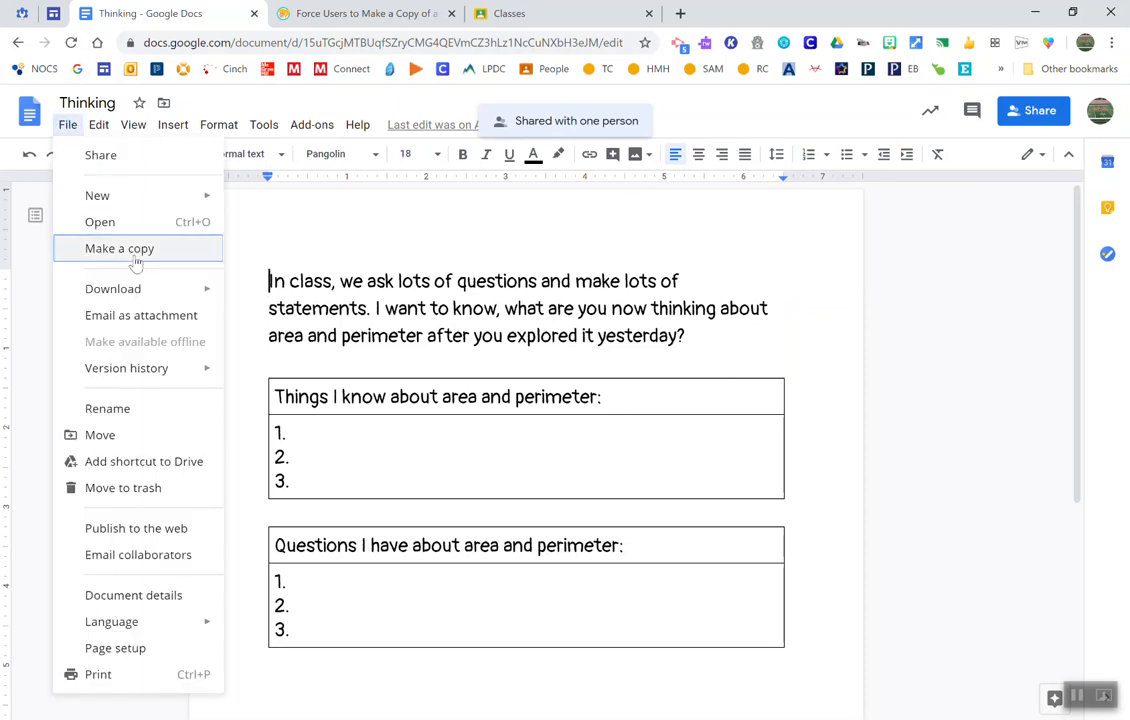
left_click(119, 248)
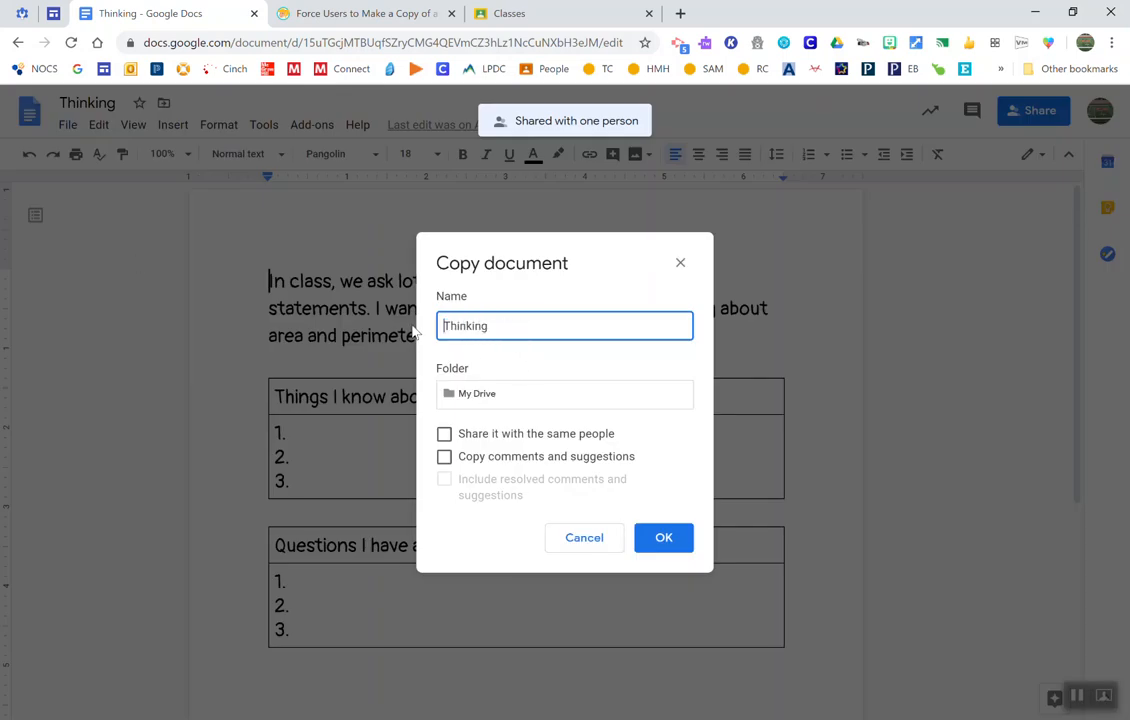
mouse_move(462, 407)
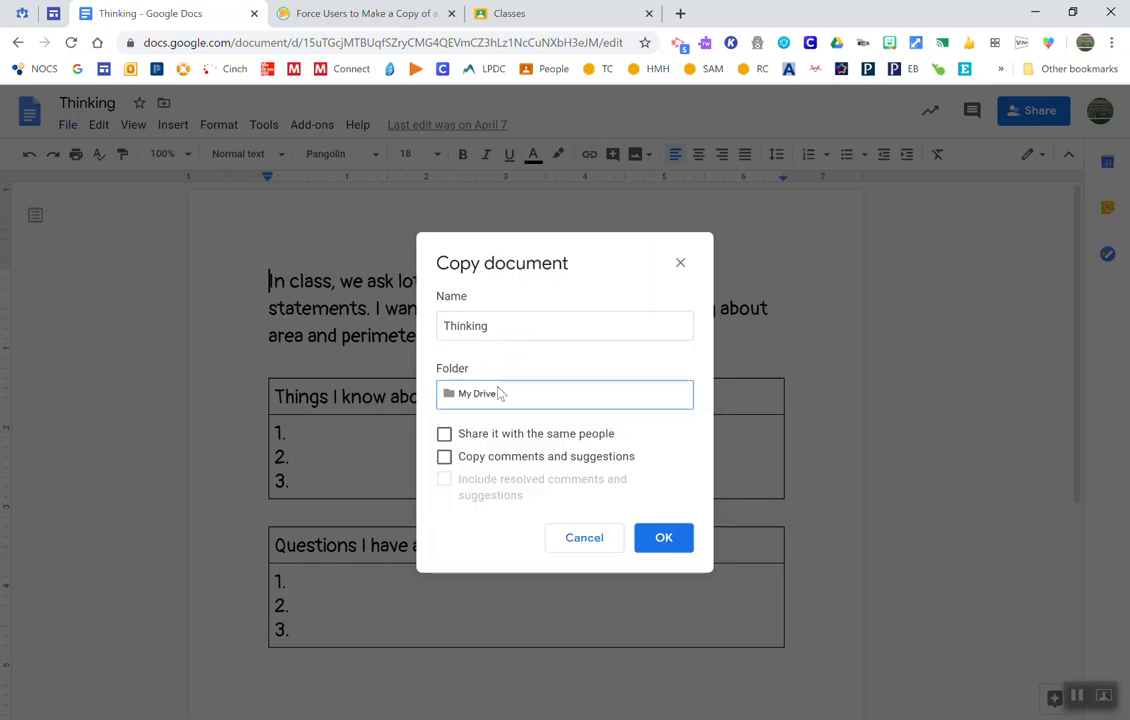
mouse_move(584, 538)
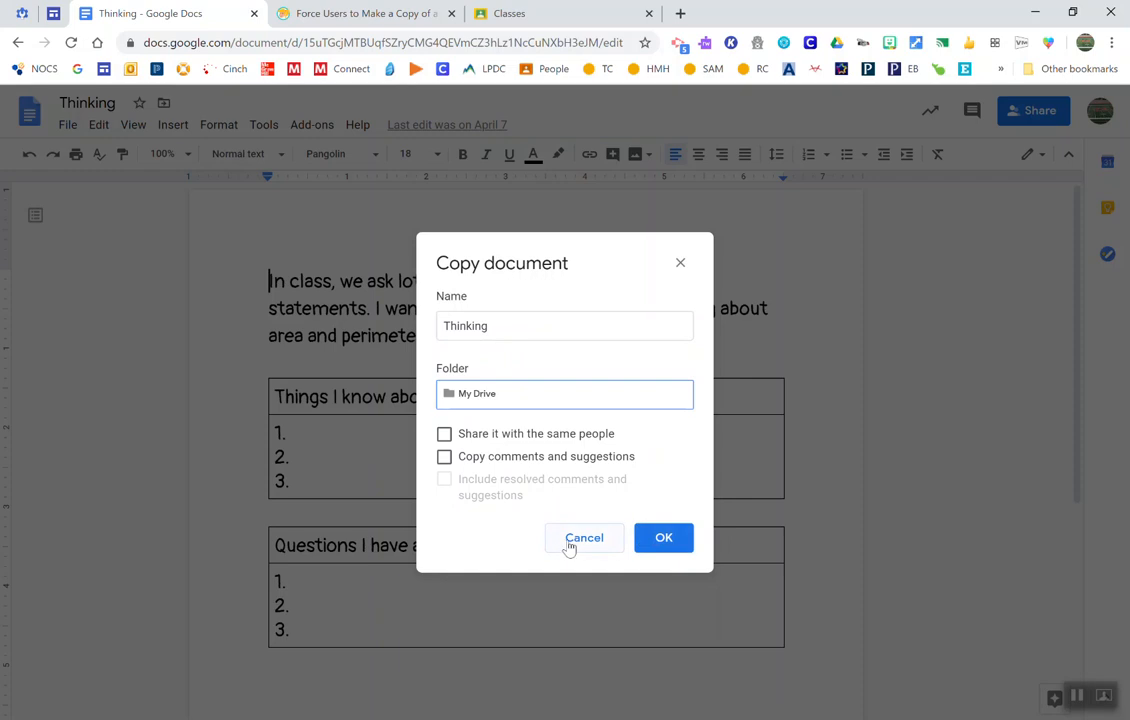
left_click(584, 538)
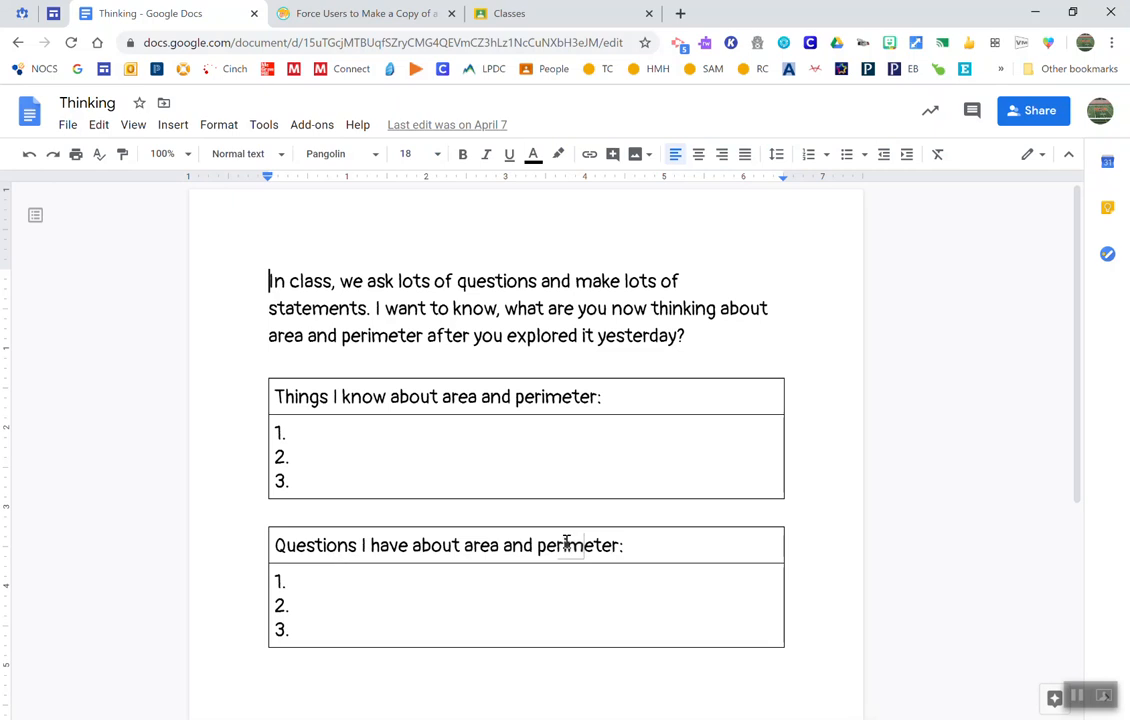
mouse_move(388, 195)
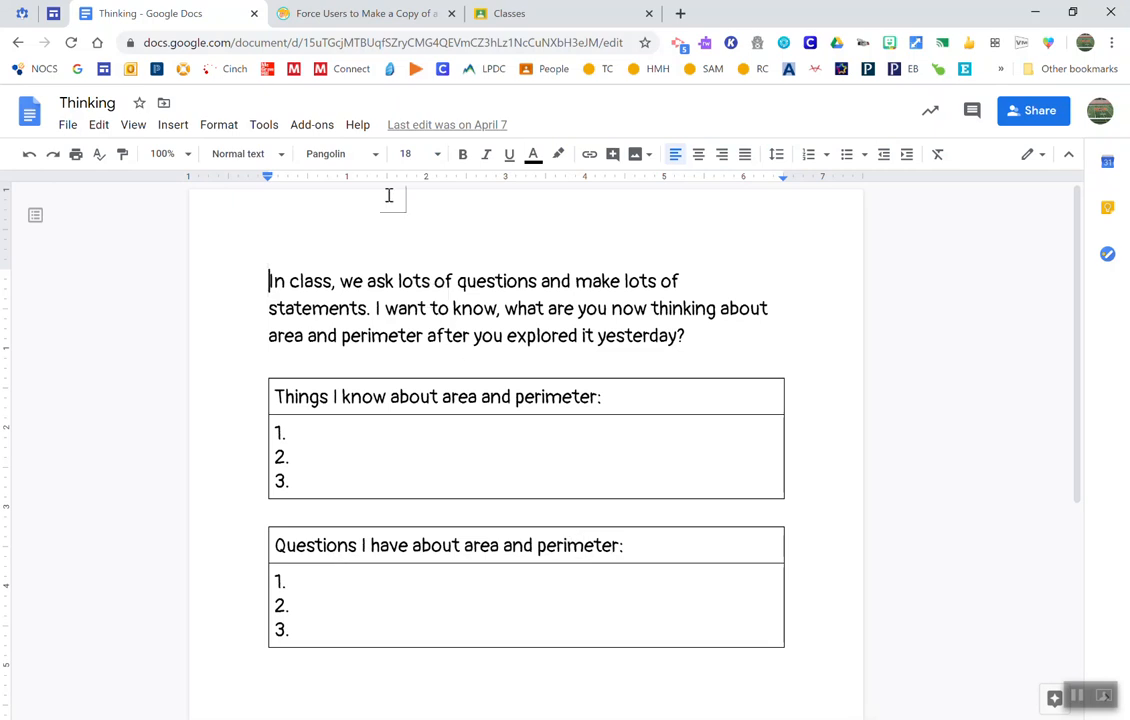
left_click(360, 13)
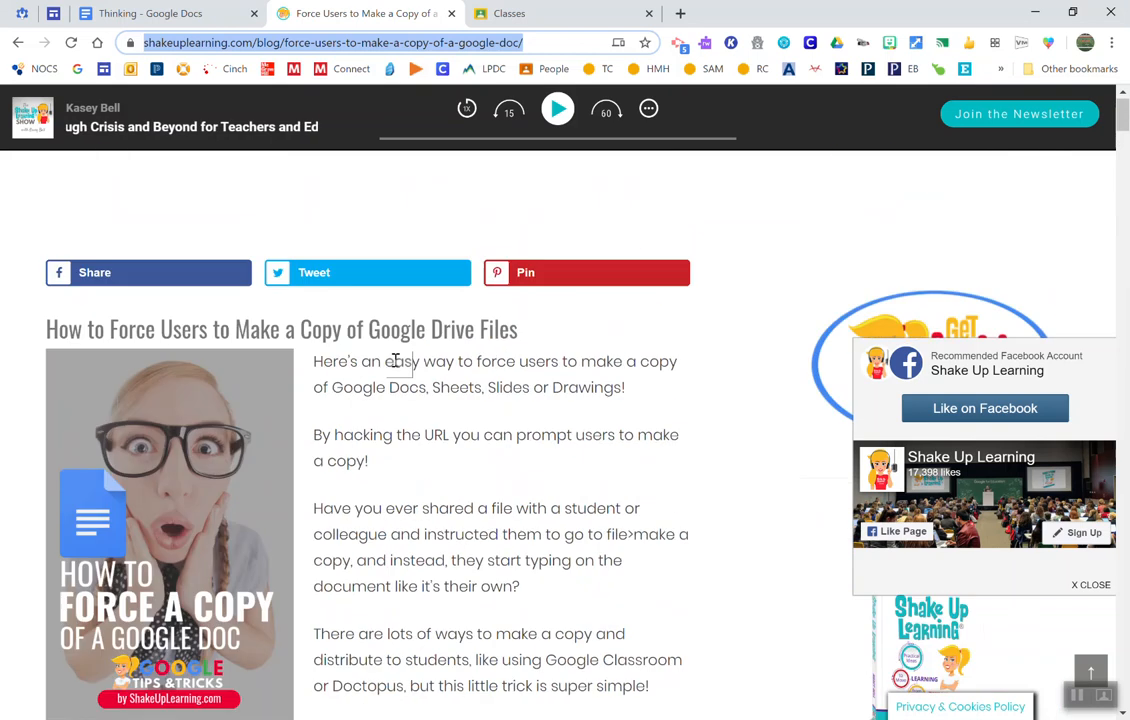
scroll("down", 3)
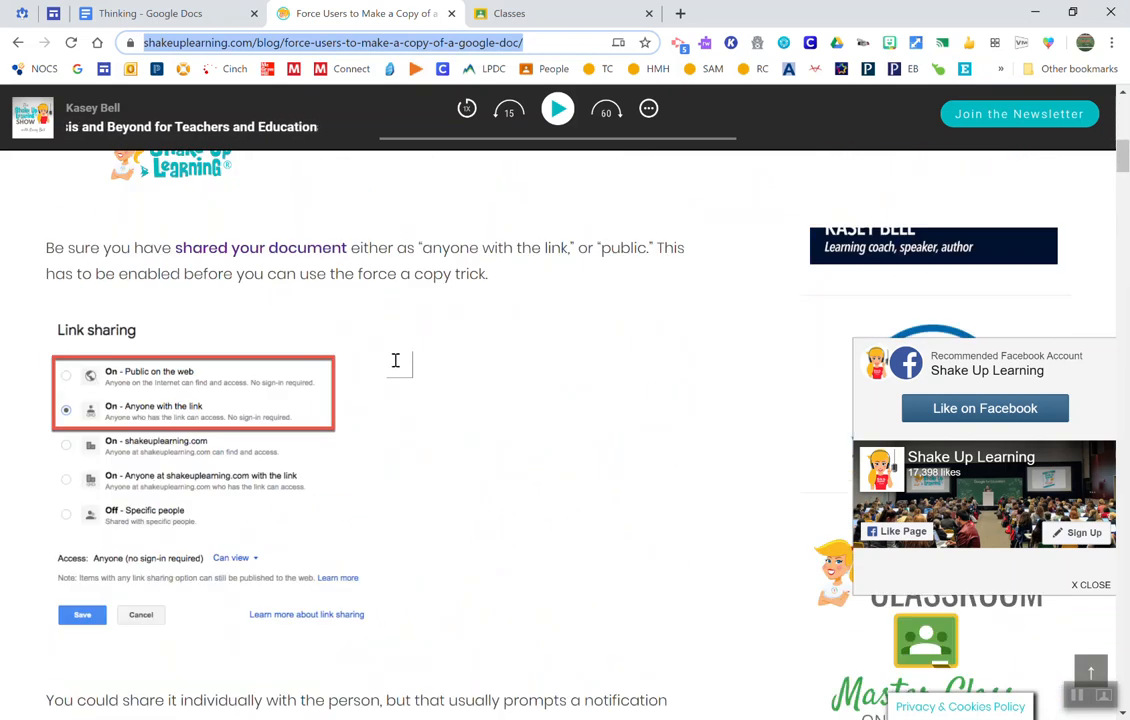
scroll("down", 3)
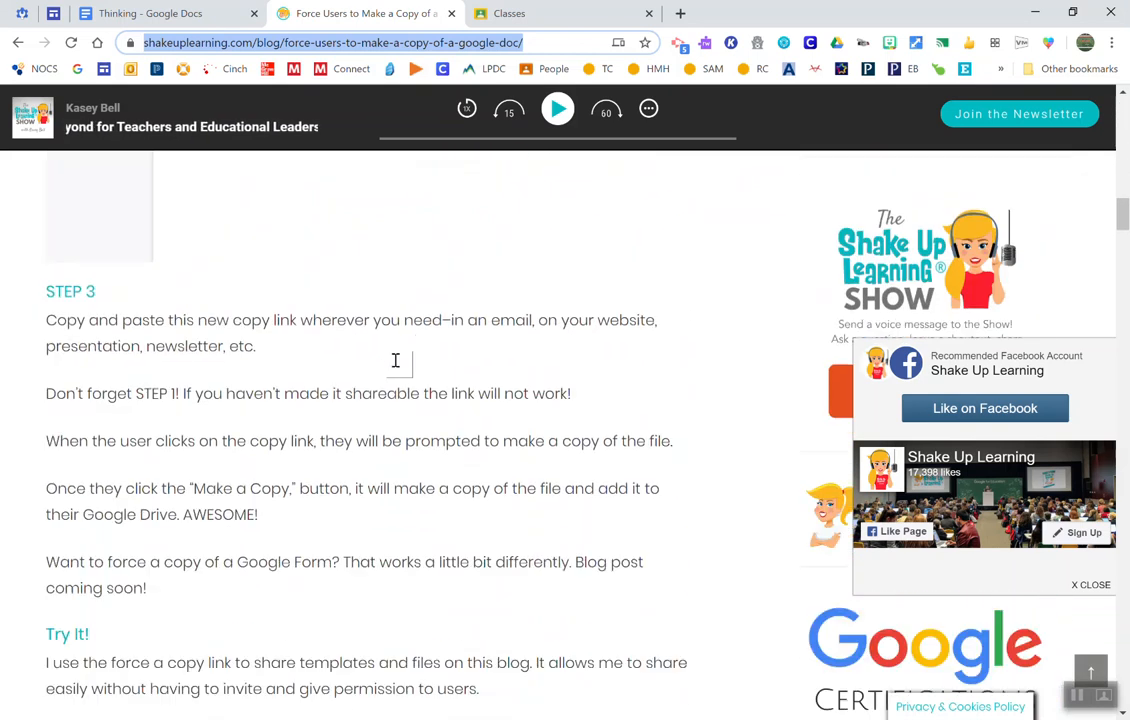
scroll("down", 3)
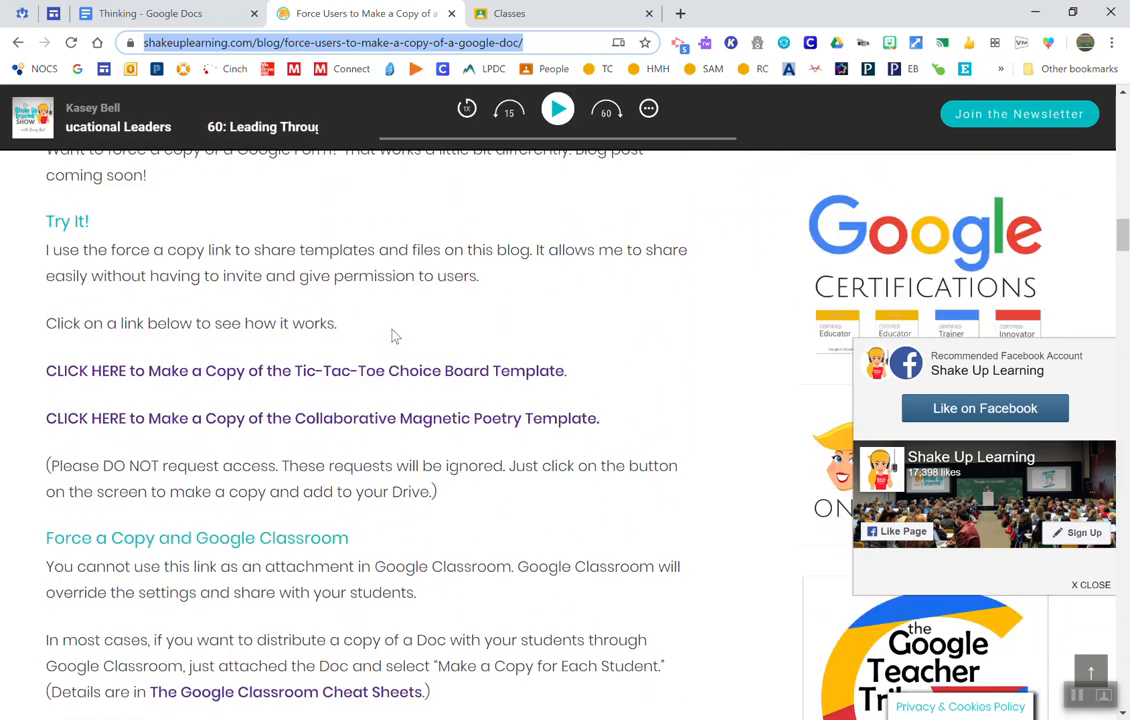
left_click(150, 14)
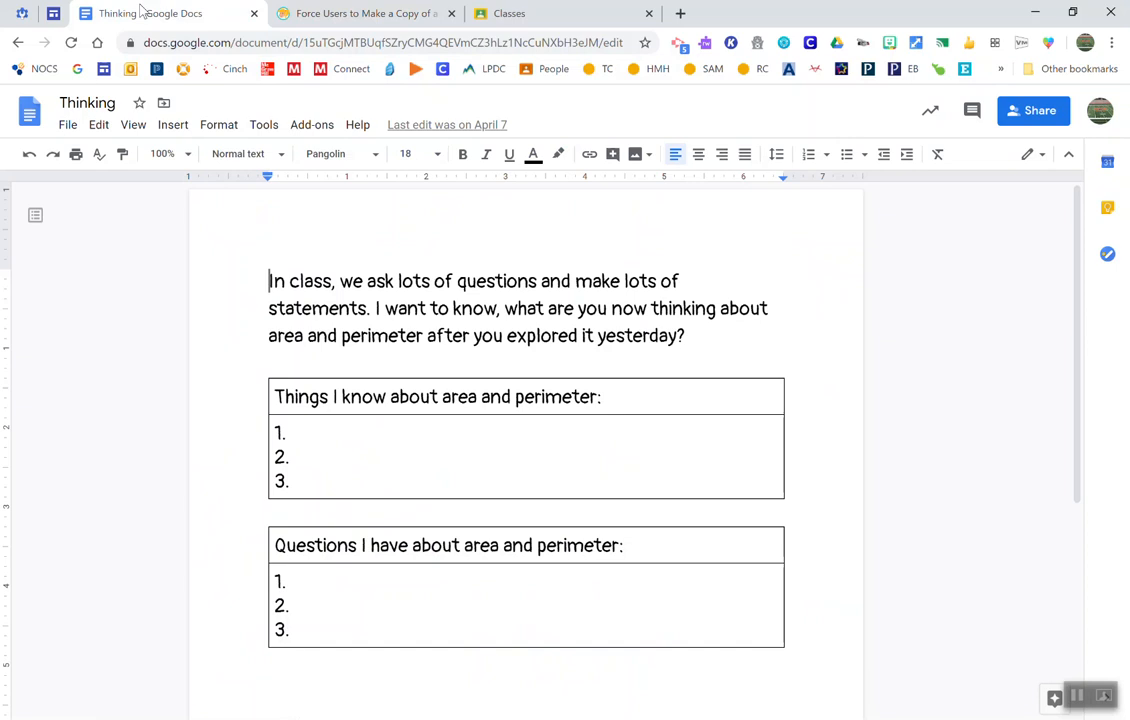
left_click(362, 13)
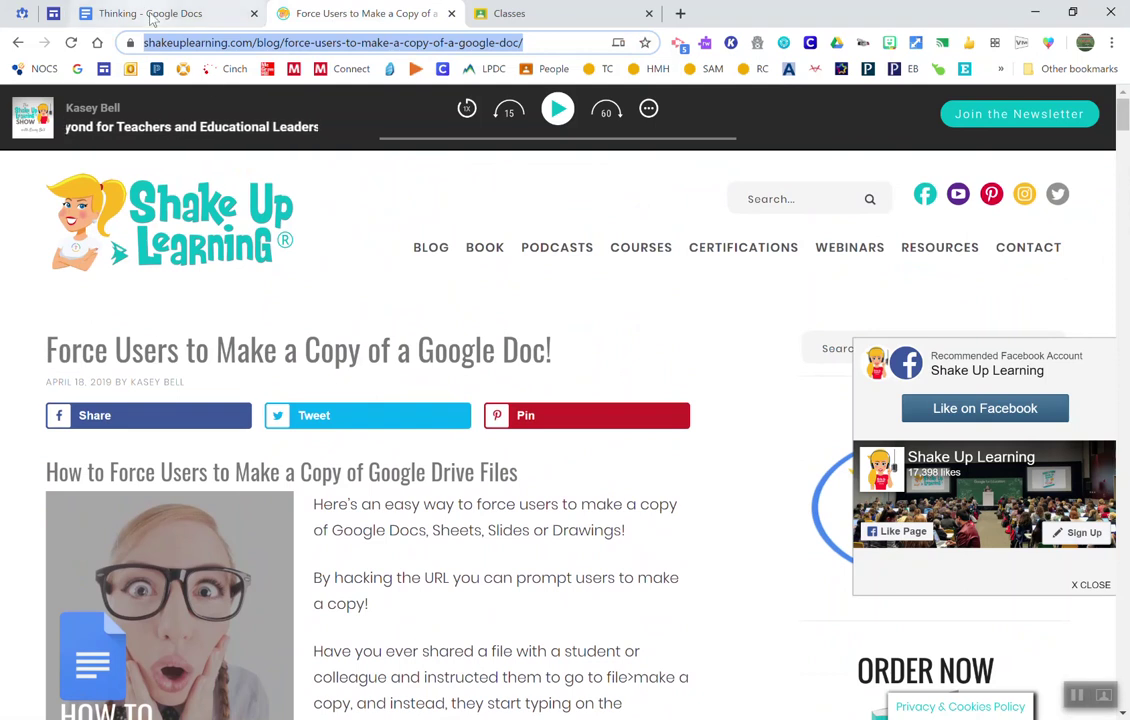
left_click(150, 15)
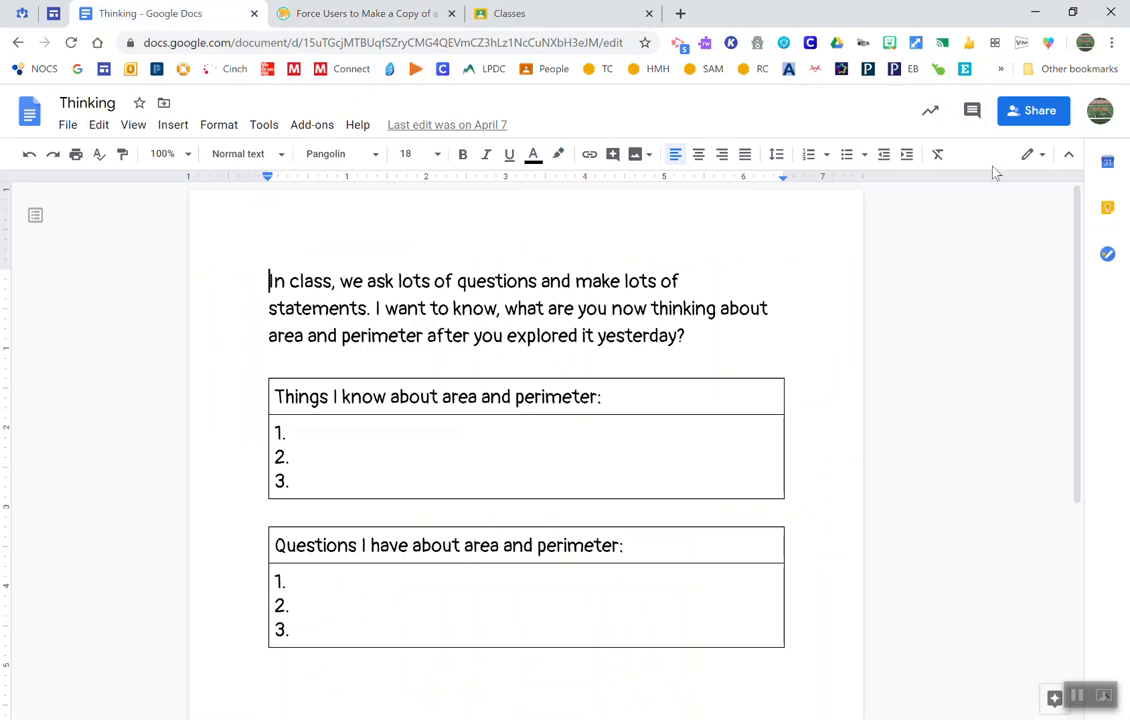
Turn on 'Anyone with the link' view access for Thinking and select the share link
left_click(1032, 110)
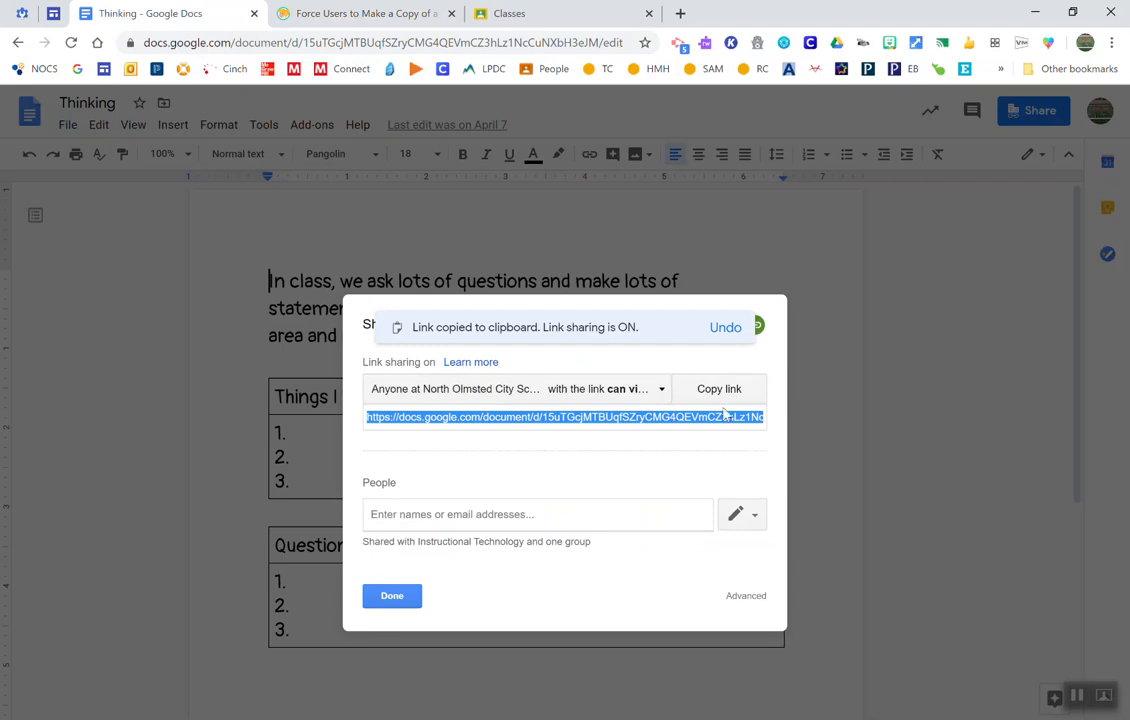
left_click(745, 595)
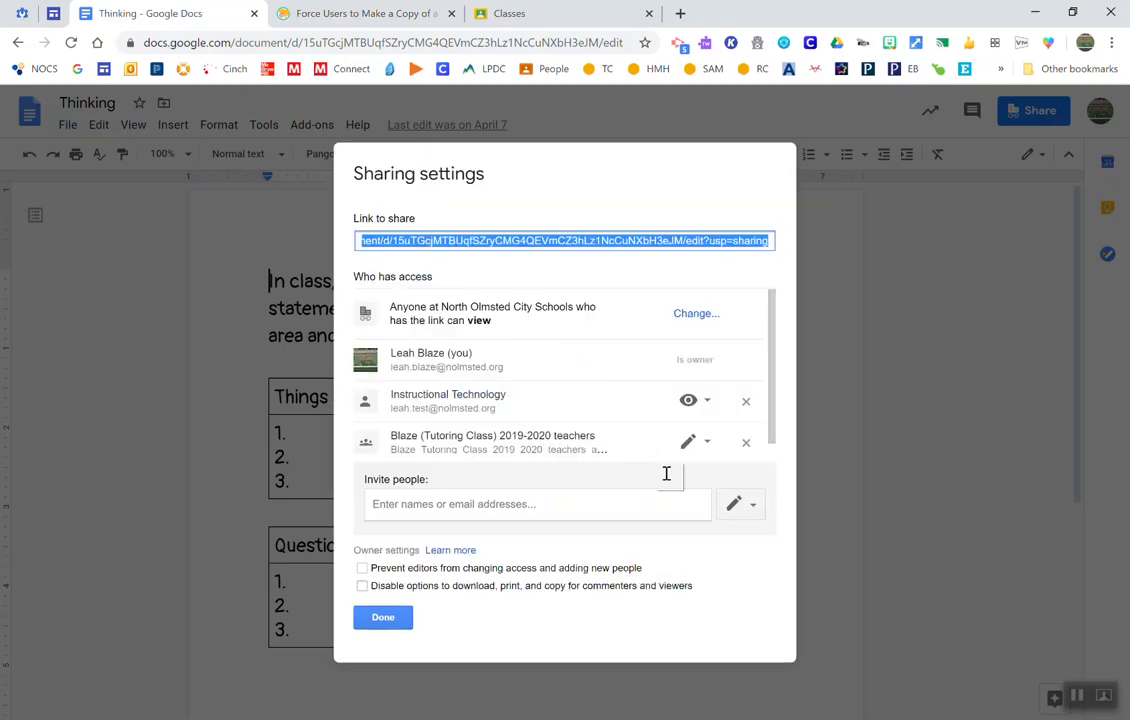
mouse_move(695, 313)
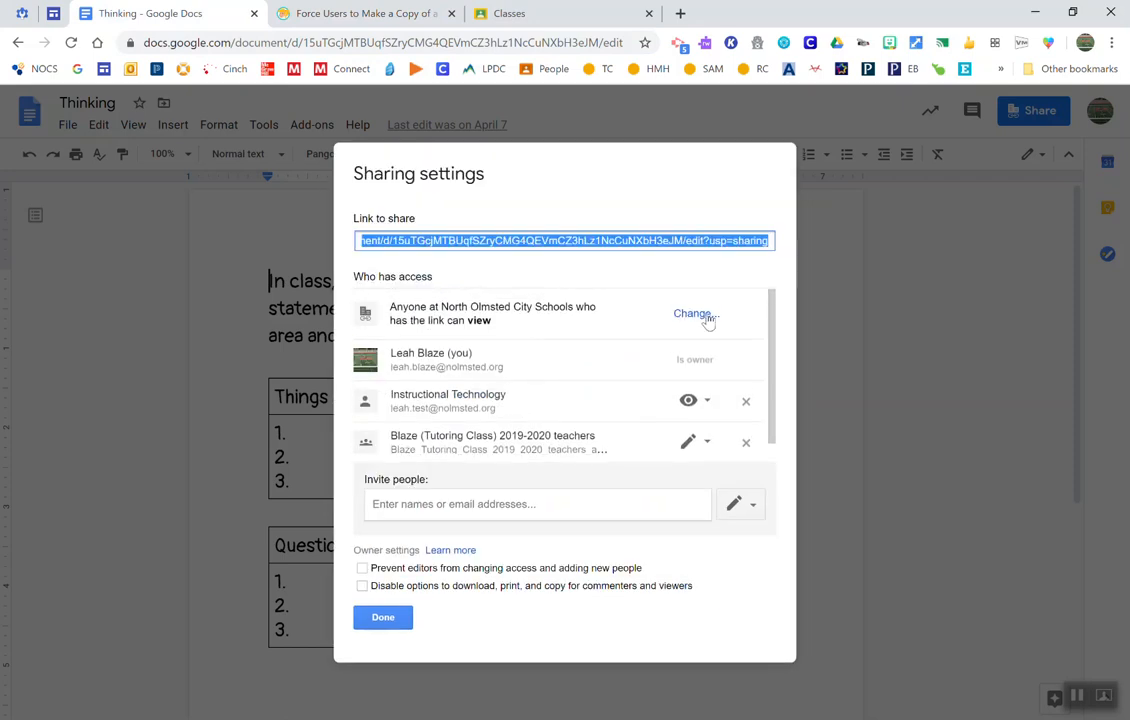
left_click(693, 313)
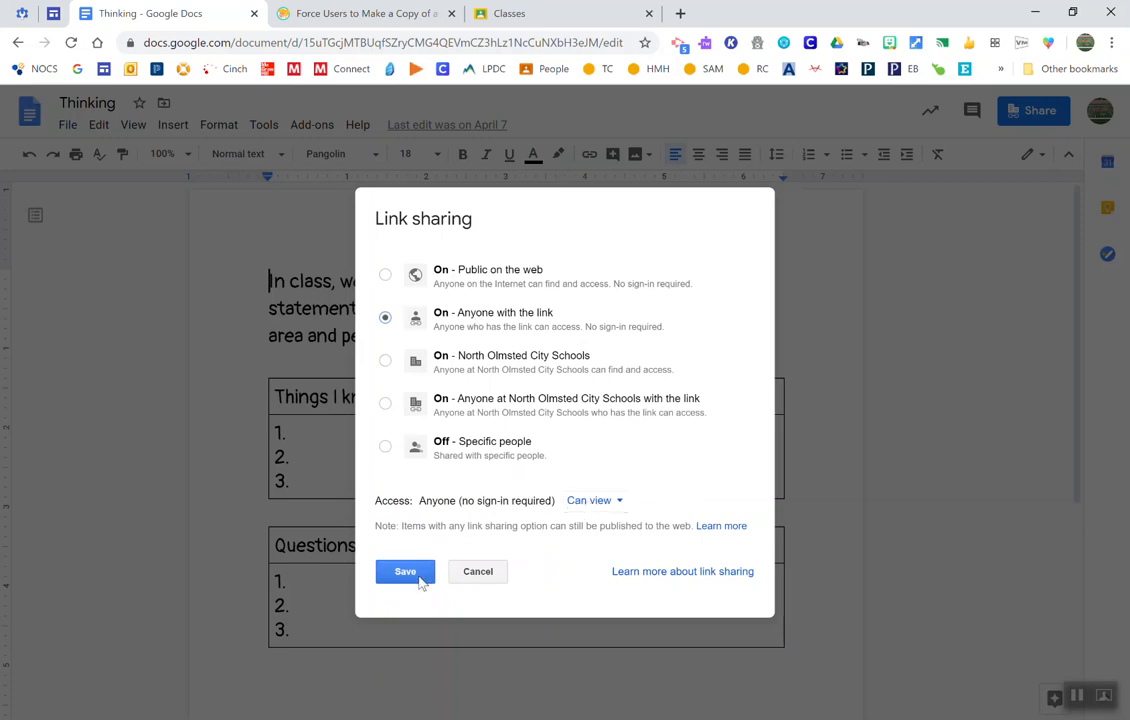
left_click(404, 571)
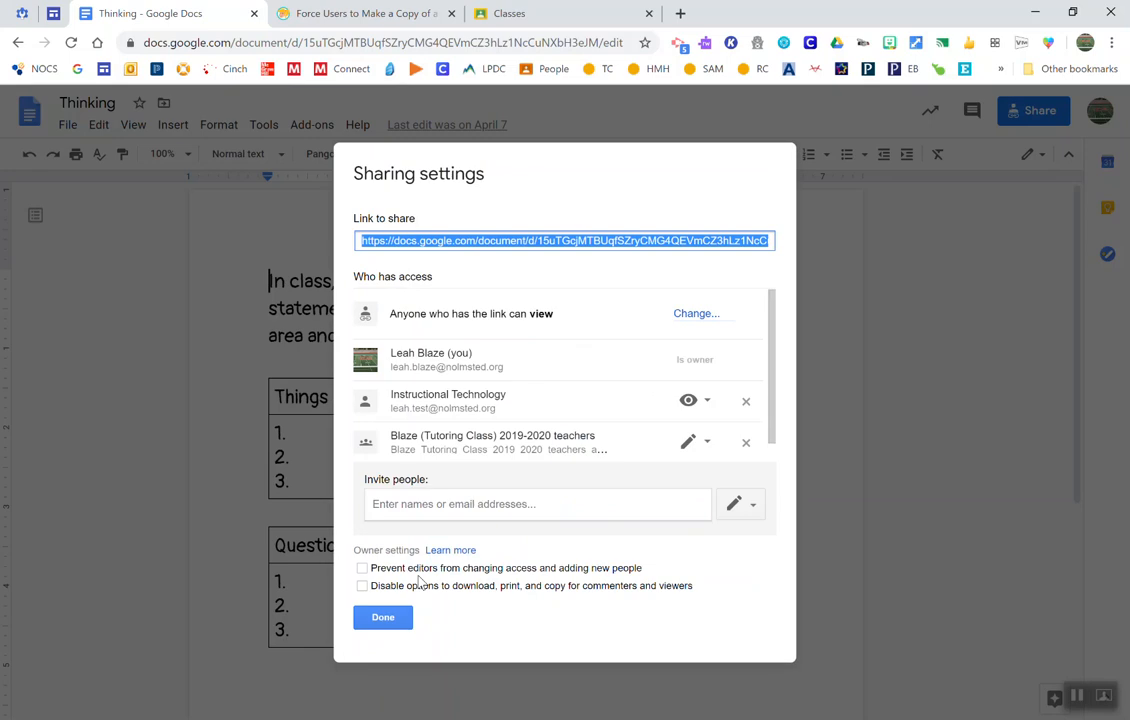
mouse_move(617, 324)
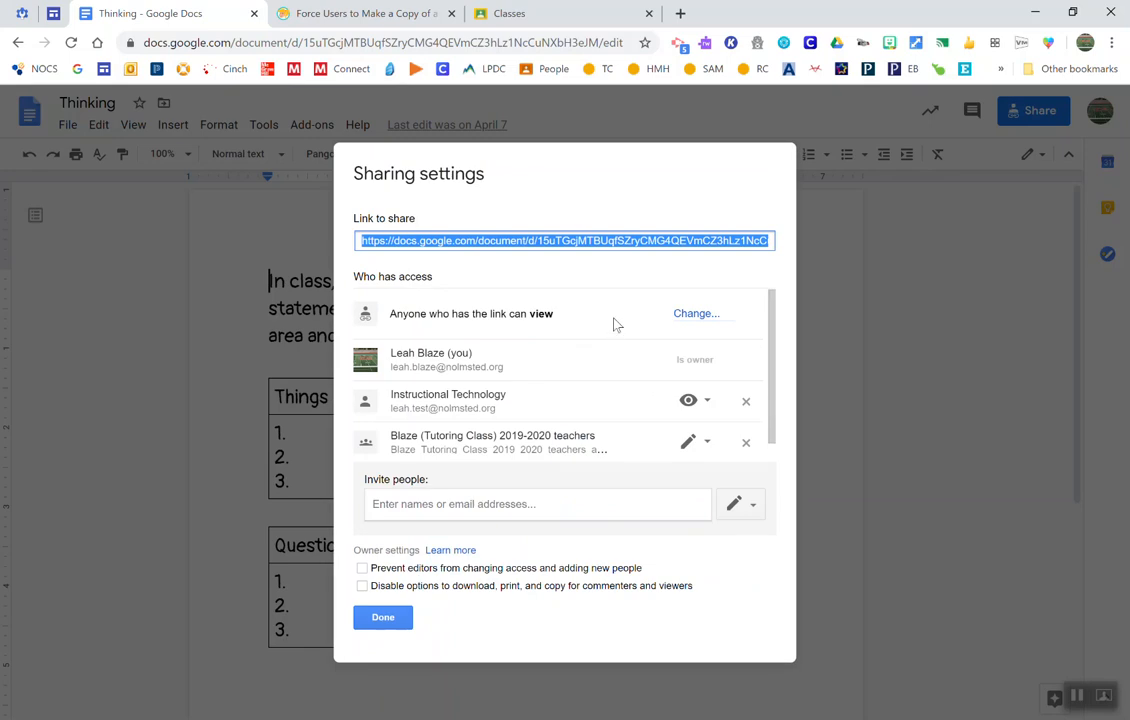
mouse_move(642, 284)
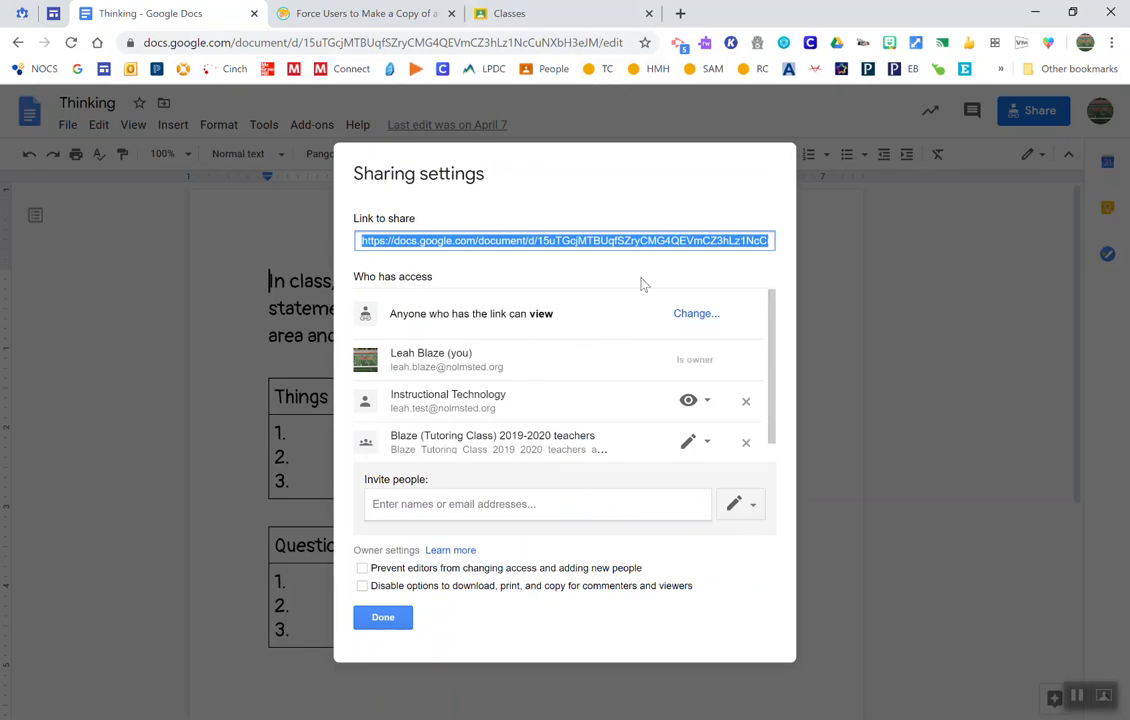
left_click(685, 240)
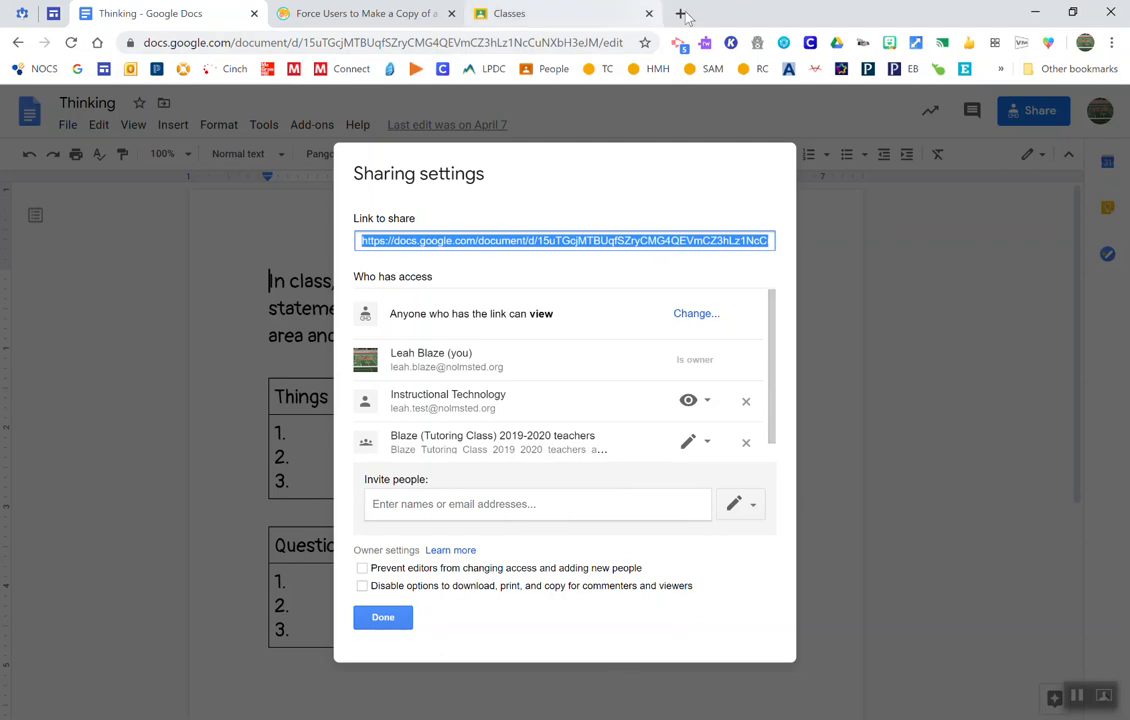
left_click(676, 11)
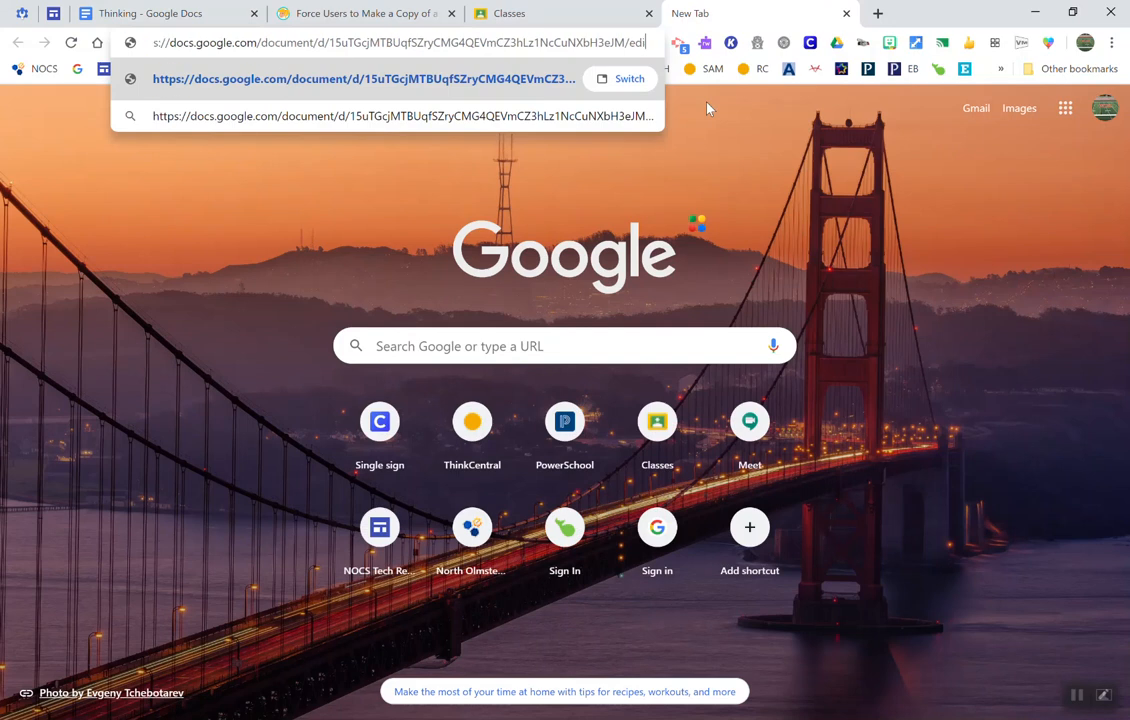
key("Enter")
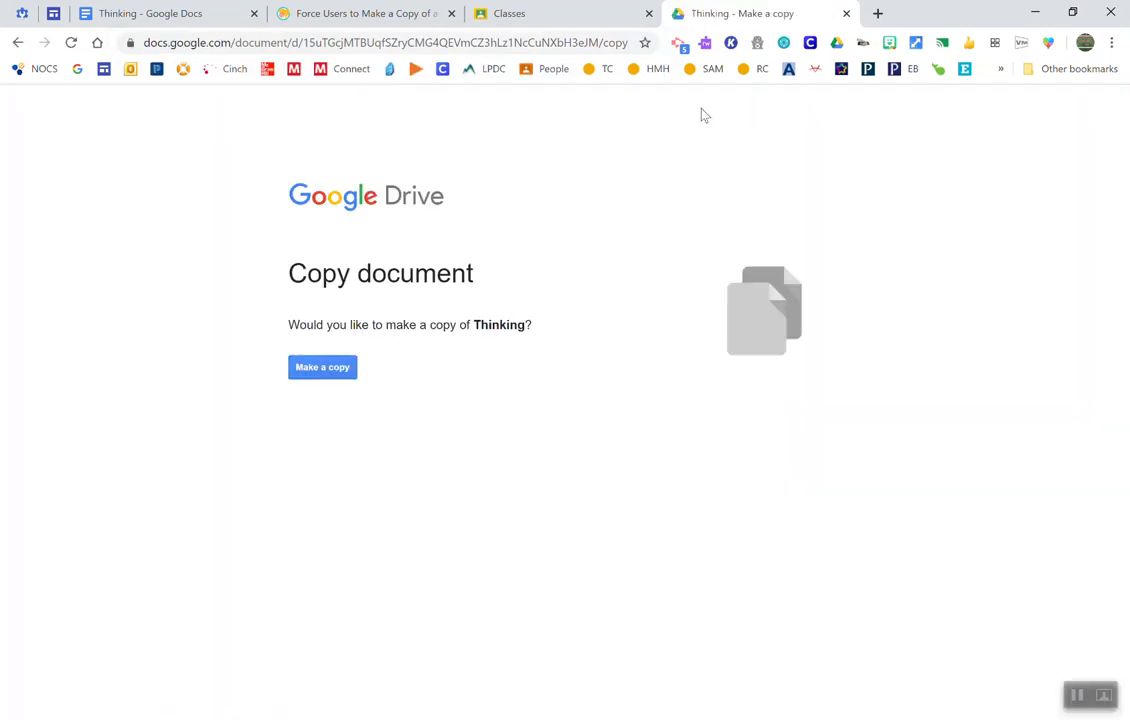
mouse_move(356, 386)
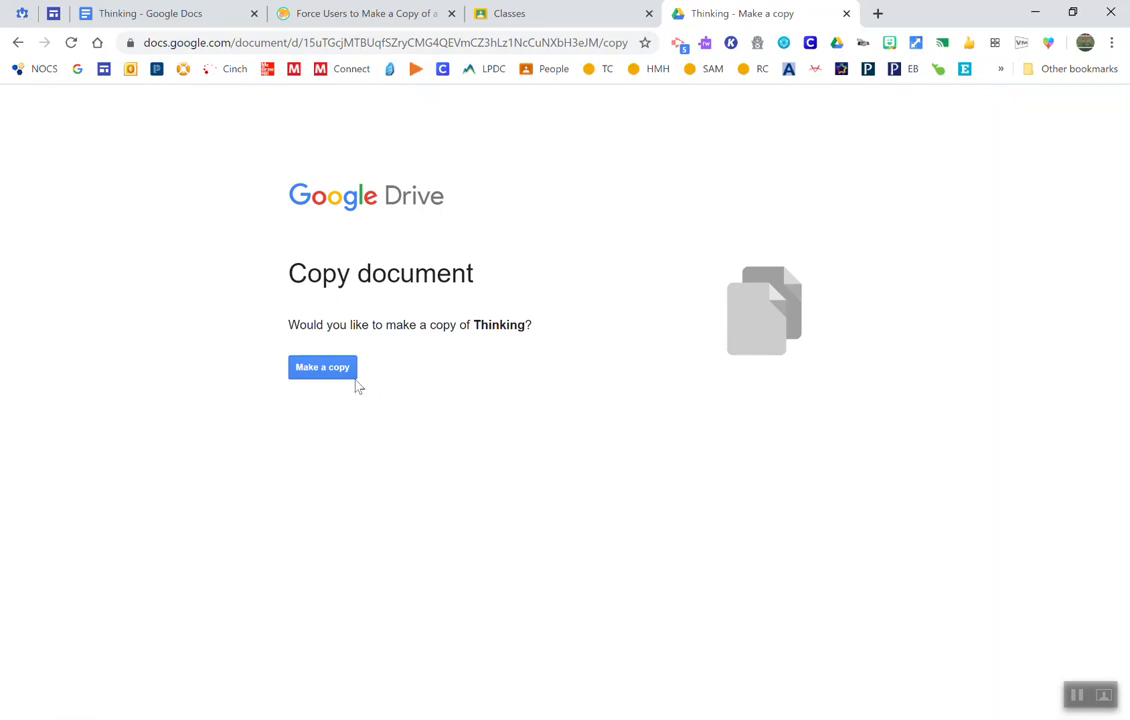
mouse_move(322, 377)
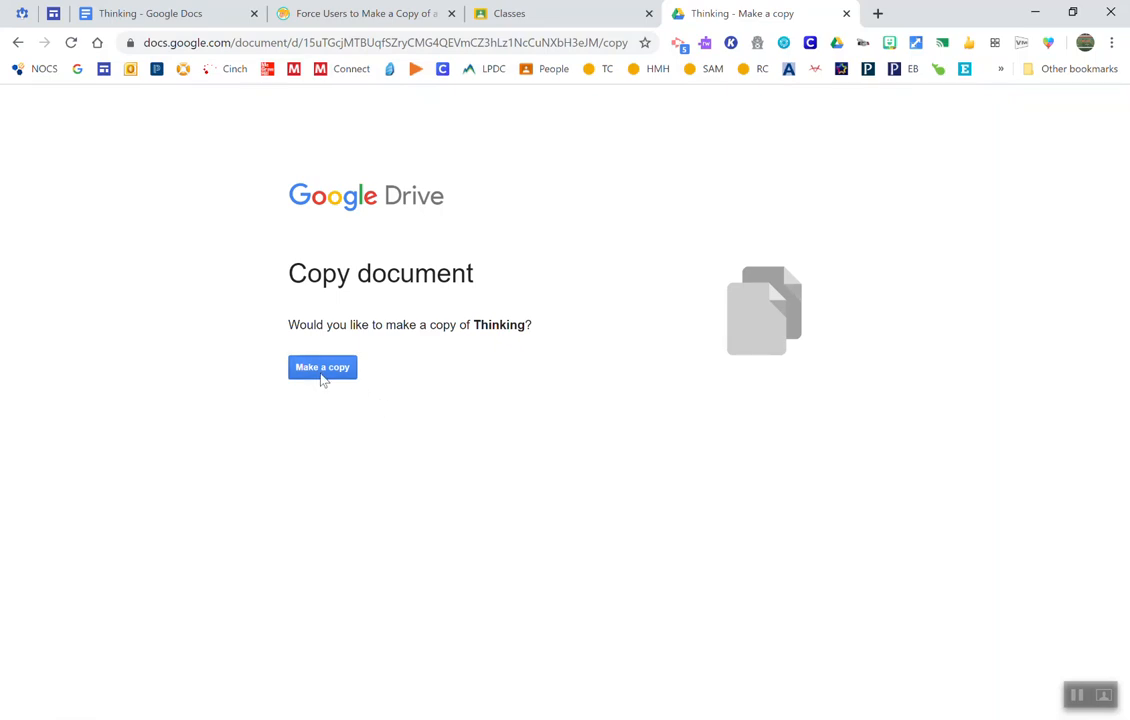
mouse_move(333, 391)
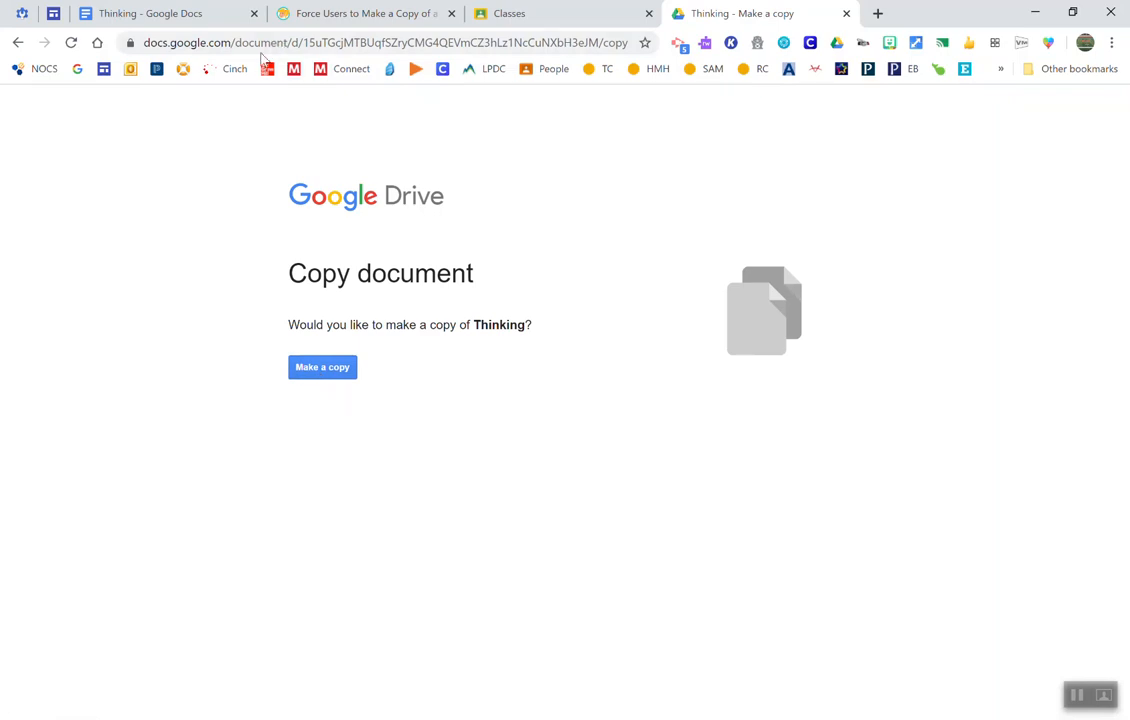
left_click(390, 42)
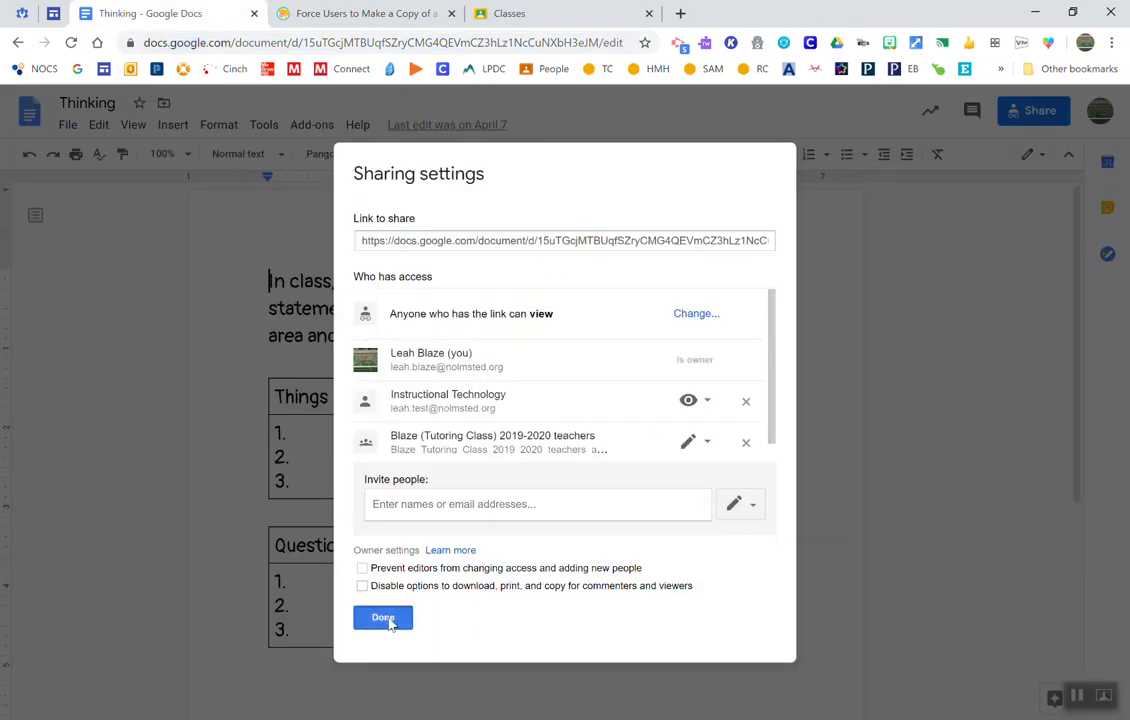
Copy Thinking's view-only share link, closing the sharing windows before and after
left_click(382, 617)
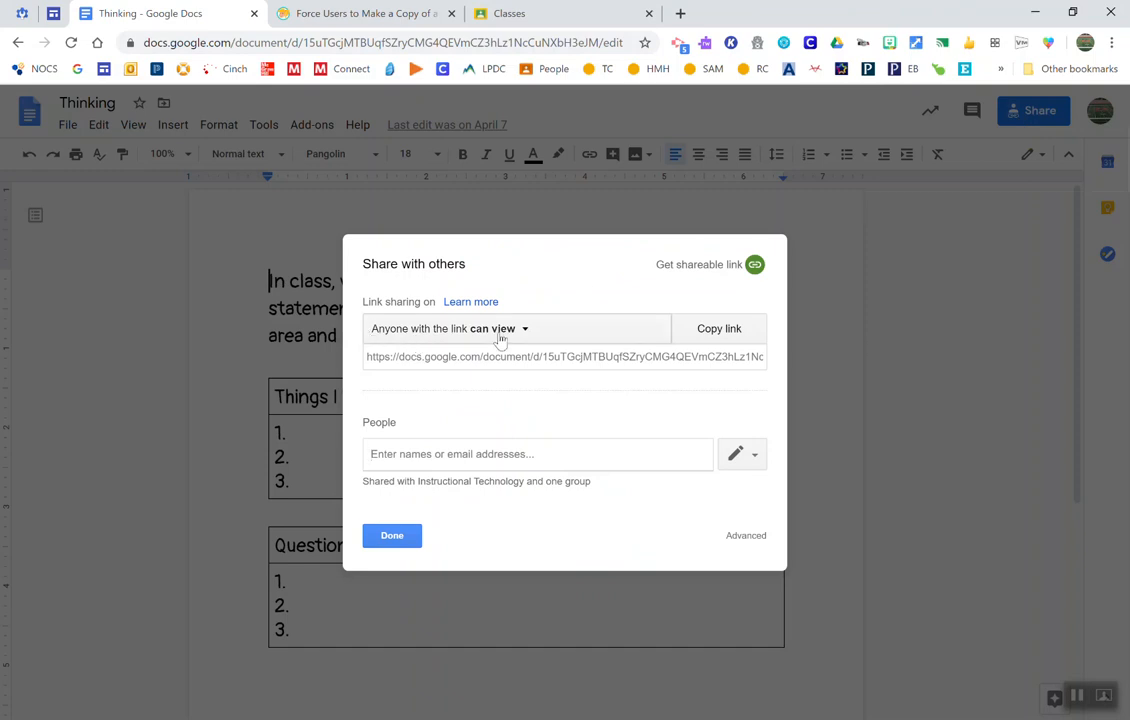
left_click(718, 328)
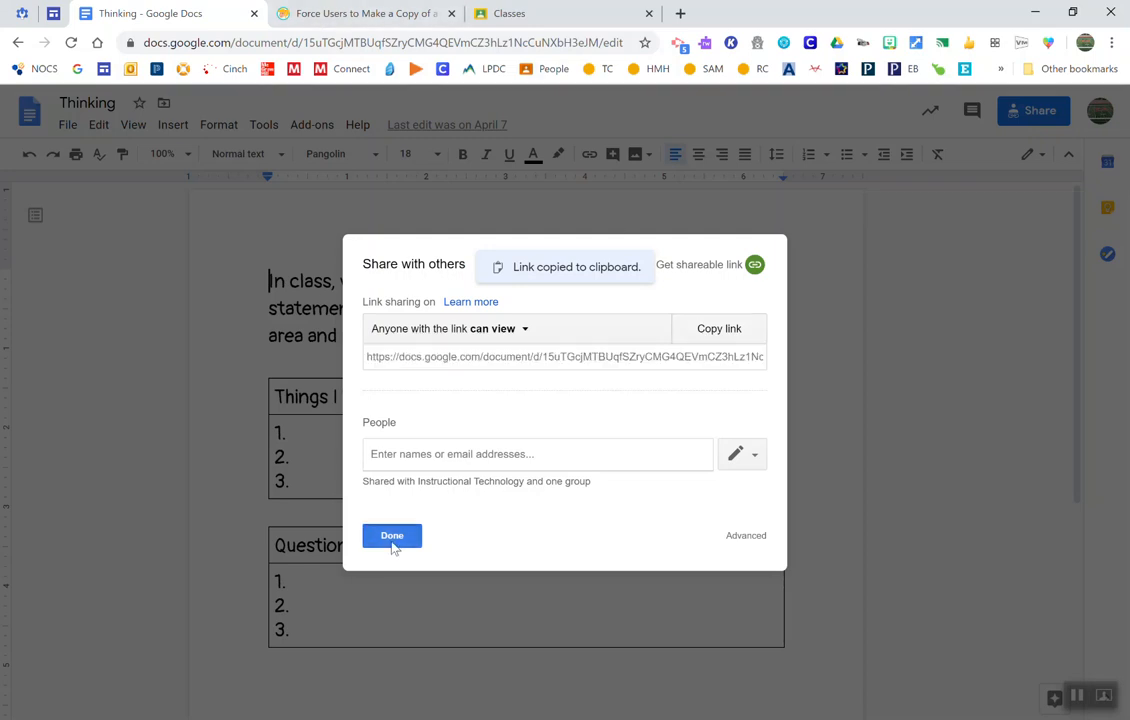
left_click(391, 535)
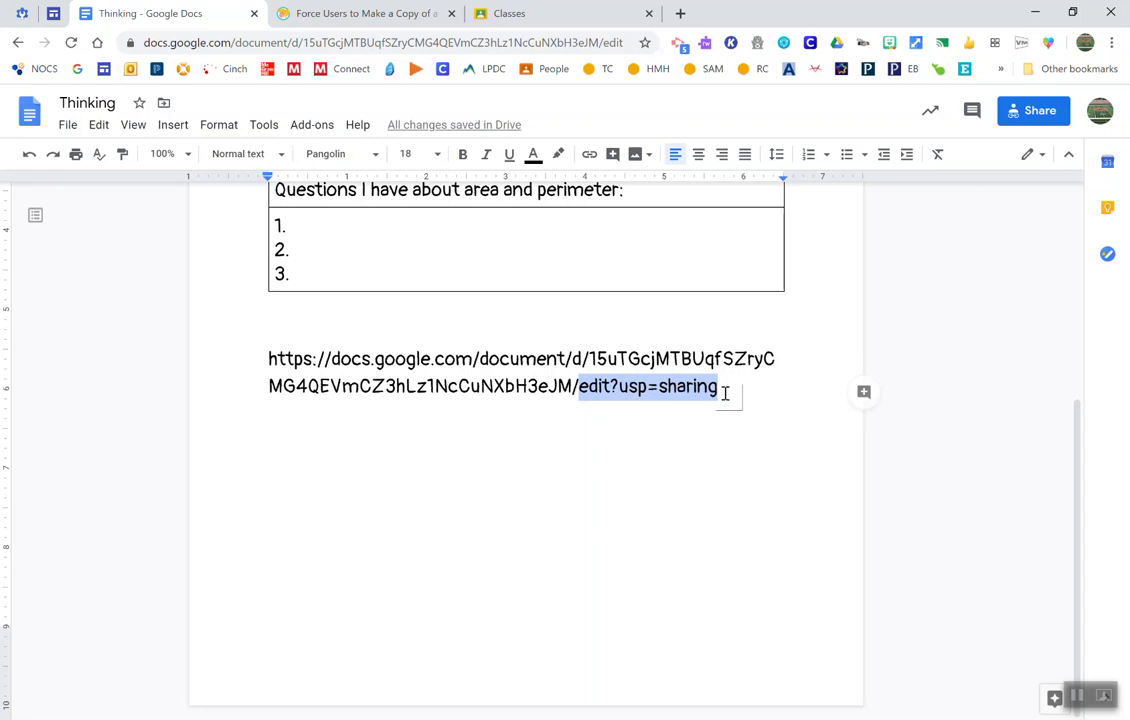
Replace the pasted link's 'edit' ending with 'copy' and open a new browser tab
key("Delete")
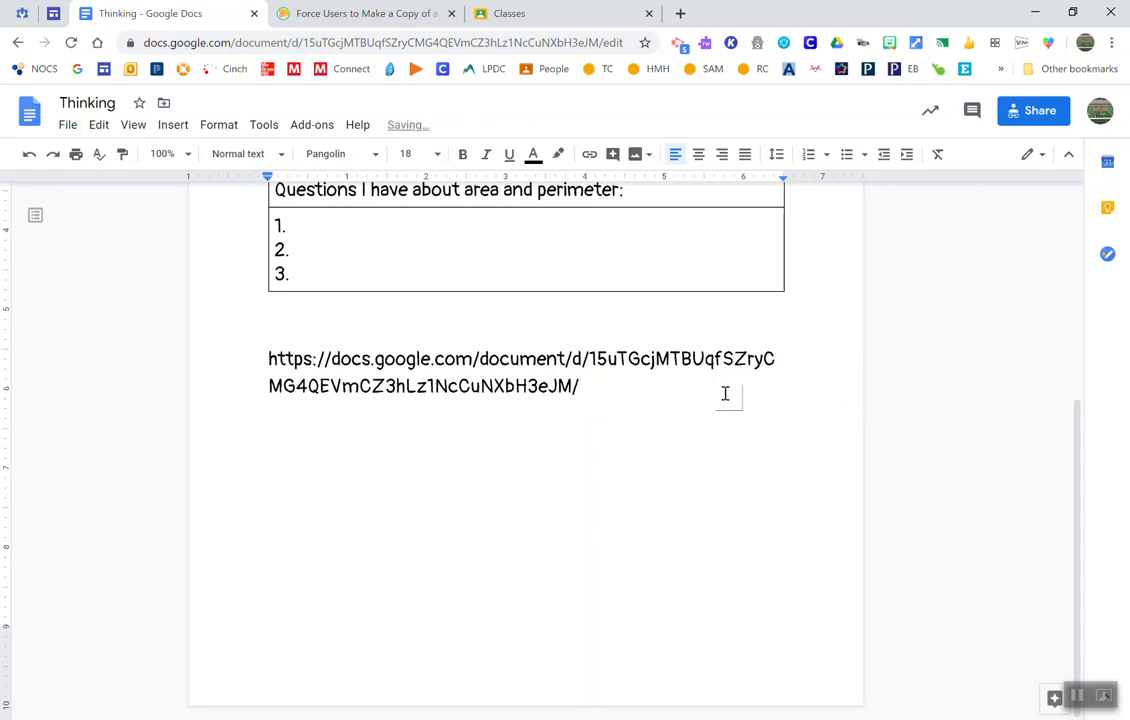
type("copy")
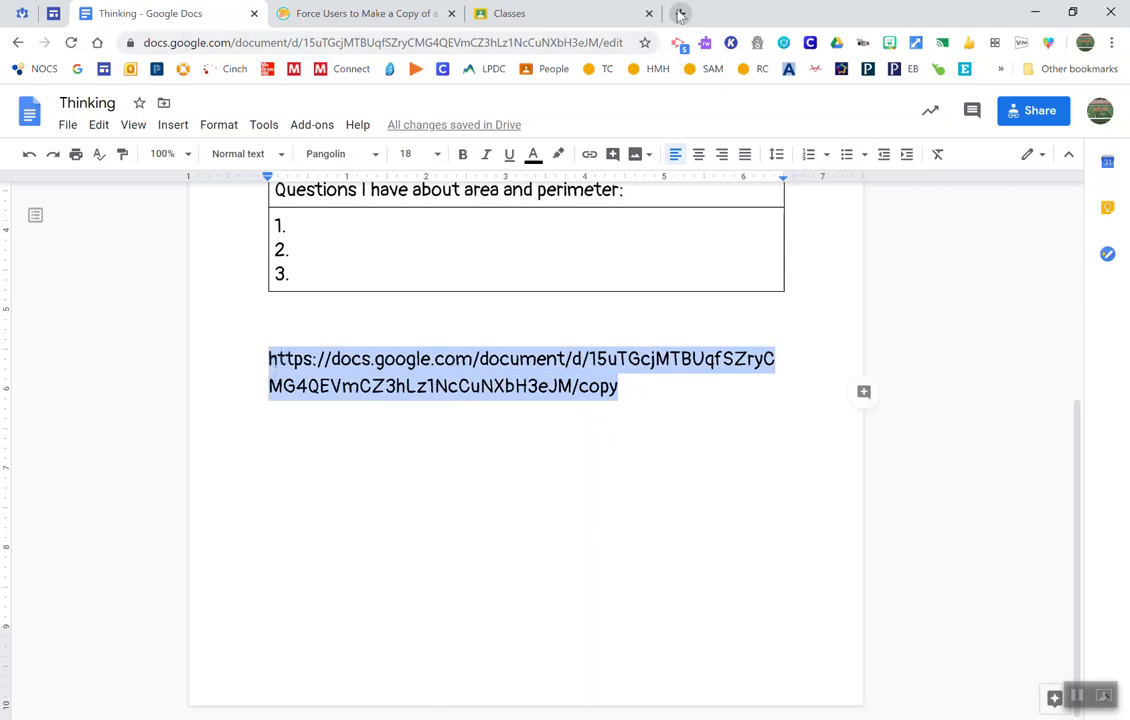
mouse_move(679, 14)
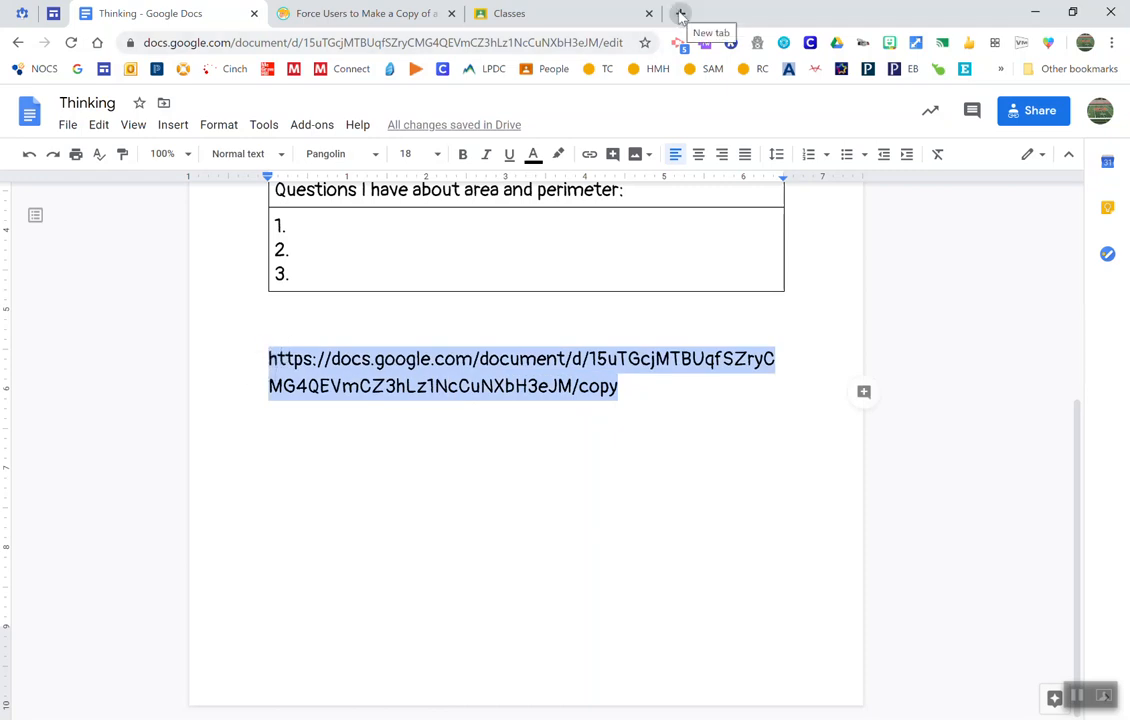
left_click(679, 13)
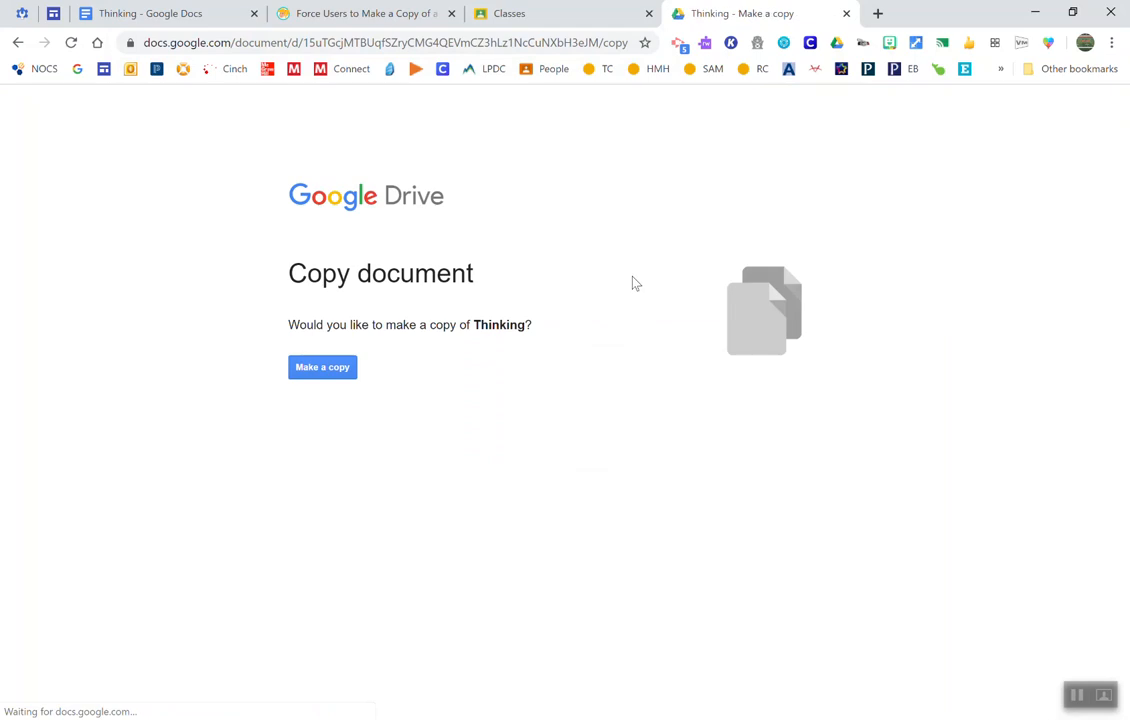
mouse_move(304, 308)
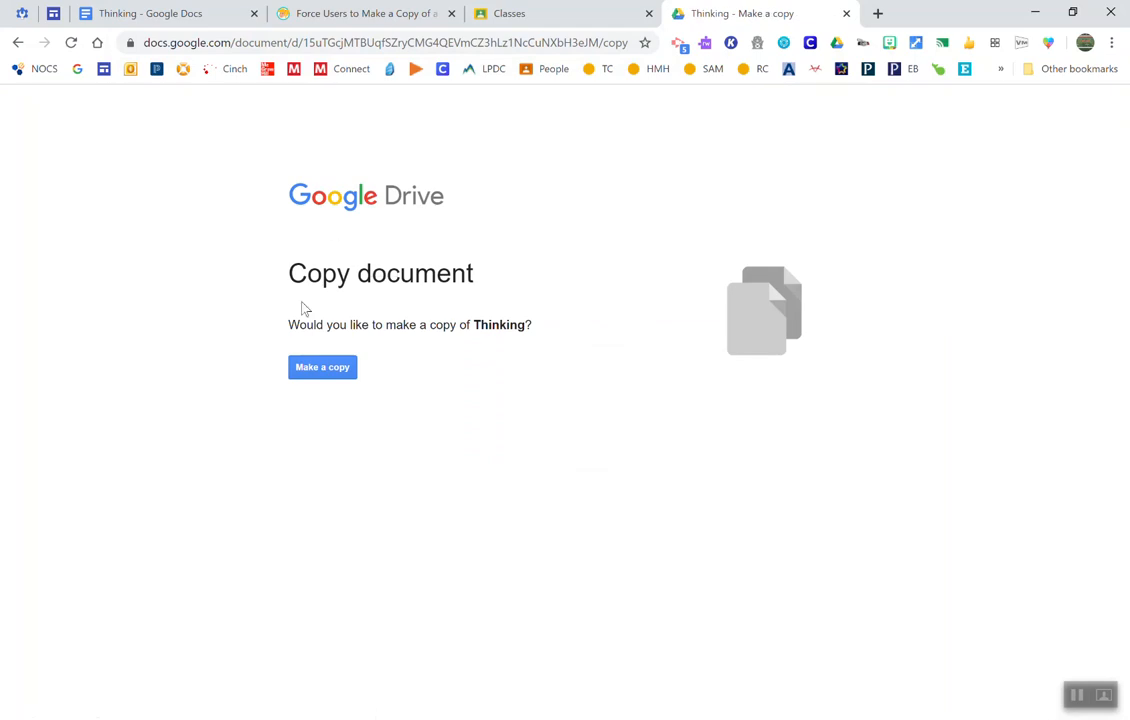
mouse_move(322, 367)
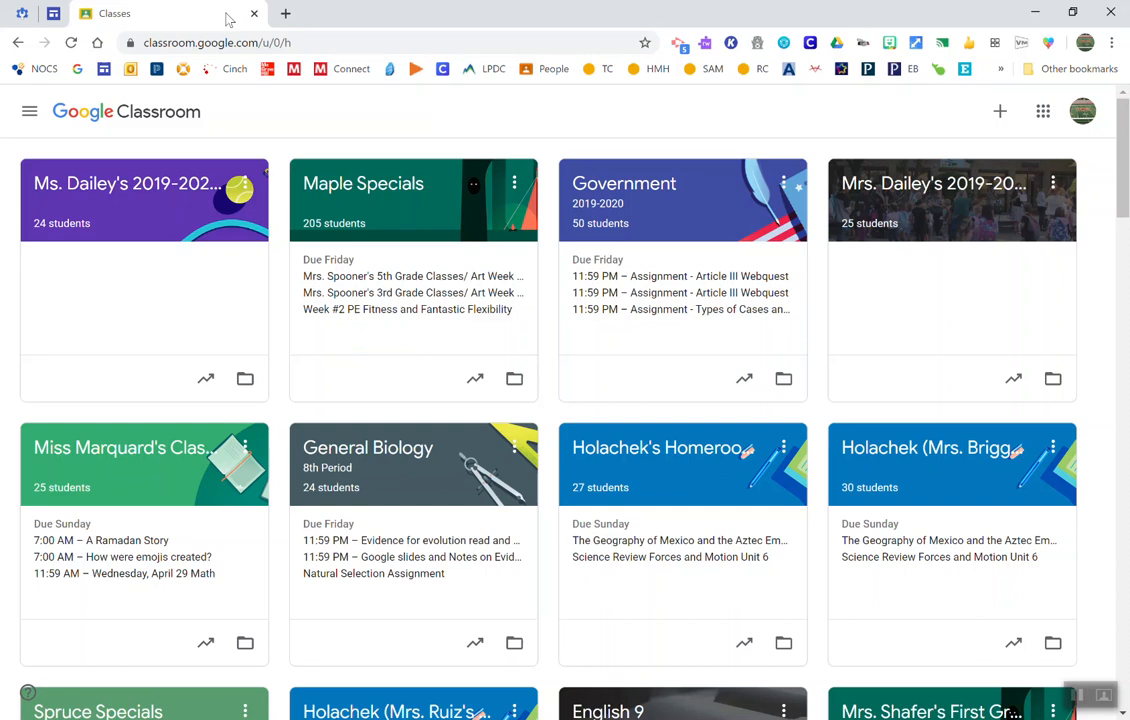
scroll("down", 3)
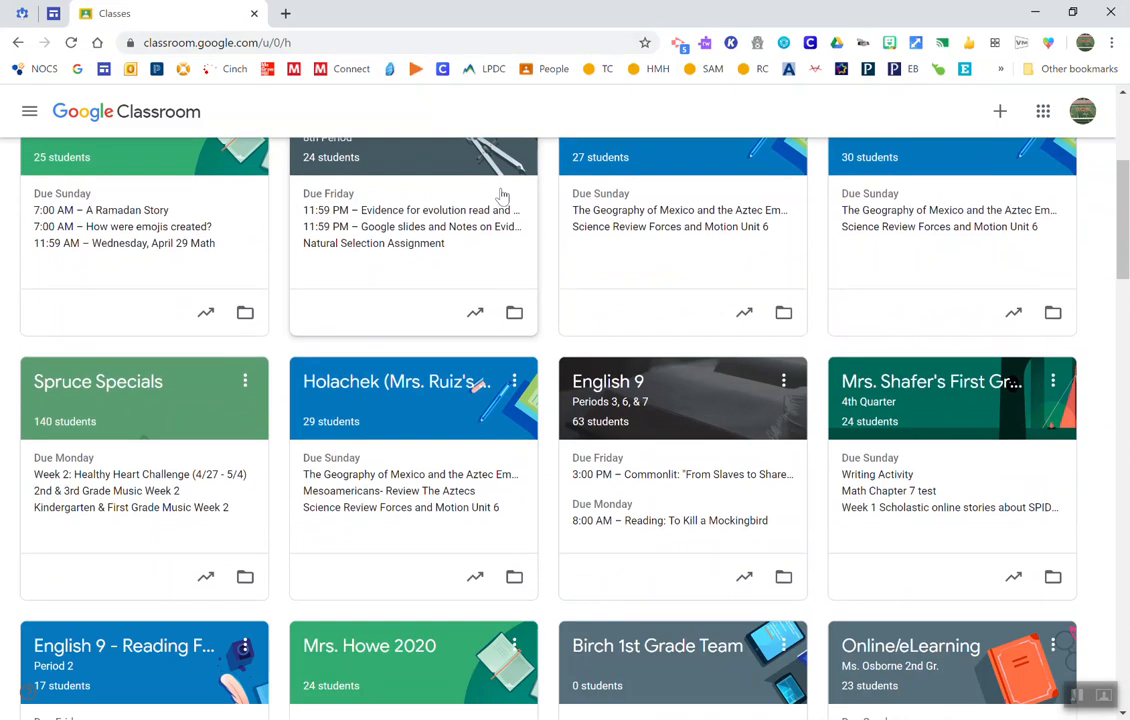
scroll("down", 3)
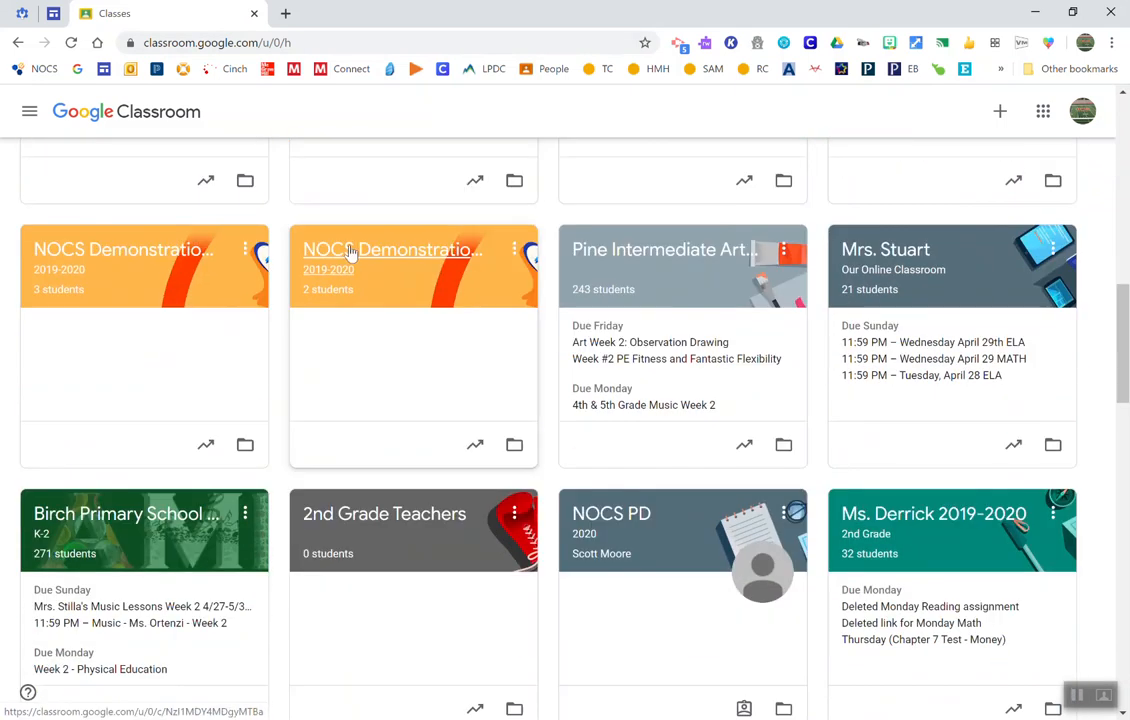
mouse_move(377, 291)
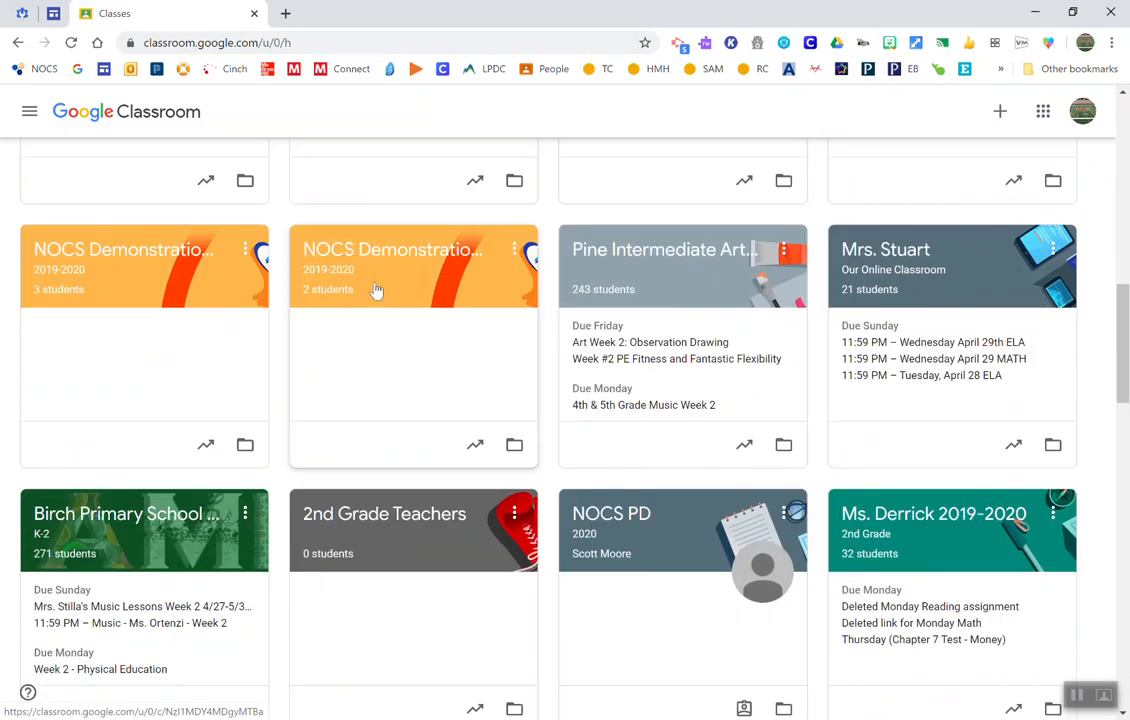
mouse_move(590, 300)
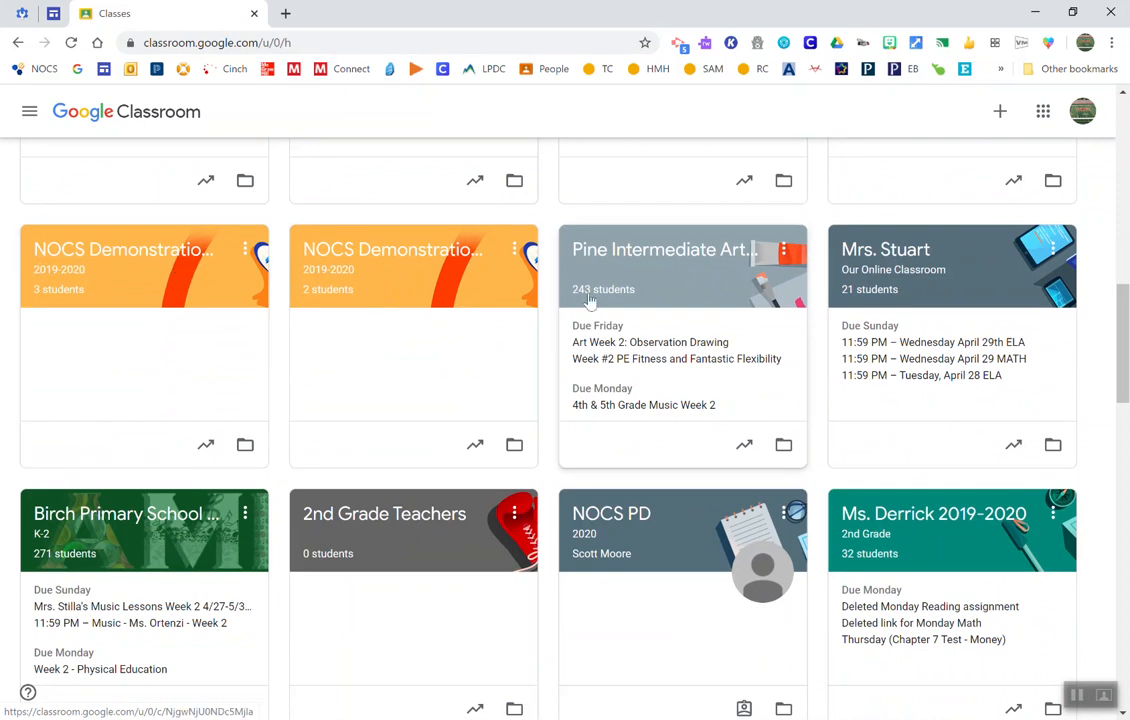
mouse_move(407, 287)
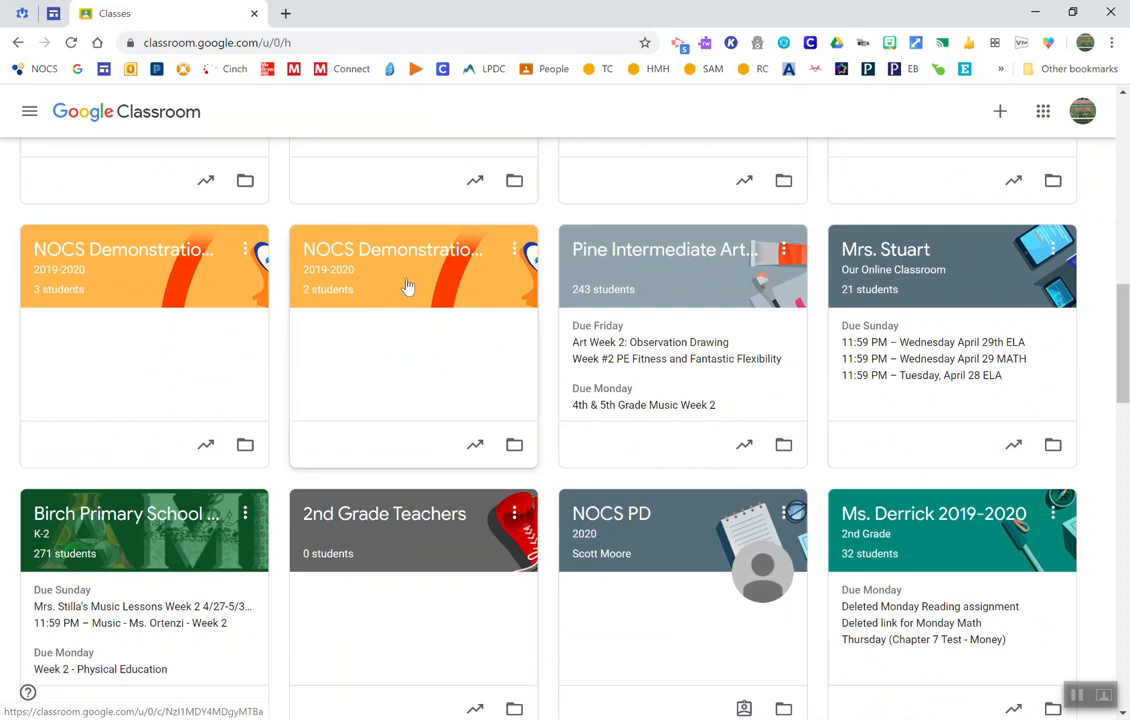
mouse_move(397, 307)
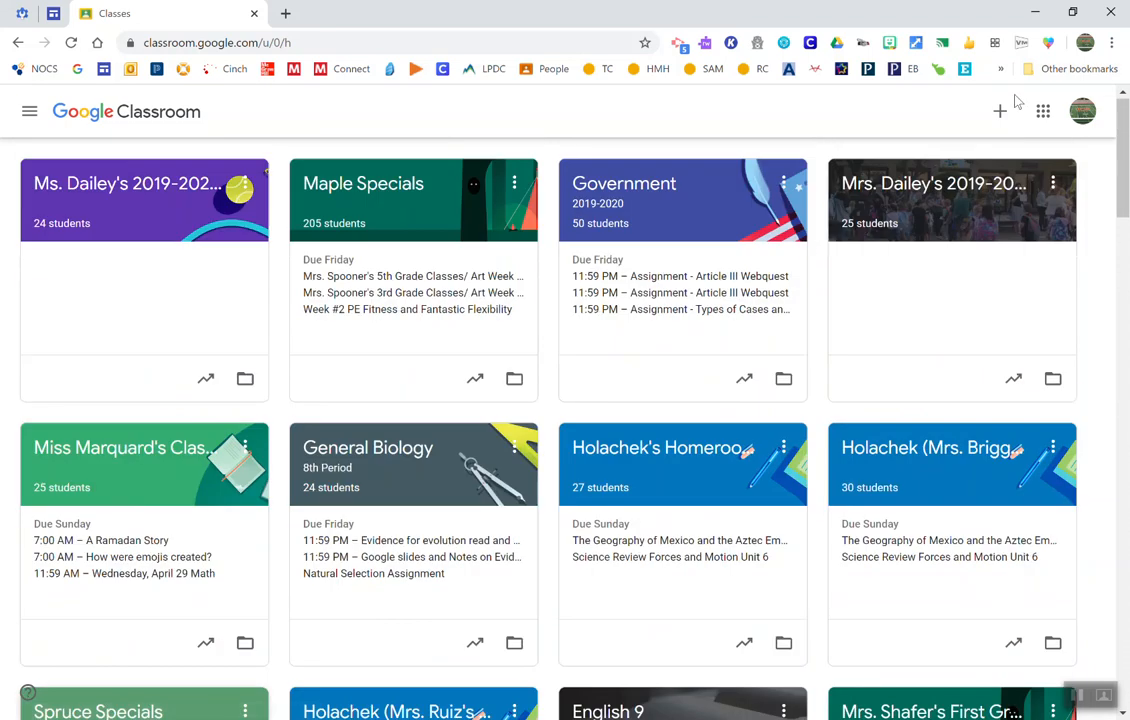
Add a new class named "Teacher's Class" and open its stream page
left_click(999, 111)
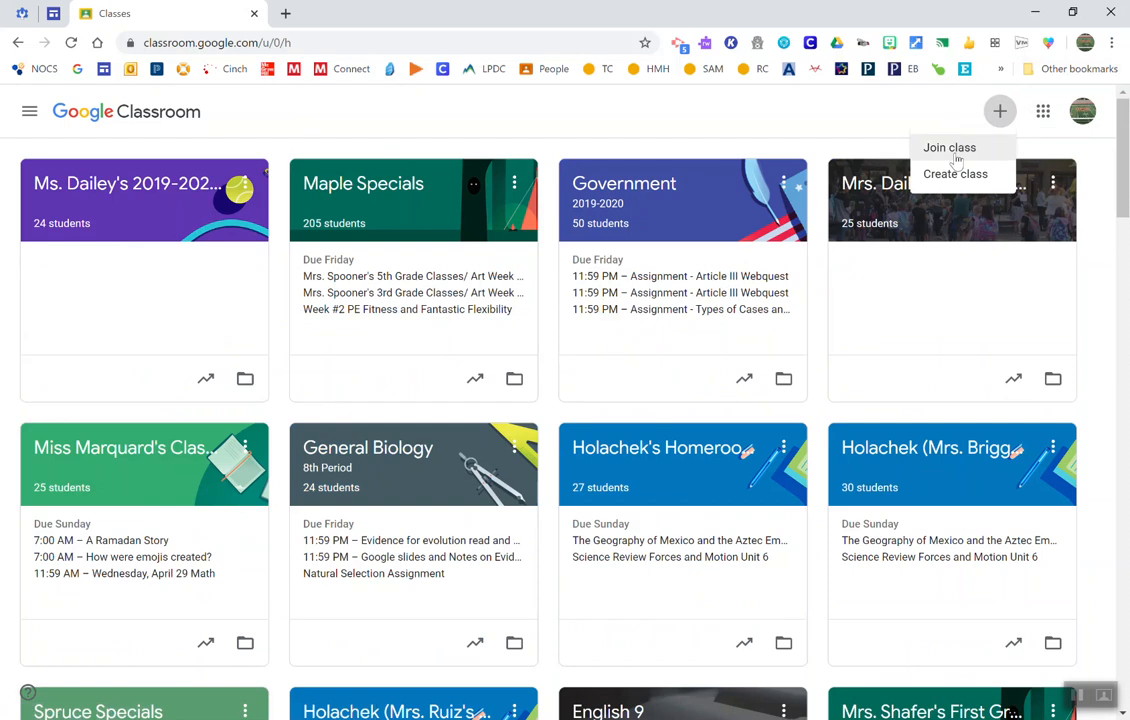
left_click(955, 173)
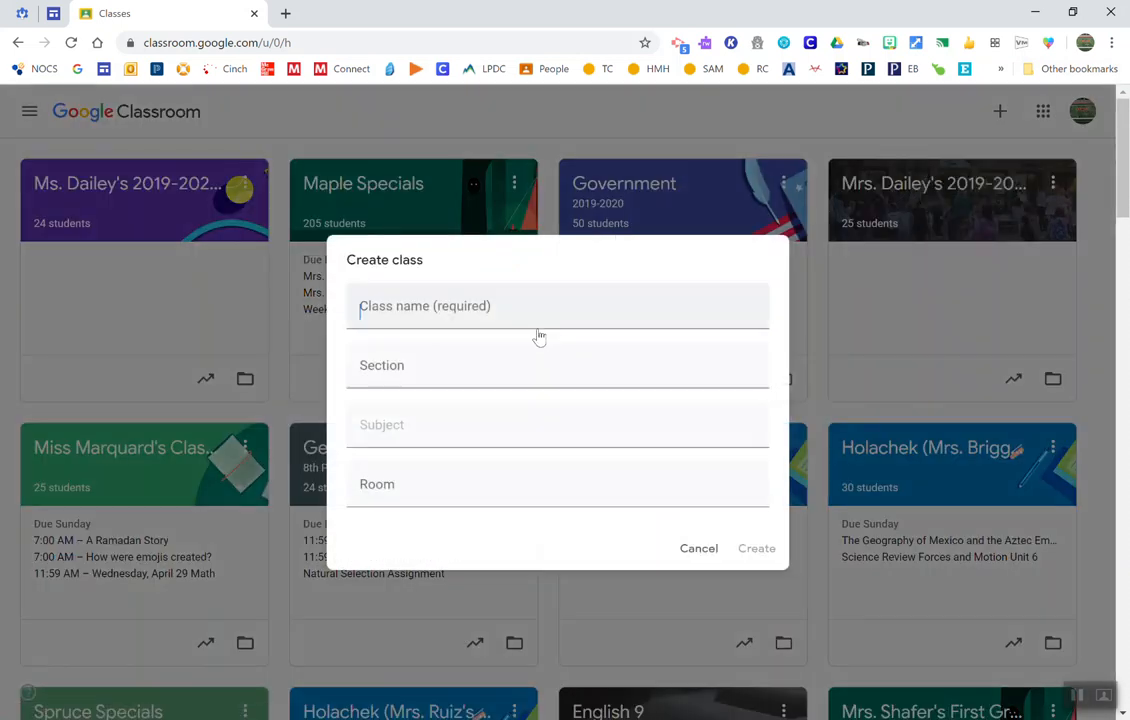
type("Teacher's")
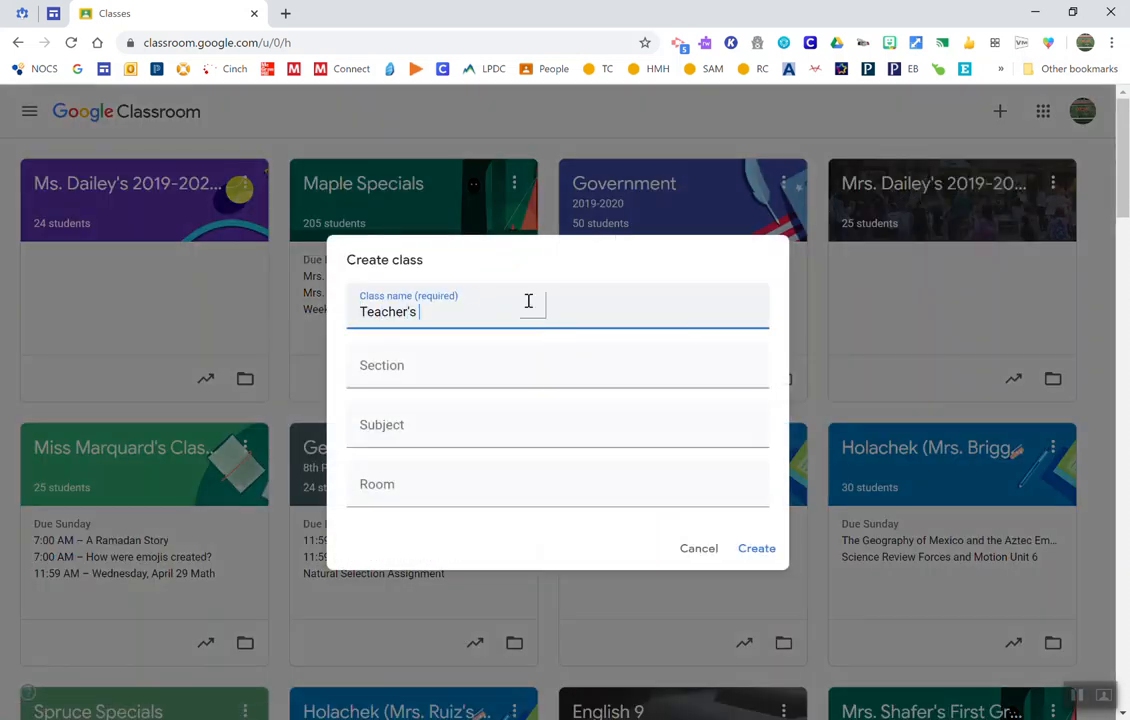
type("Class")
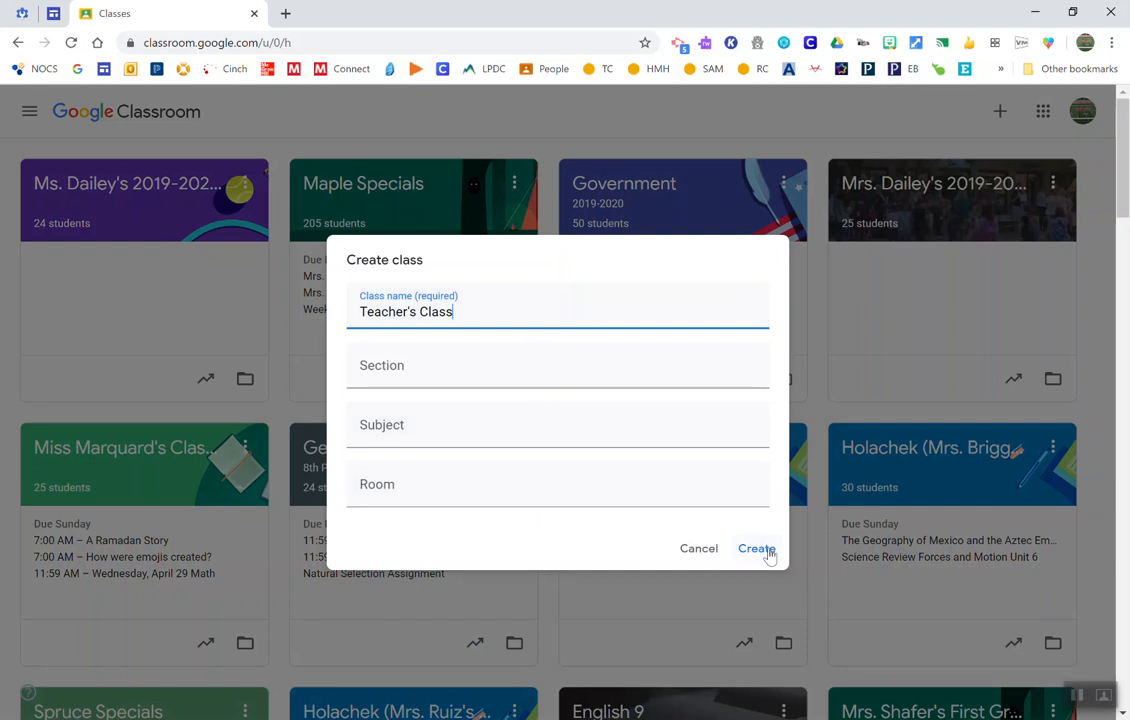
left_click(756, 548)
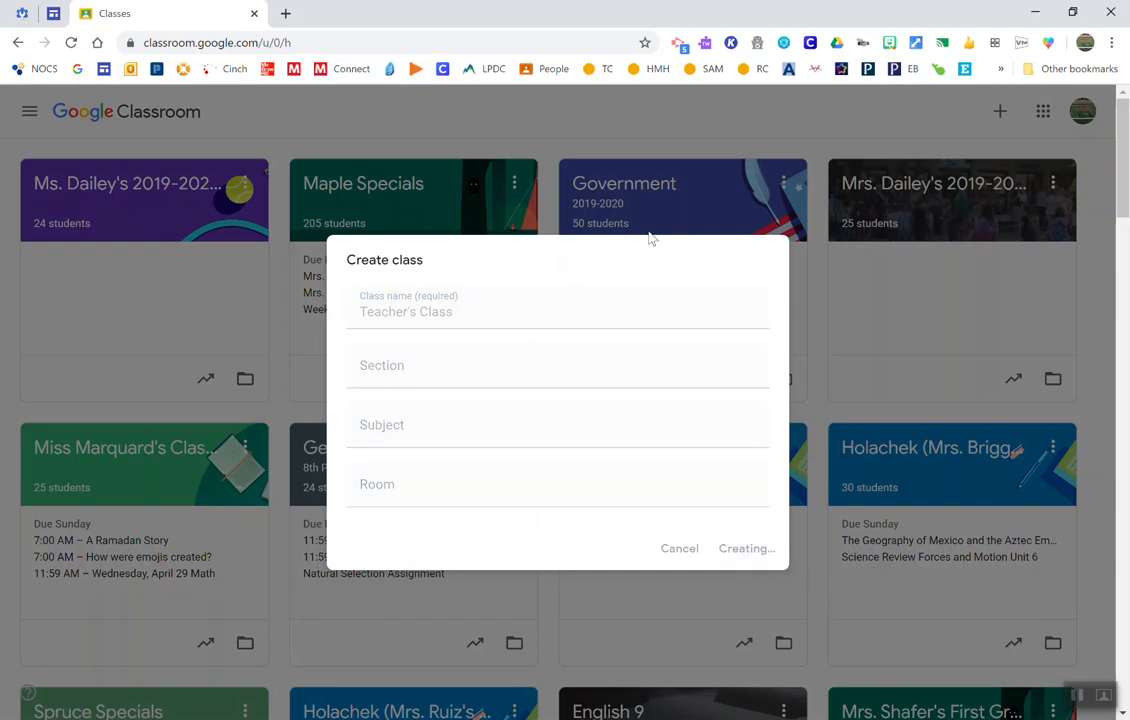
mouse_move(683, 349)
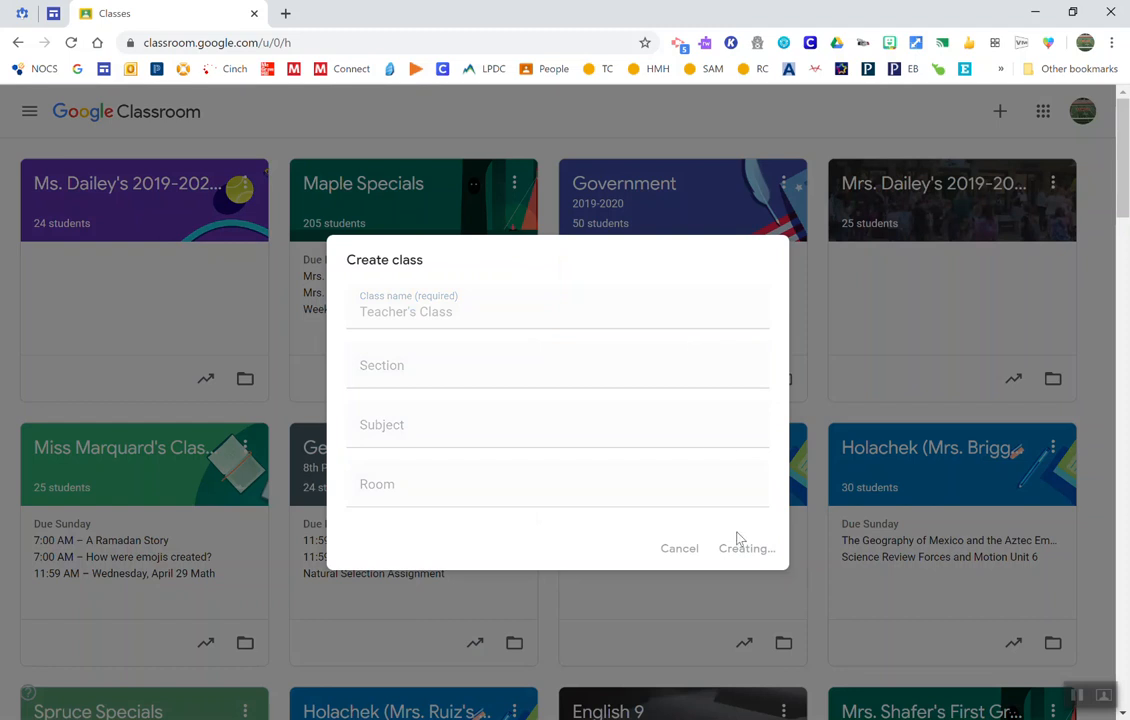
left_click(745, 548)
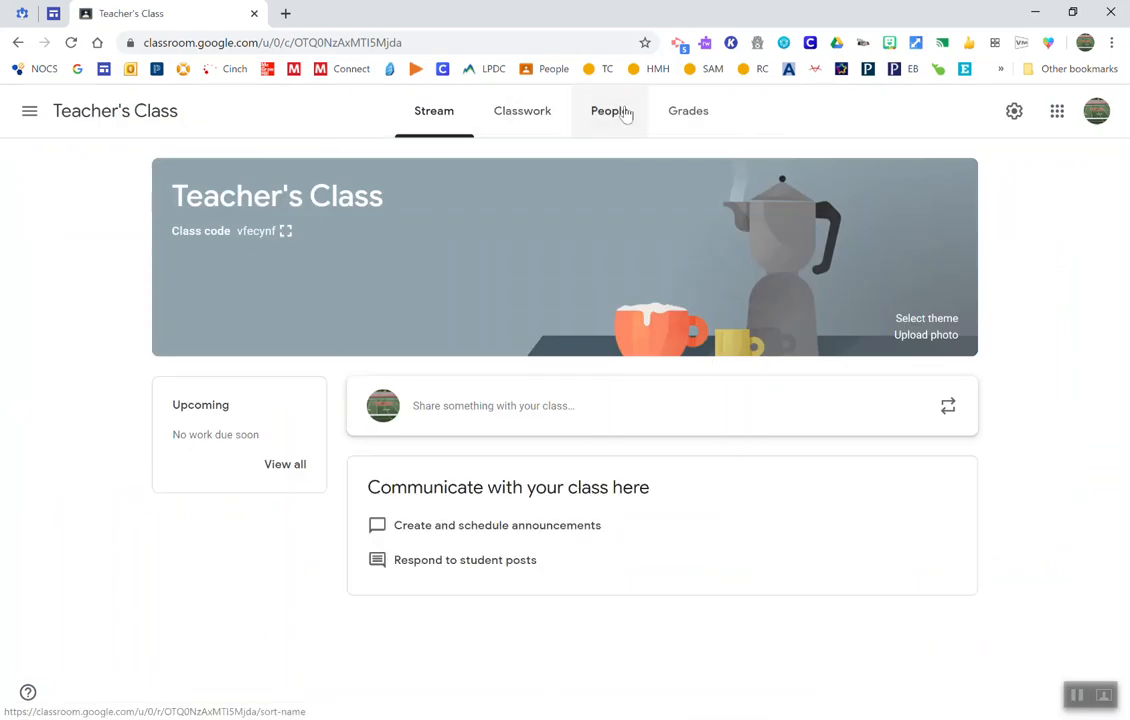
Invite the Instructional Technology account, found by searching 'leah', as co-teacher from People
left_click(609, 110)
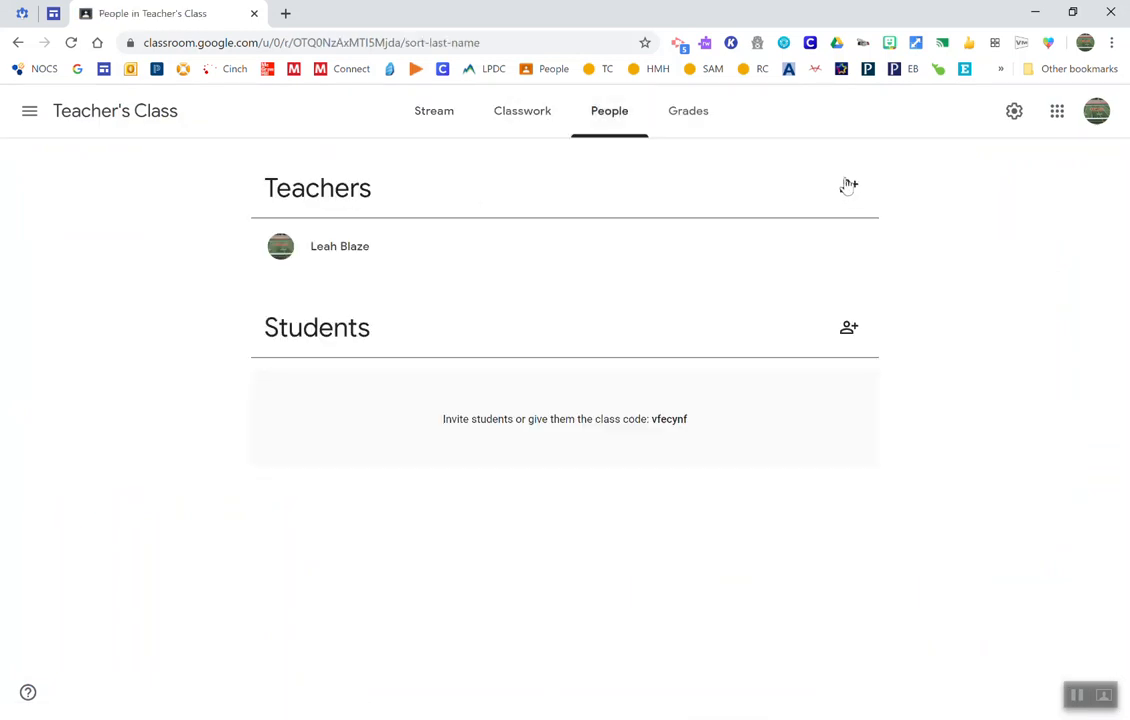
left_click(848, 186)
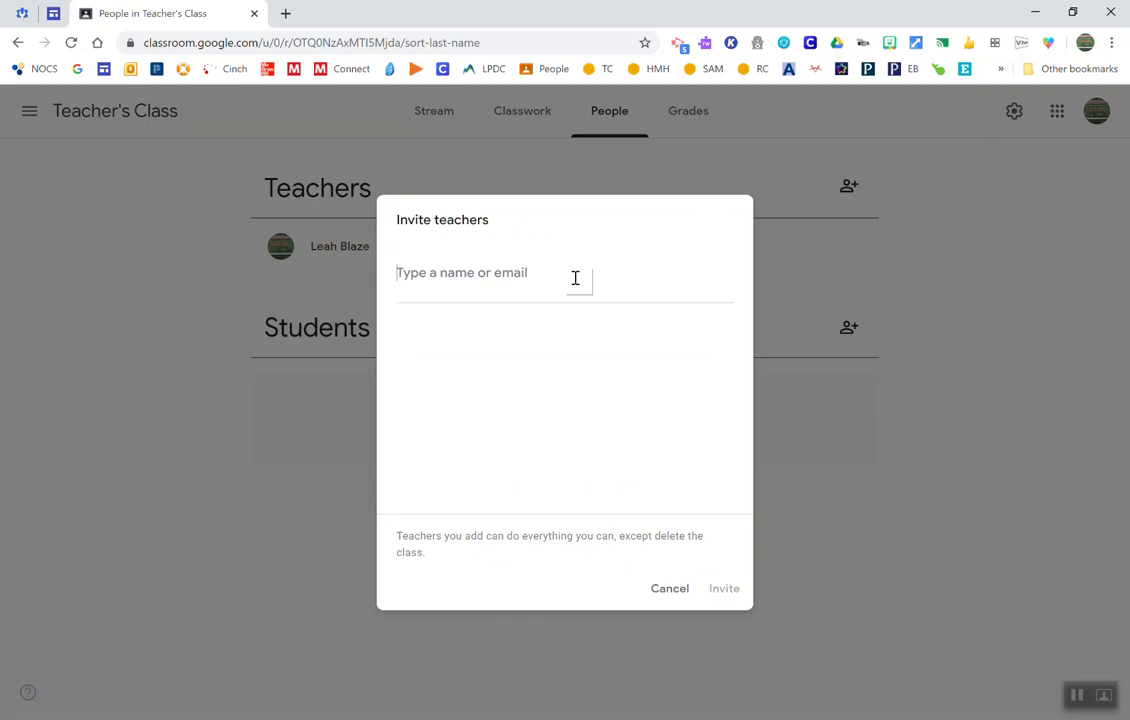
type("leah.test")
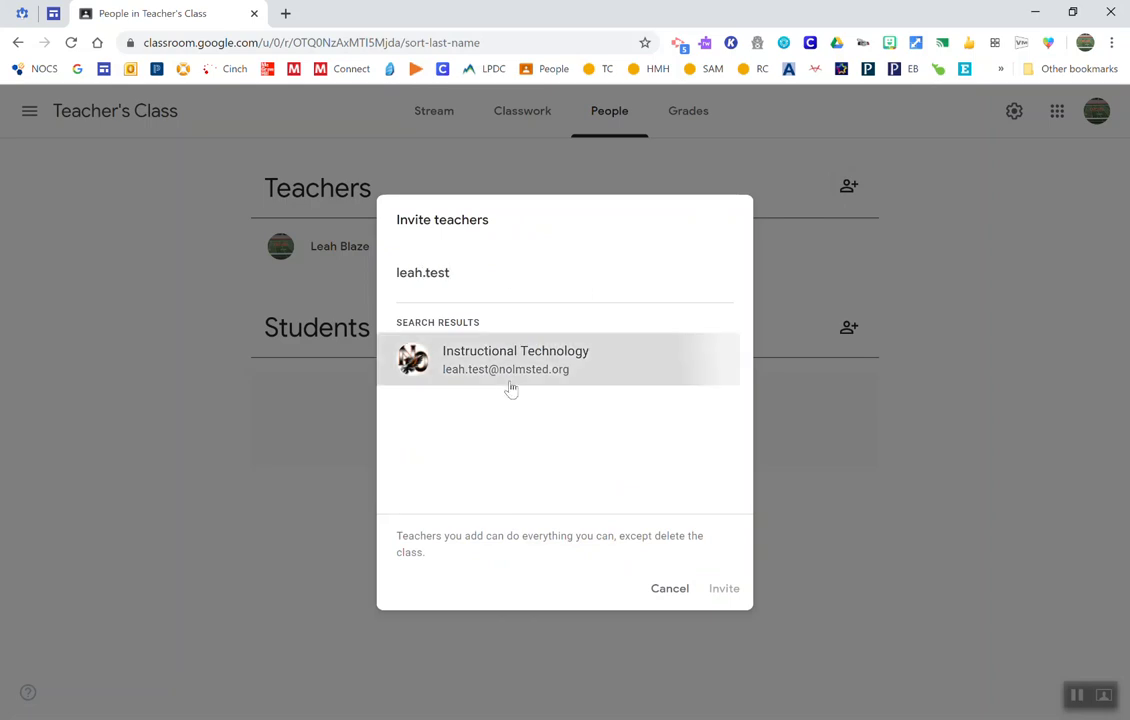
left_click(515, 359)
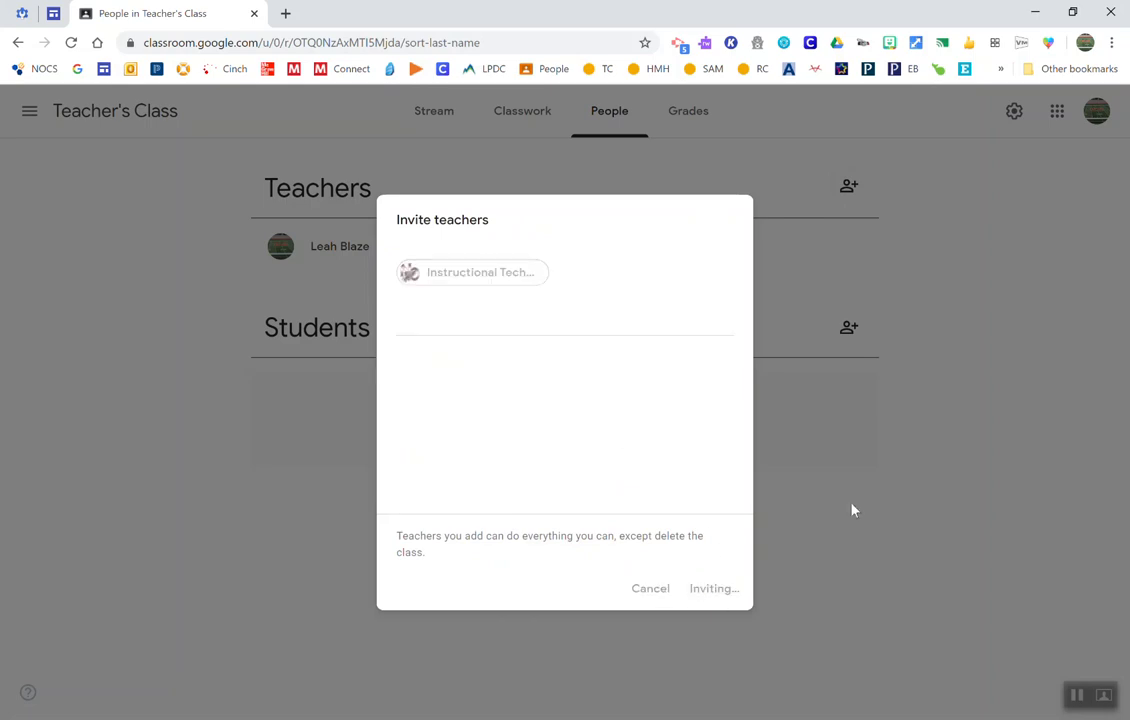
left_click(714, 588)
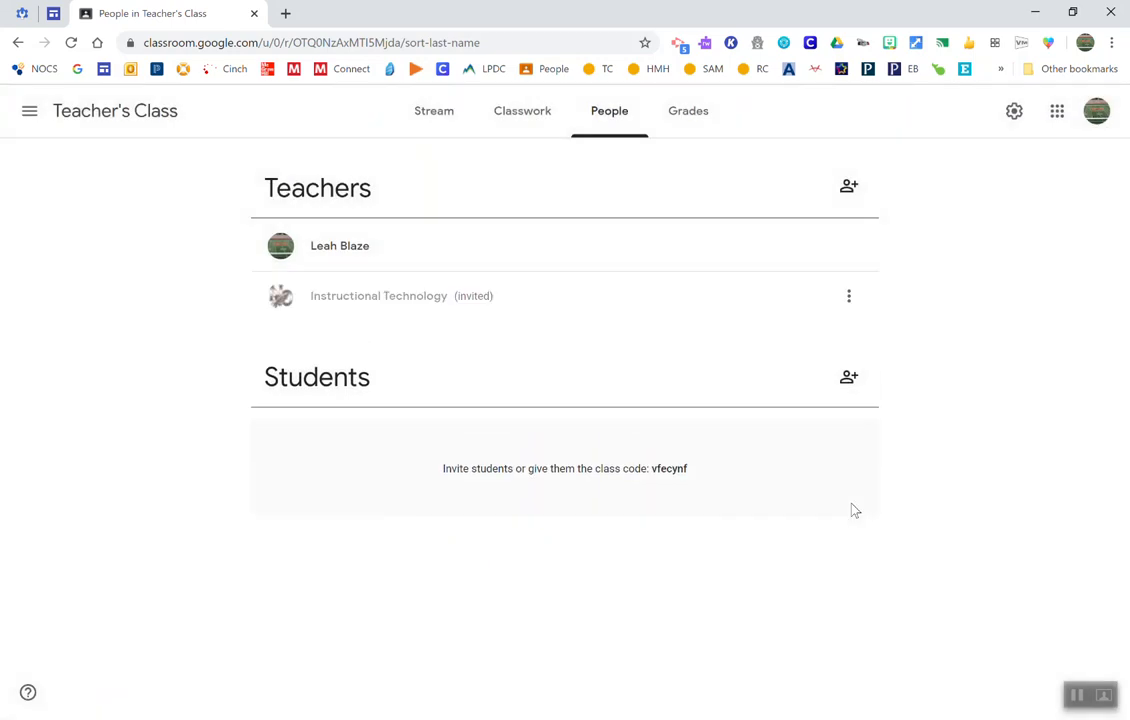
mouse_move(470, 194)
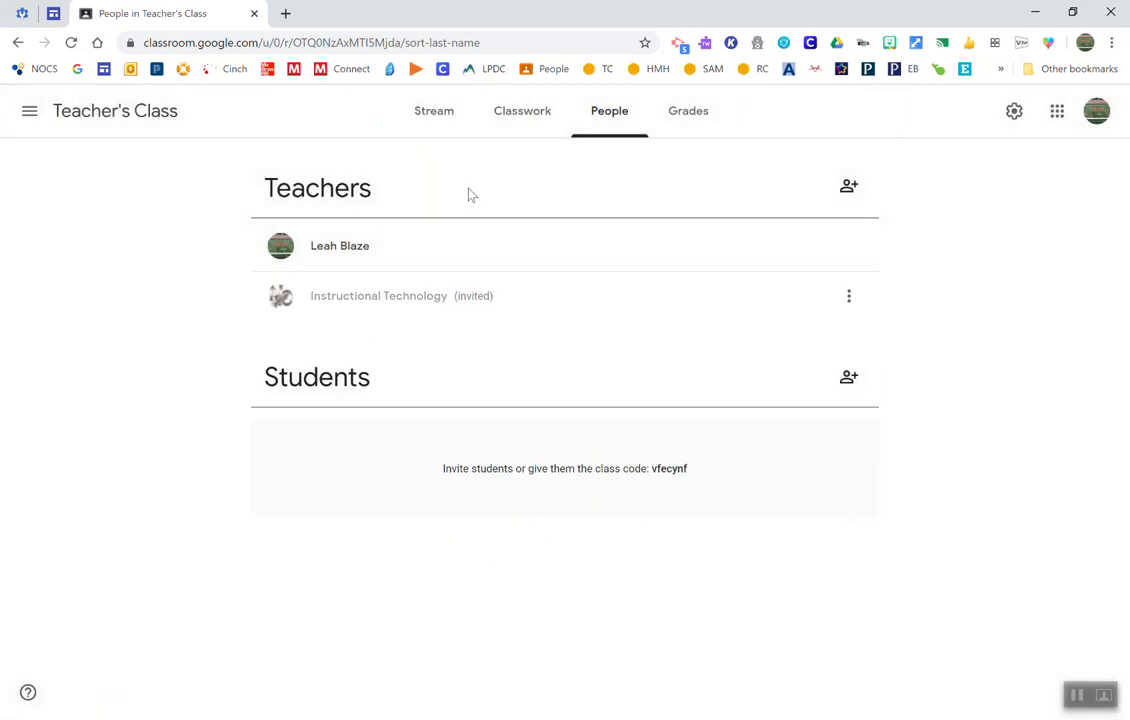
mouse_move(425, 125)
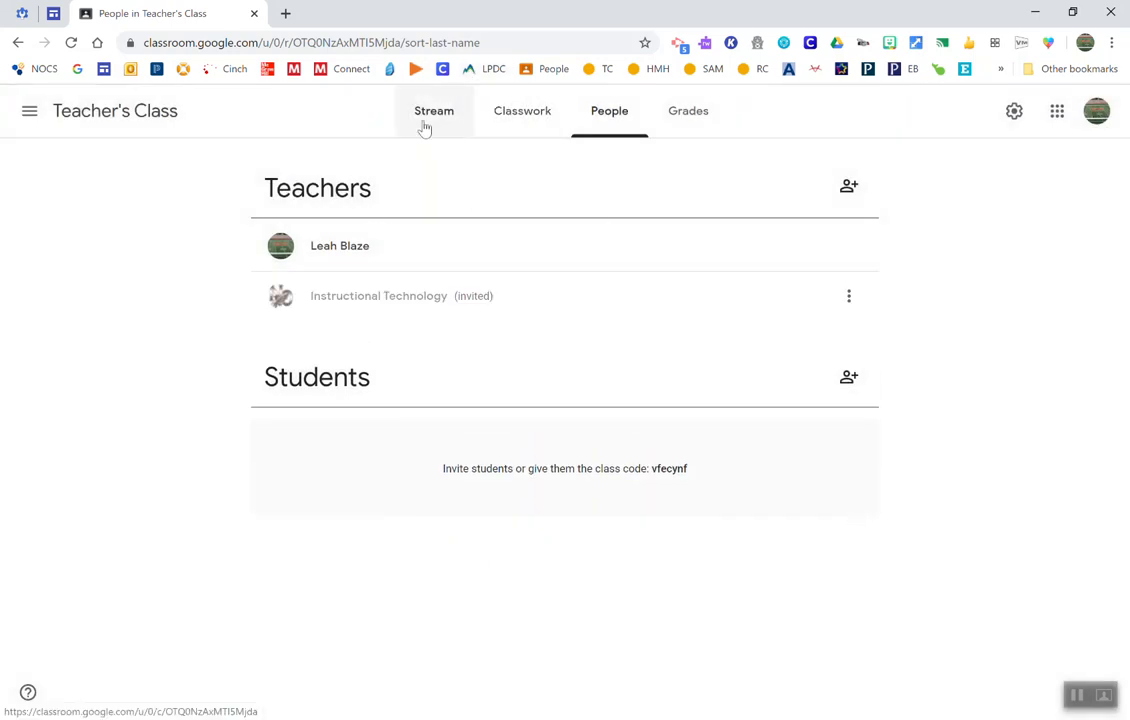
Start an assignment titled 'Test' with instructions 'Here are my directions'
left_click(522, 110)
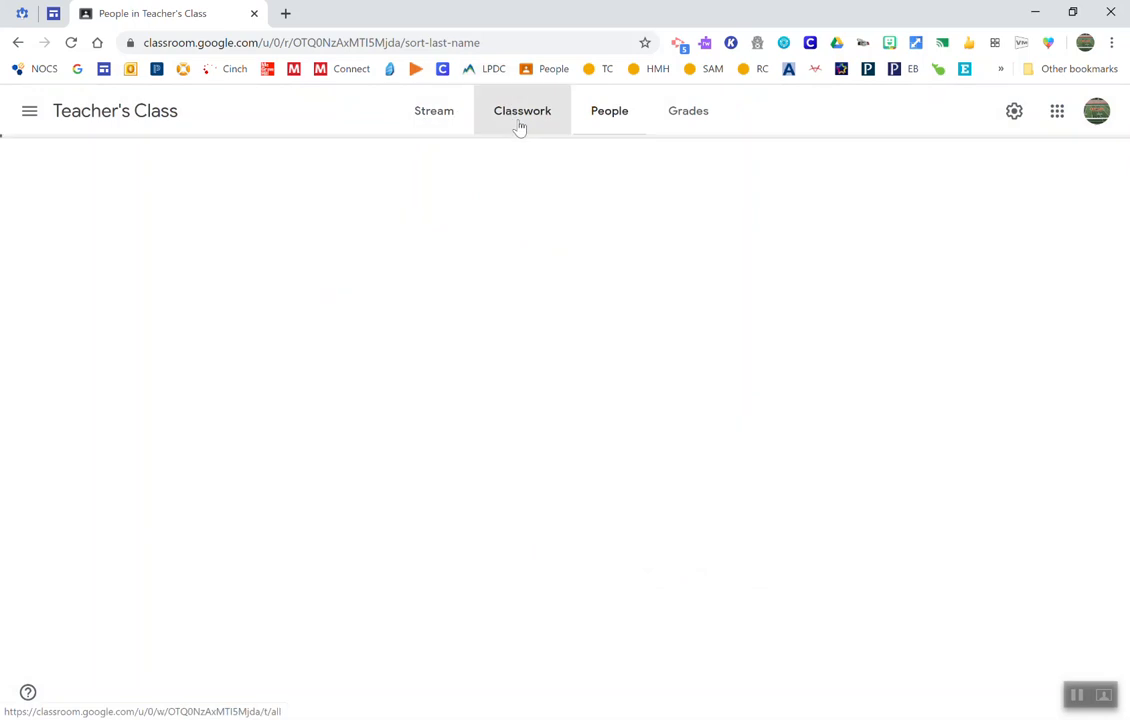
left_click(521, 110)
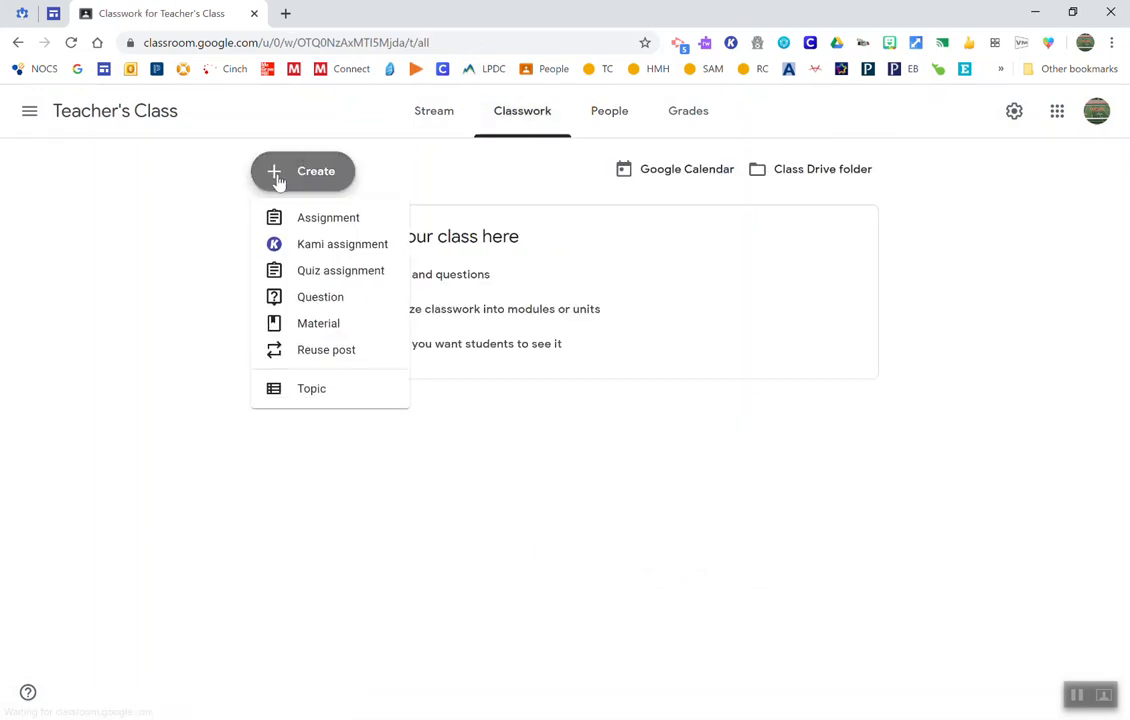
left_click(328, 217)
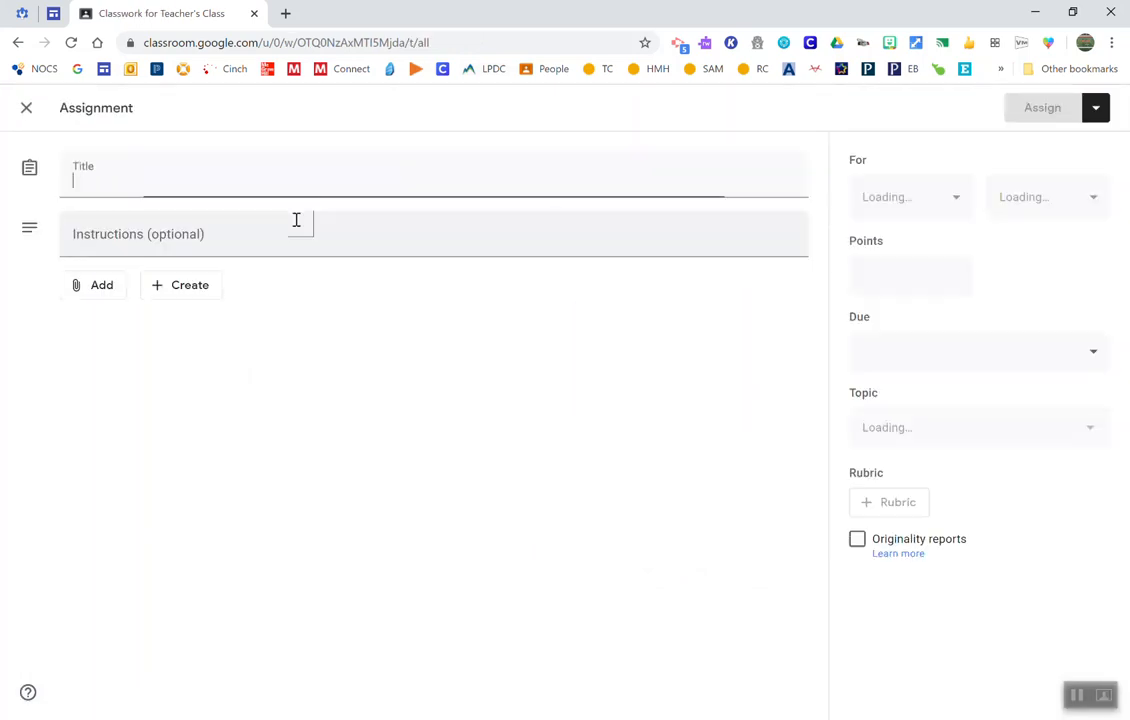
type("Test")
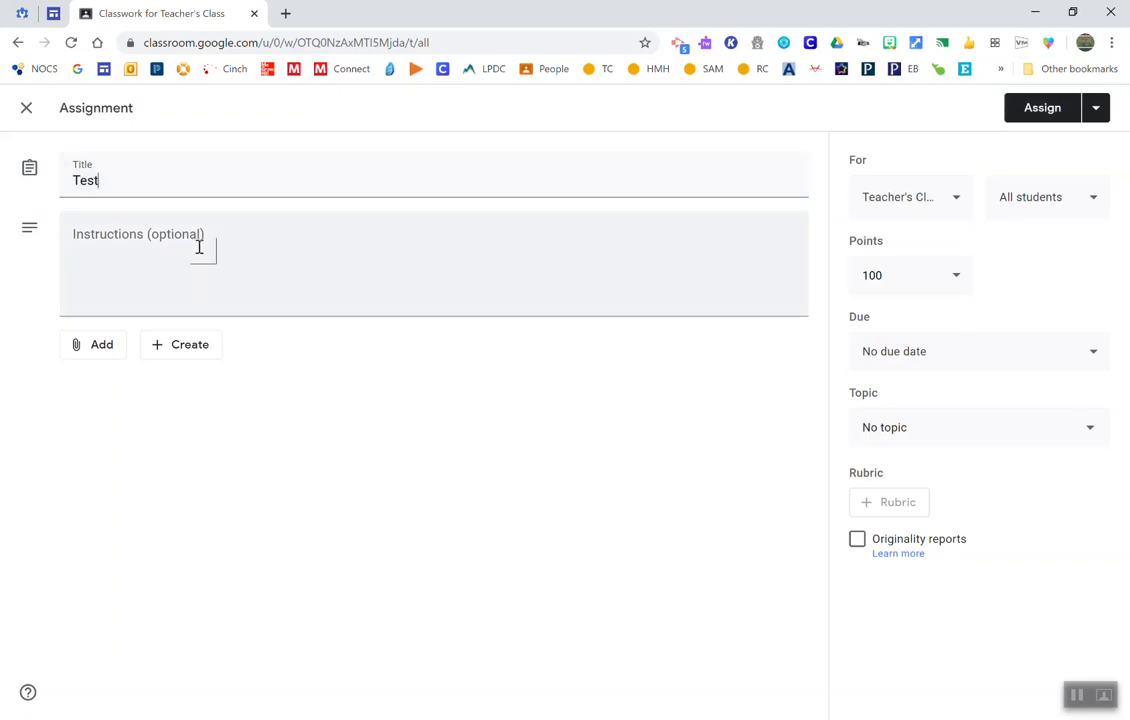
type("Here are m")
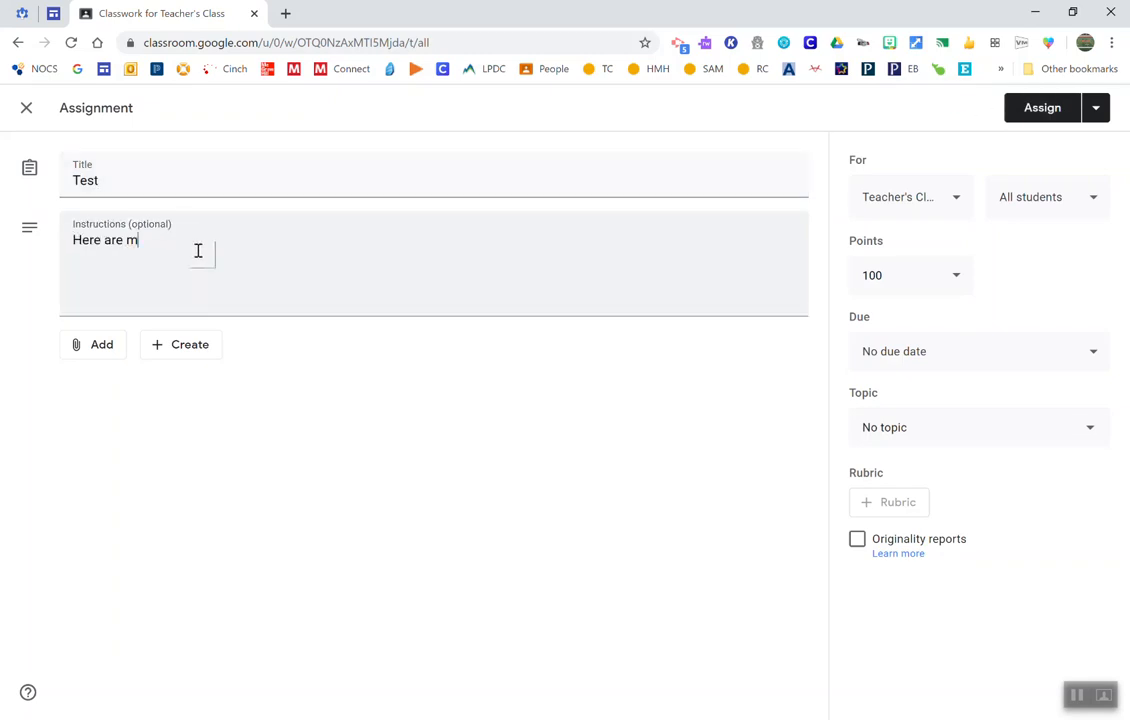
type("y directions")
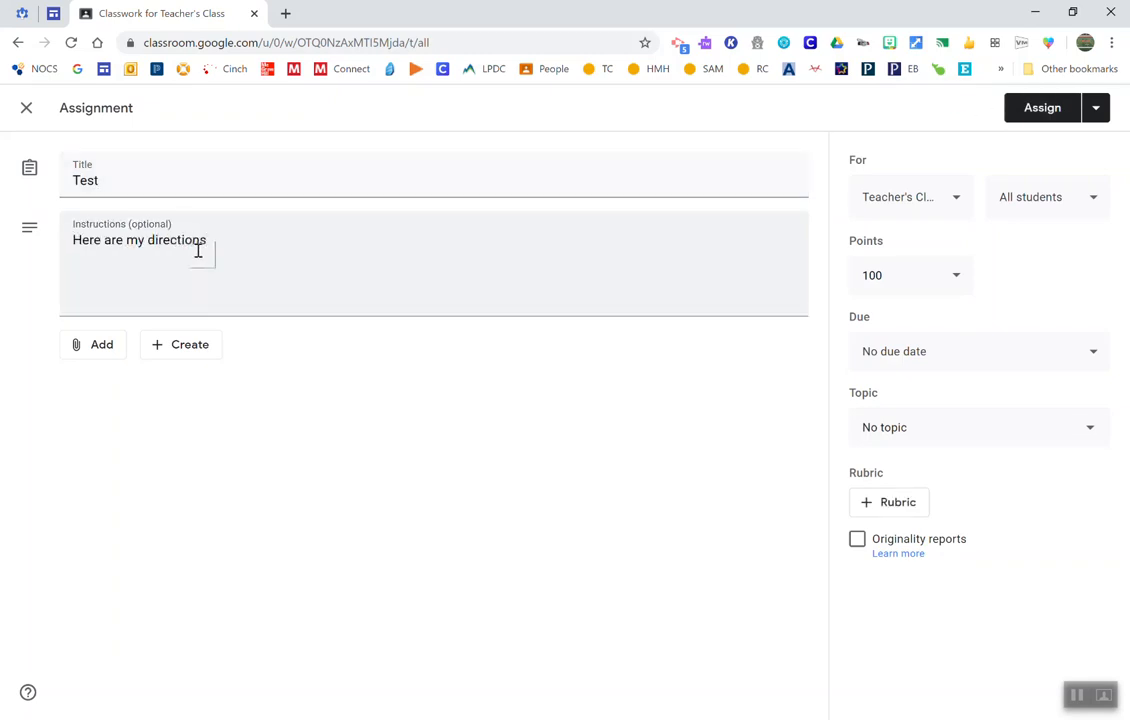
Attach the Thinking doc from Google Drive to the assignment
left_click(93, 344)
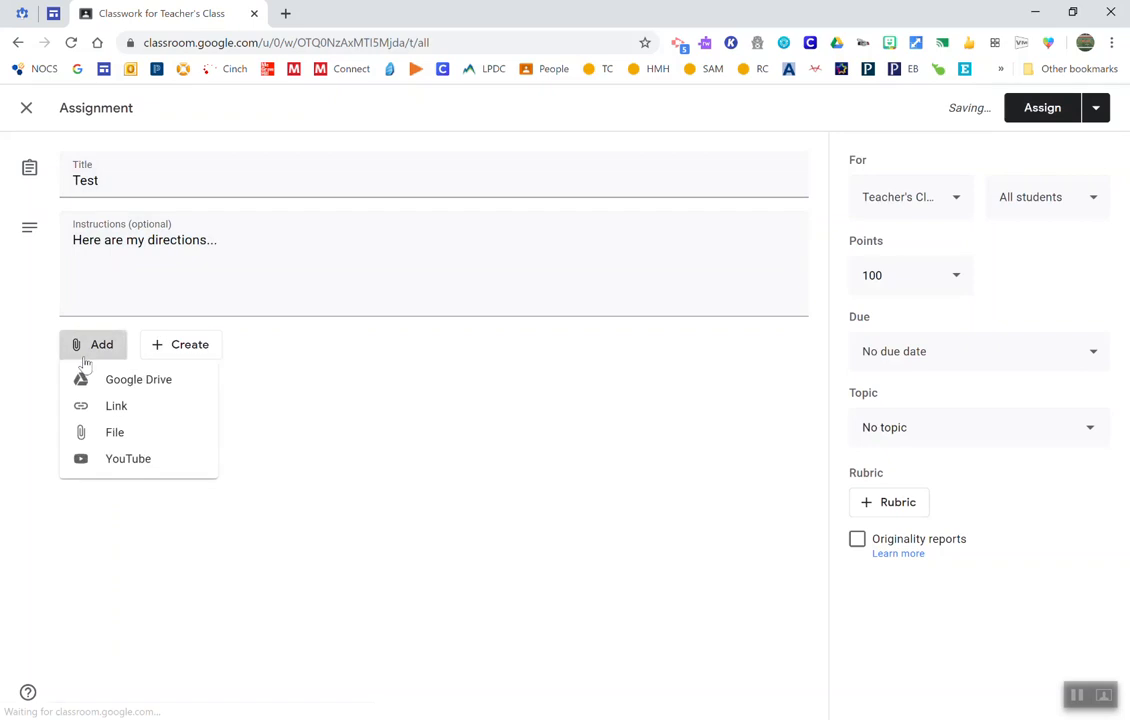
left_click(138, 379)
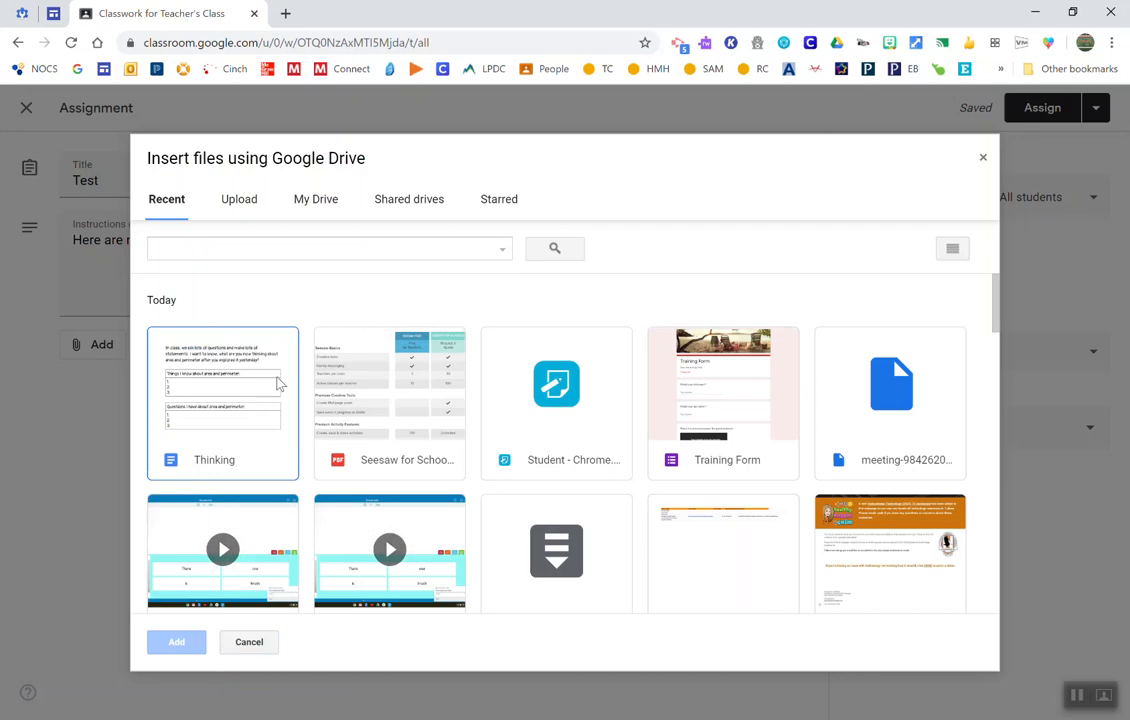
left_click(176, 642)
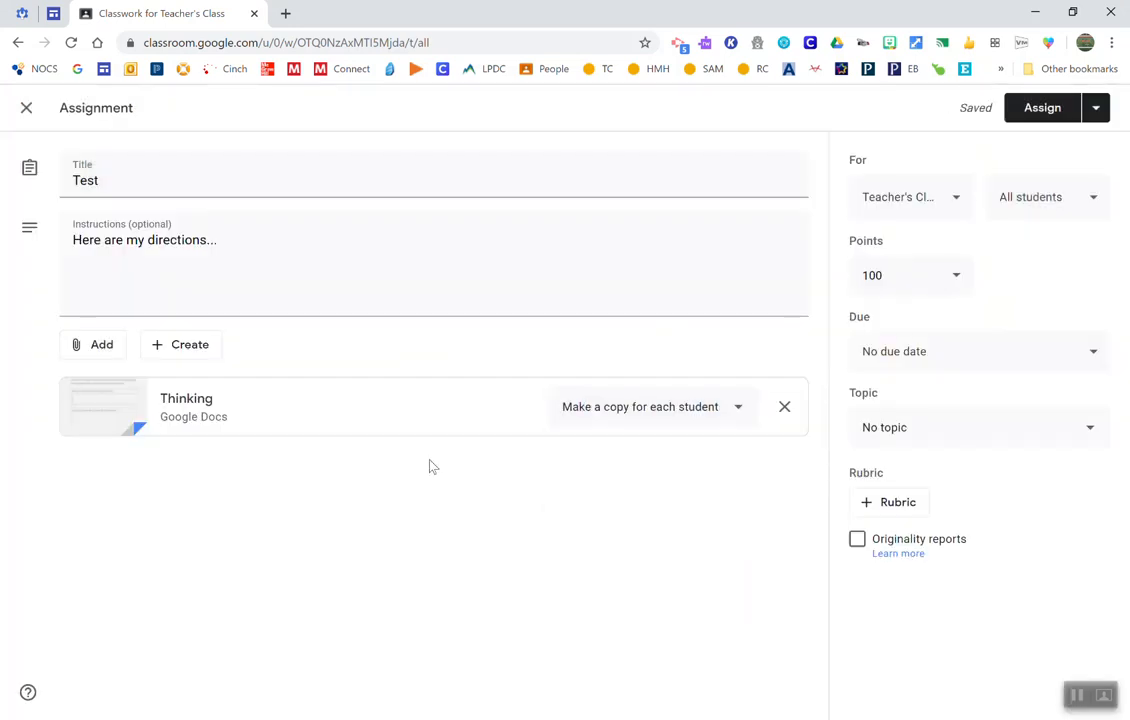
Post the Test assignment ungraded under Week 3, with a copy for each student
left_click(910, 275)
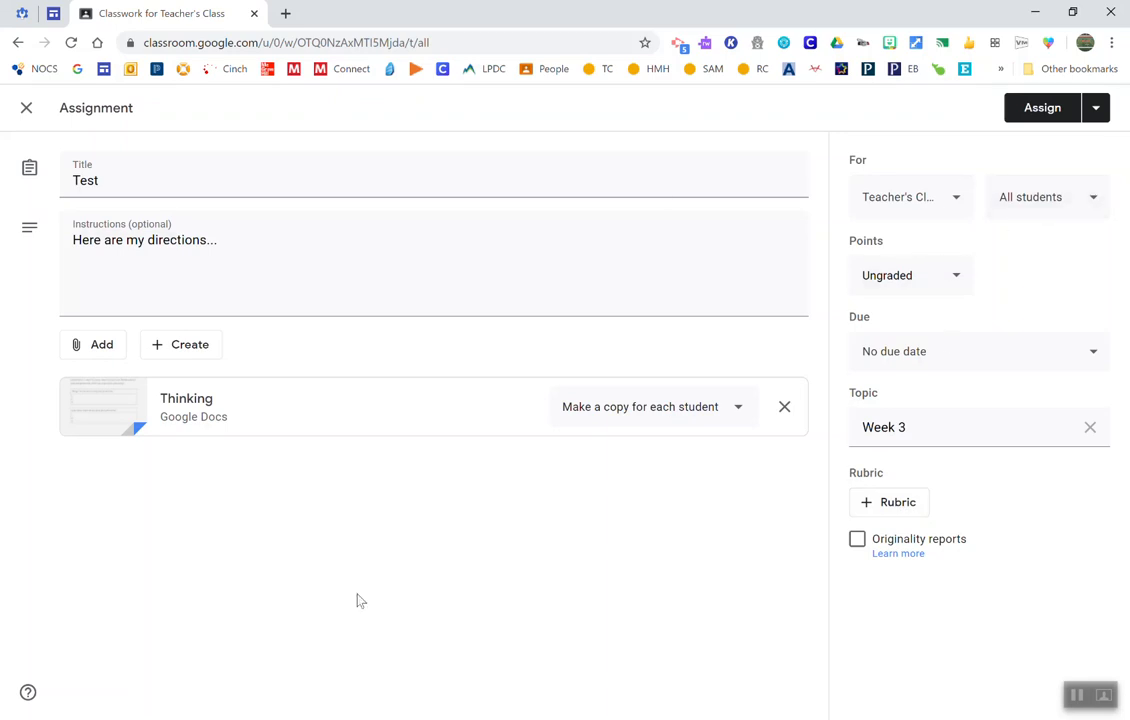
mouse_move(378, 563)
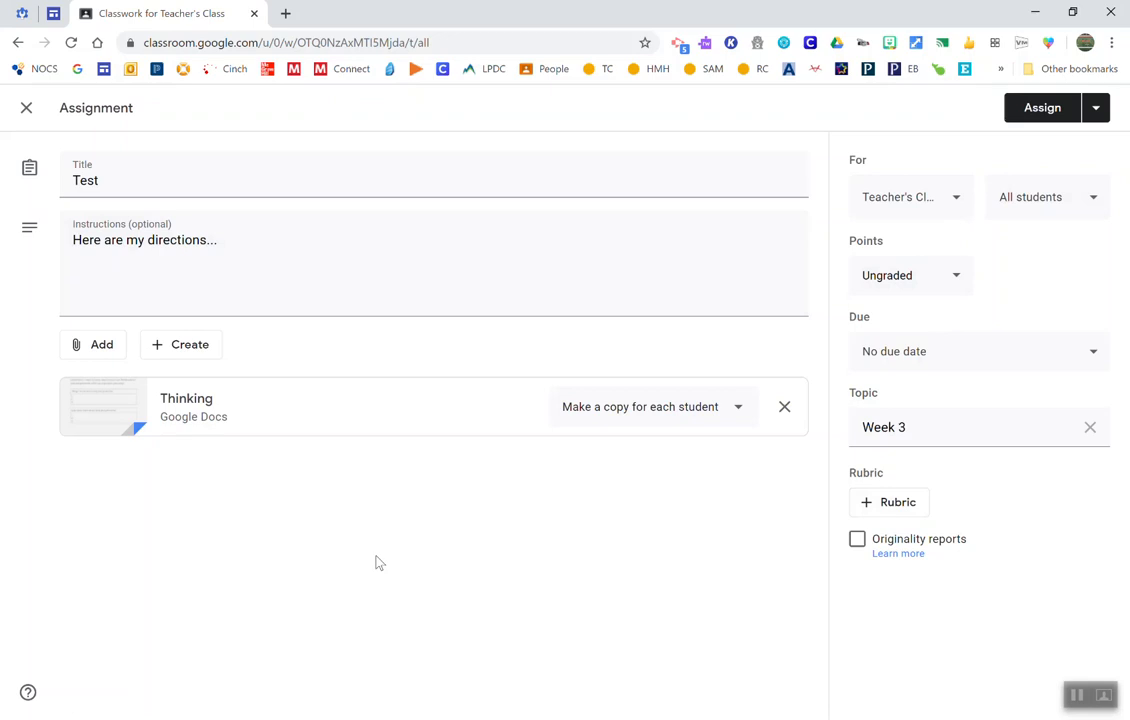
mouse_move(985, 149)
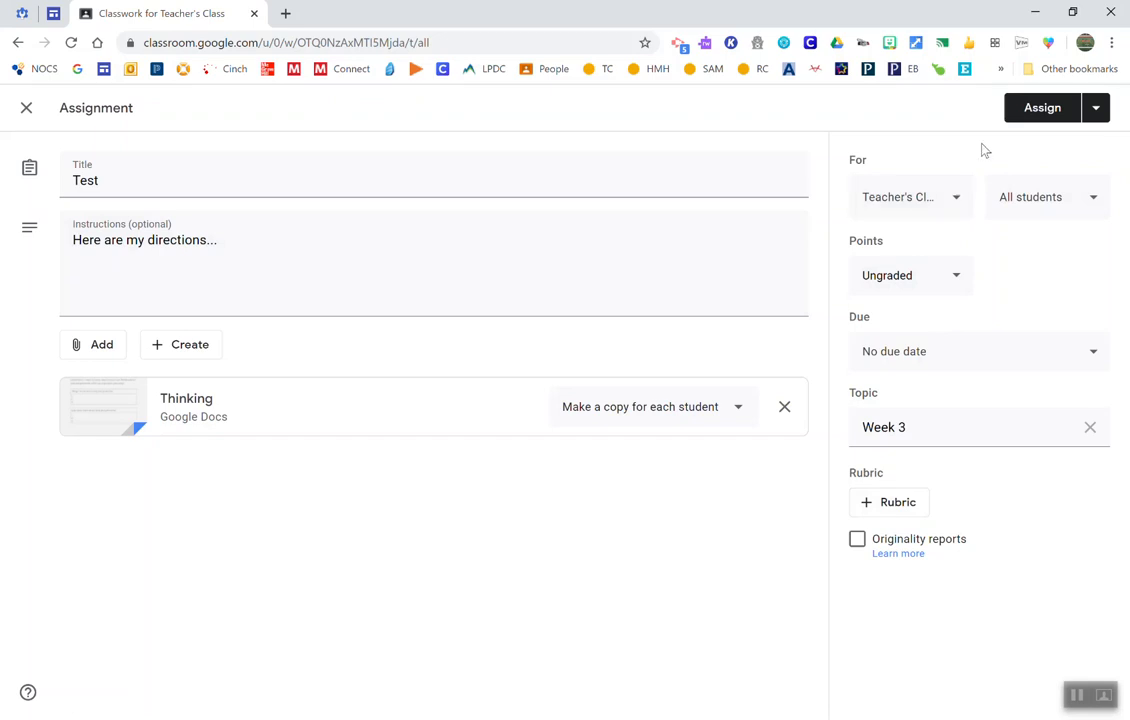
left_click(1041, 107)
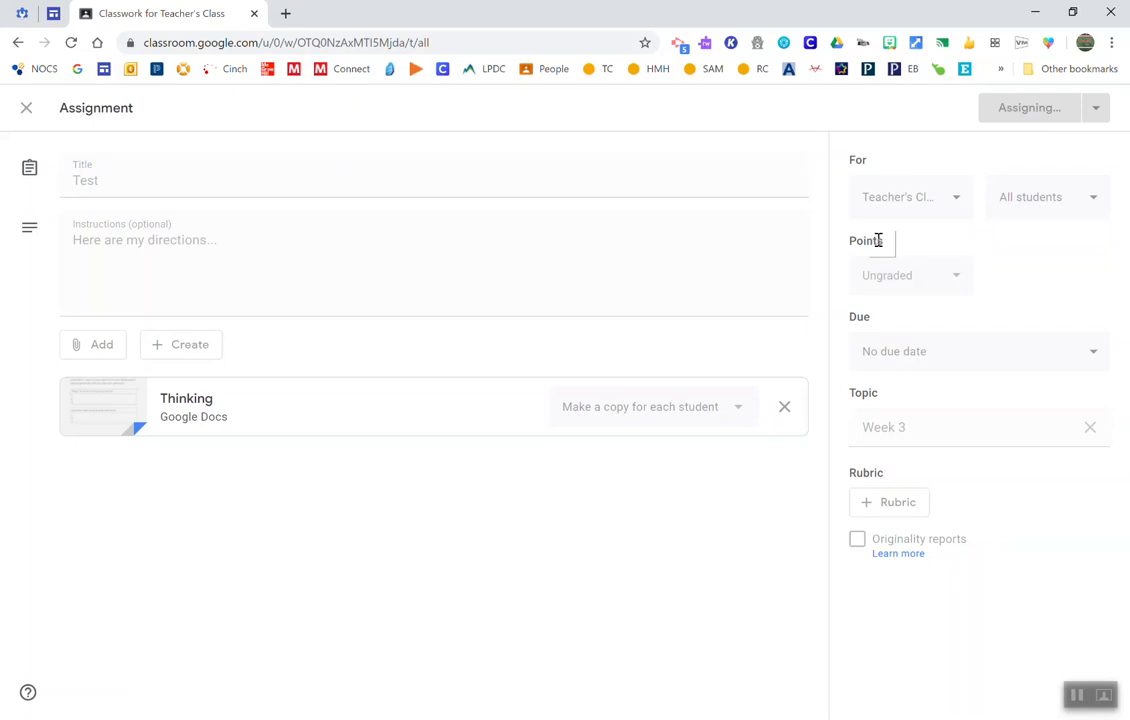
left_click(1029, 107)
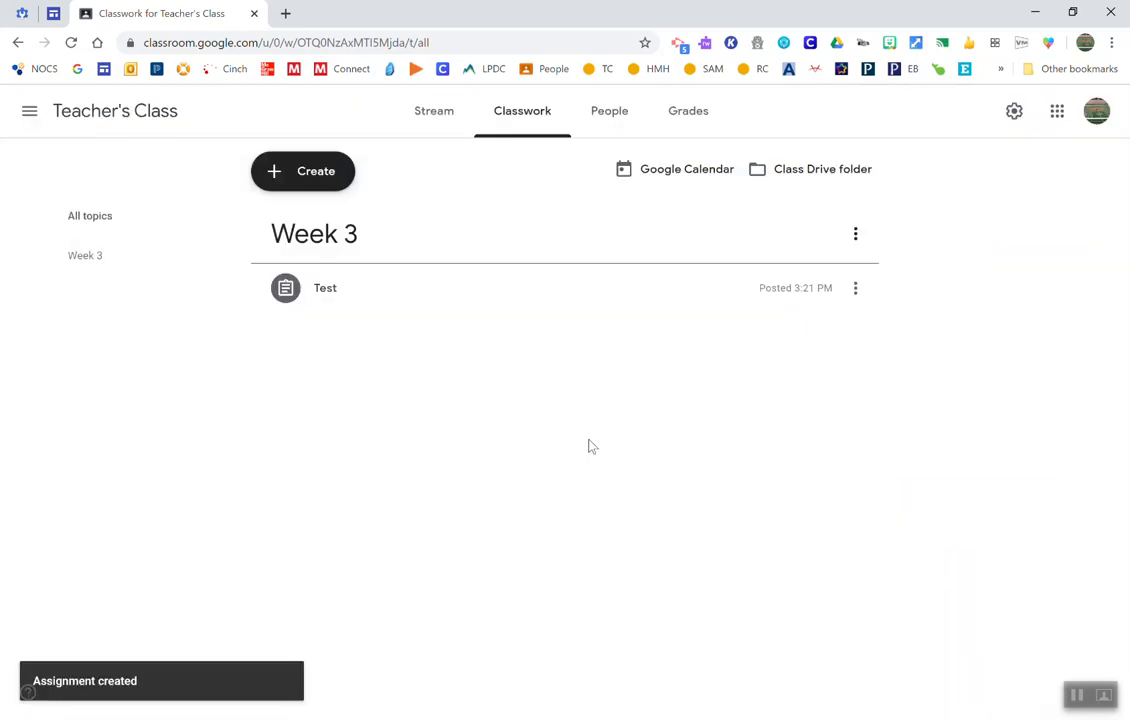
mouse_move(594, 110)
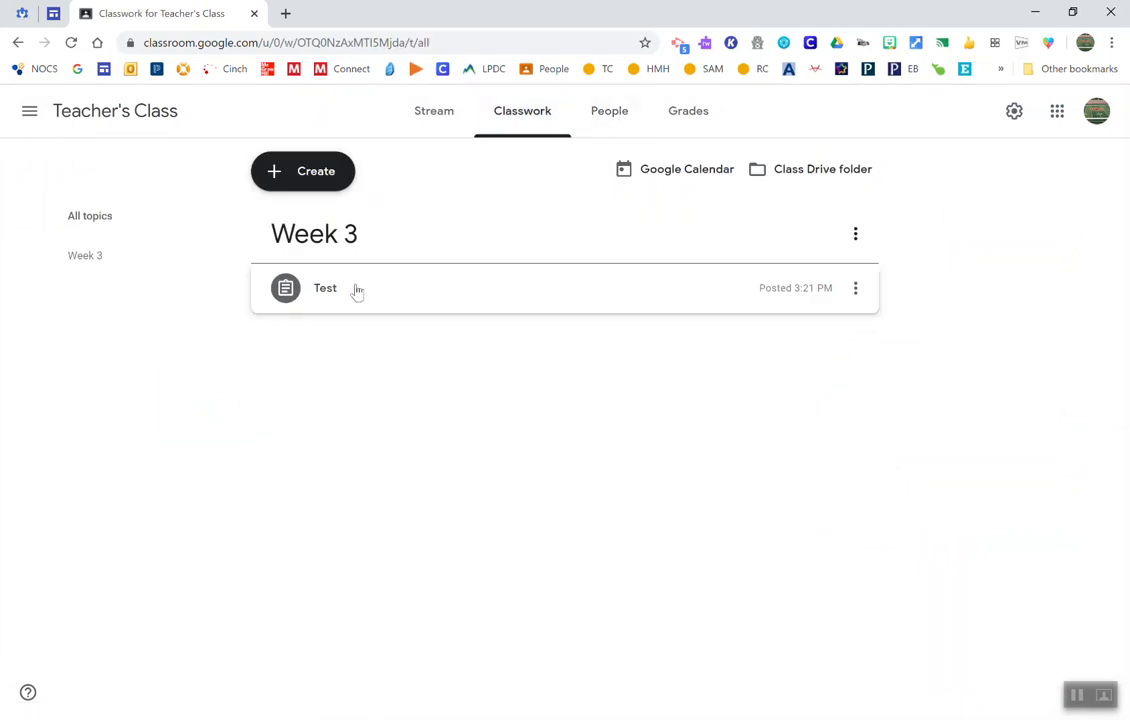
Expand the posted Test assignment to review its directions and attached Thinking doc
left_click(325, 288)
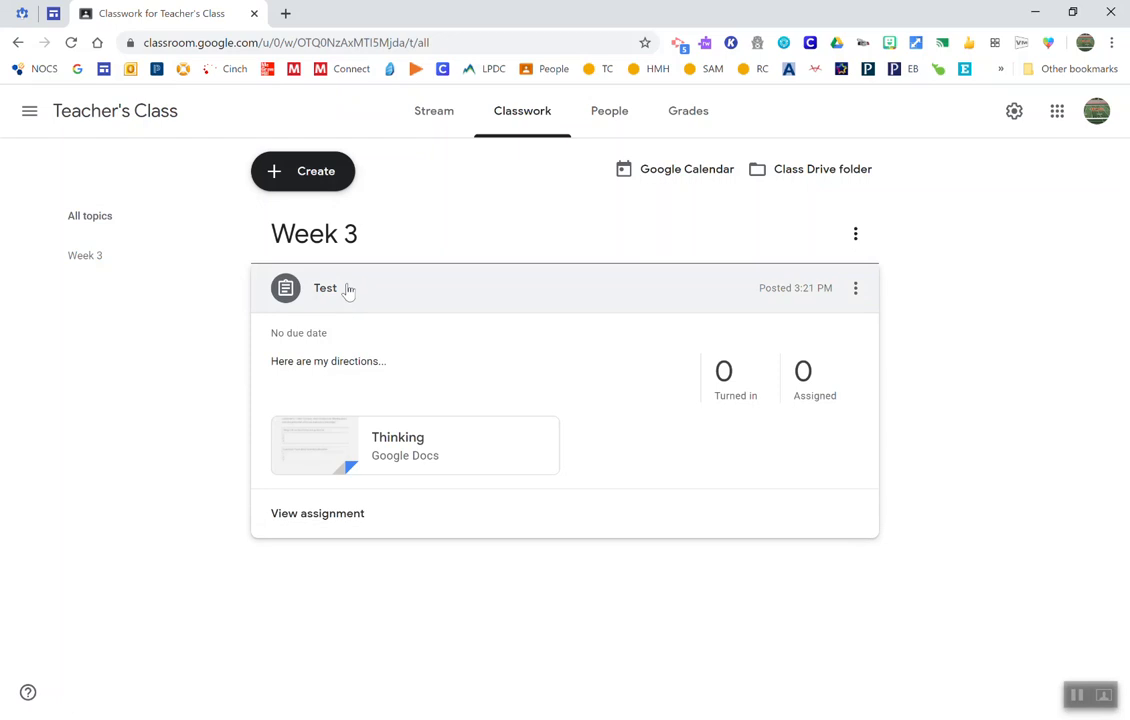
mouse_move(351, 296)
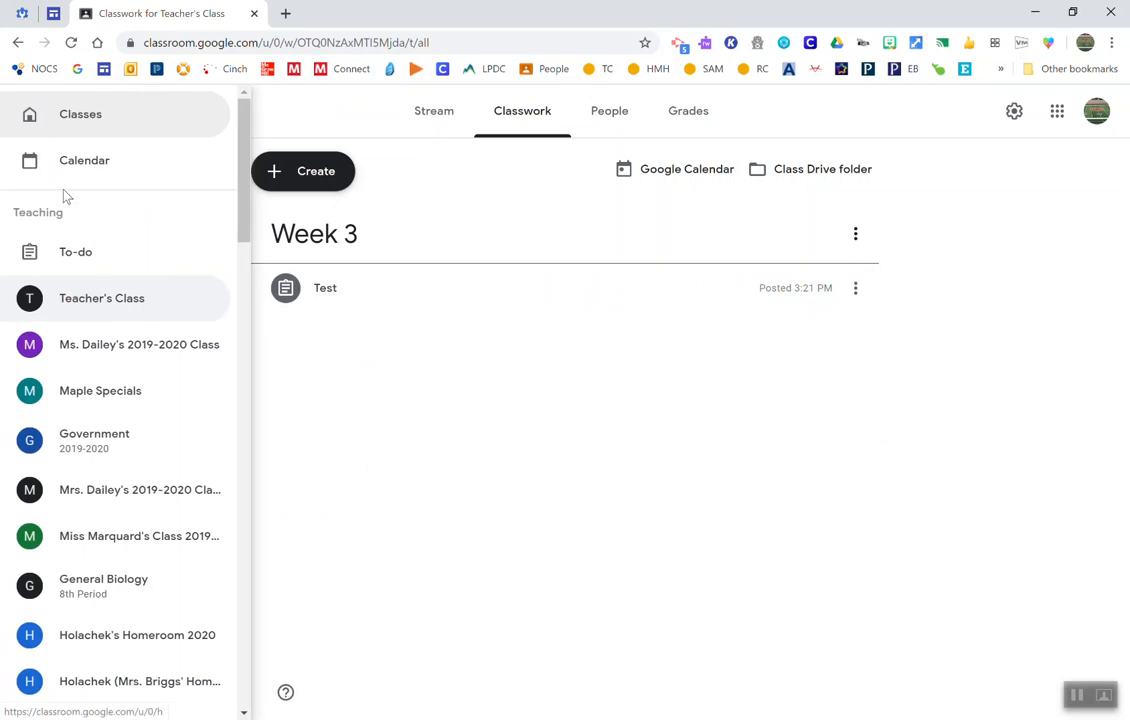
From Classwork, choose Create > Reuse post to list the classroom's earlier posts
scroll("down", 3)
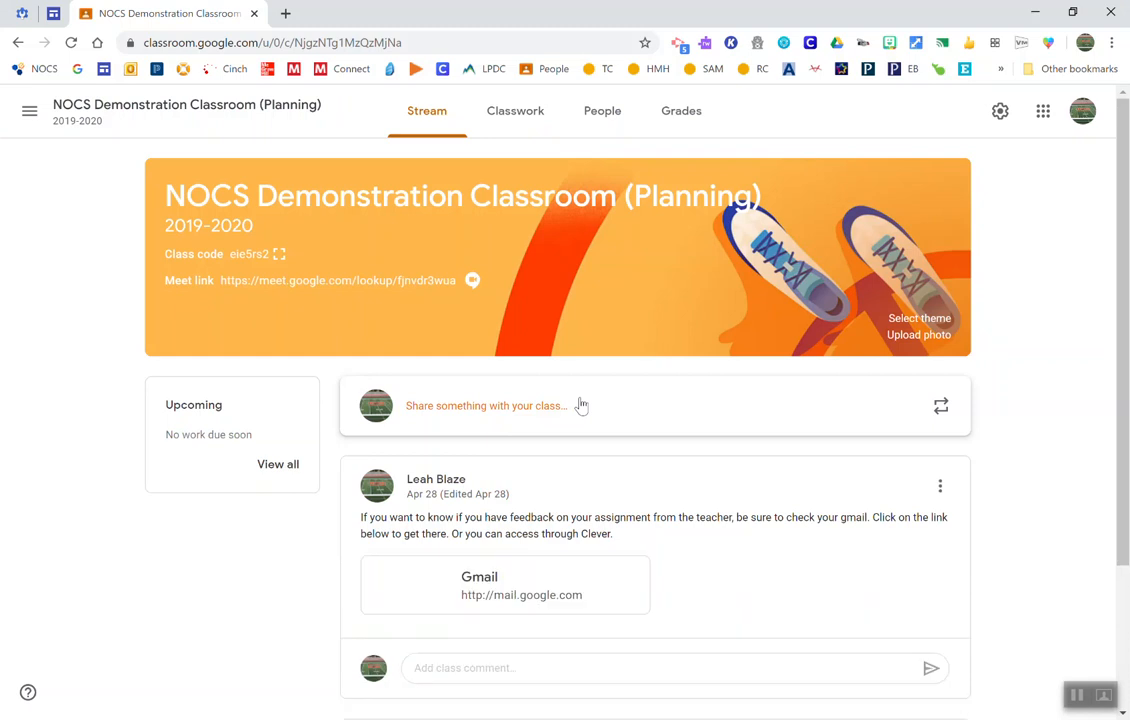
left_click(515, 110)
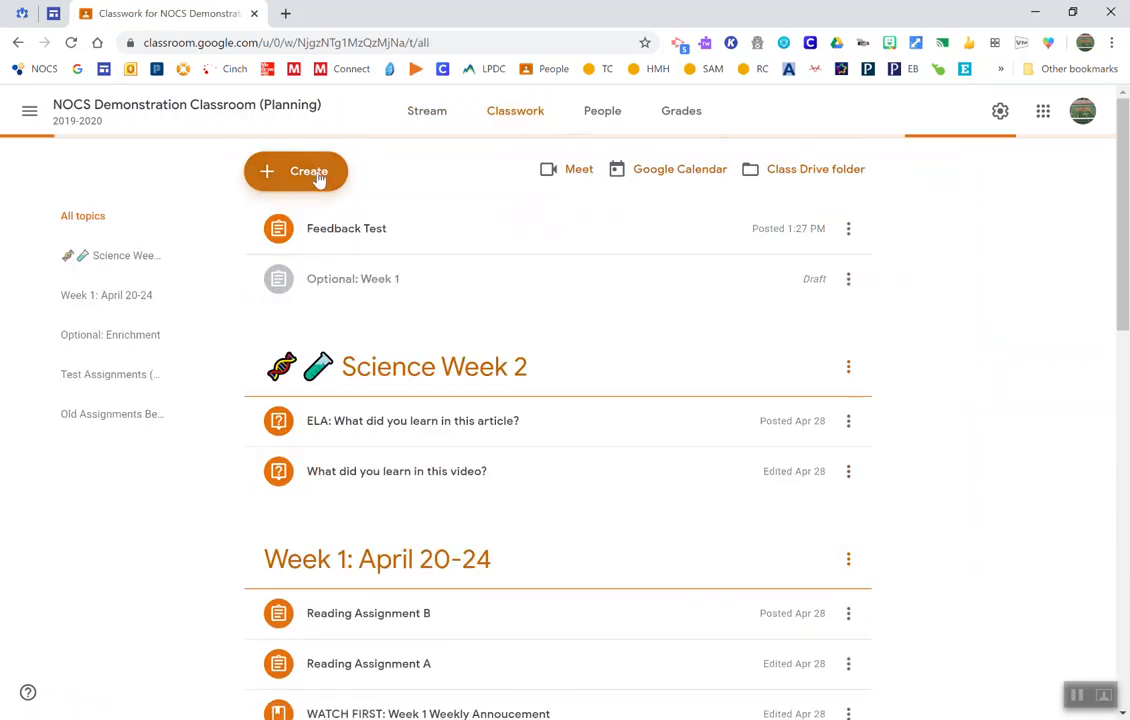
left_click(296, 171)
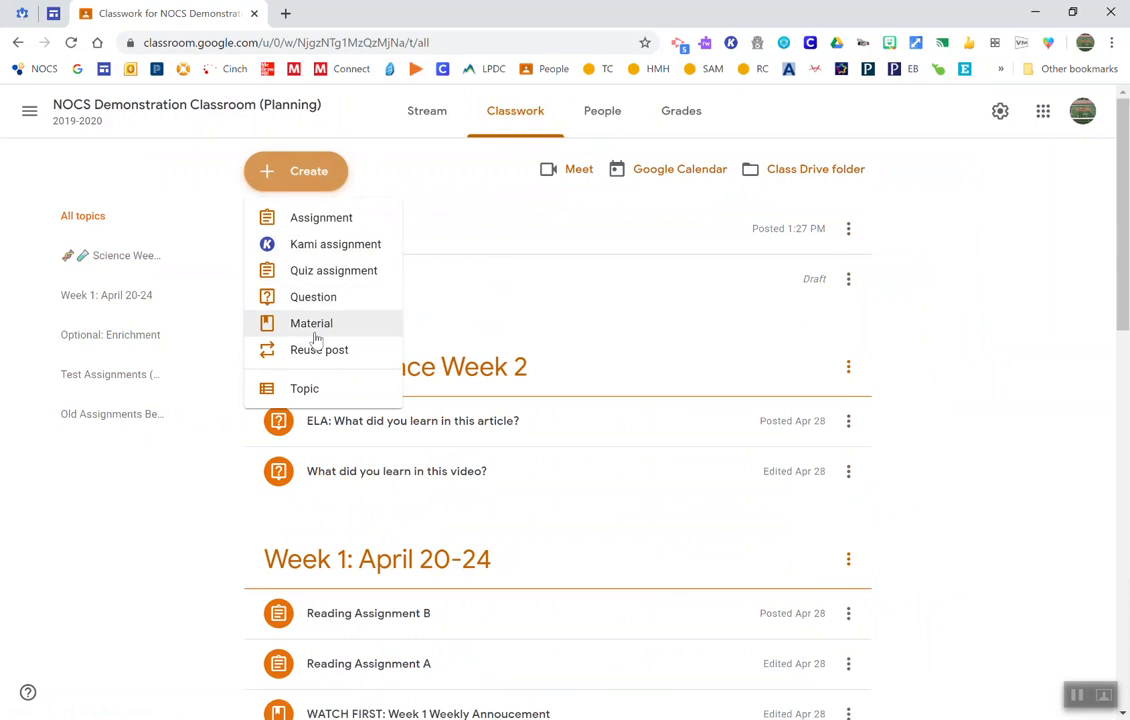
mouse_move(319, 349)
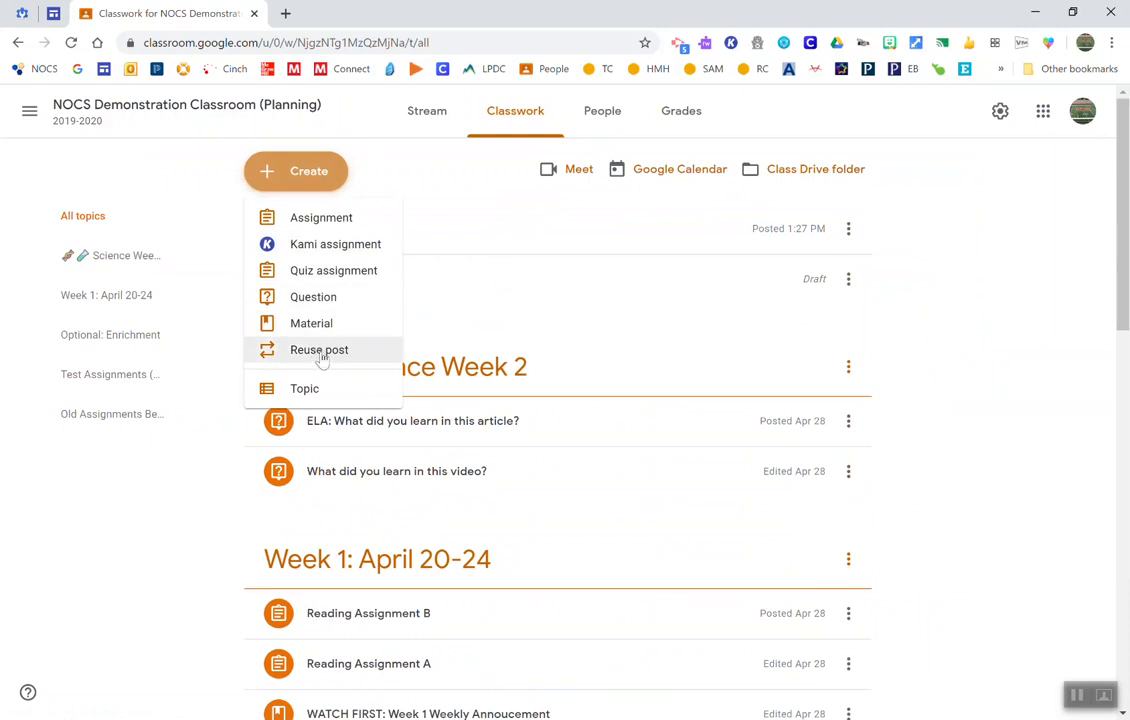
left_click(319, 349)
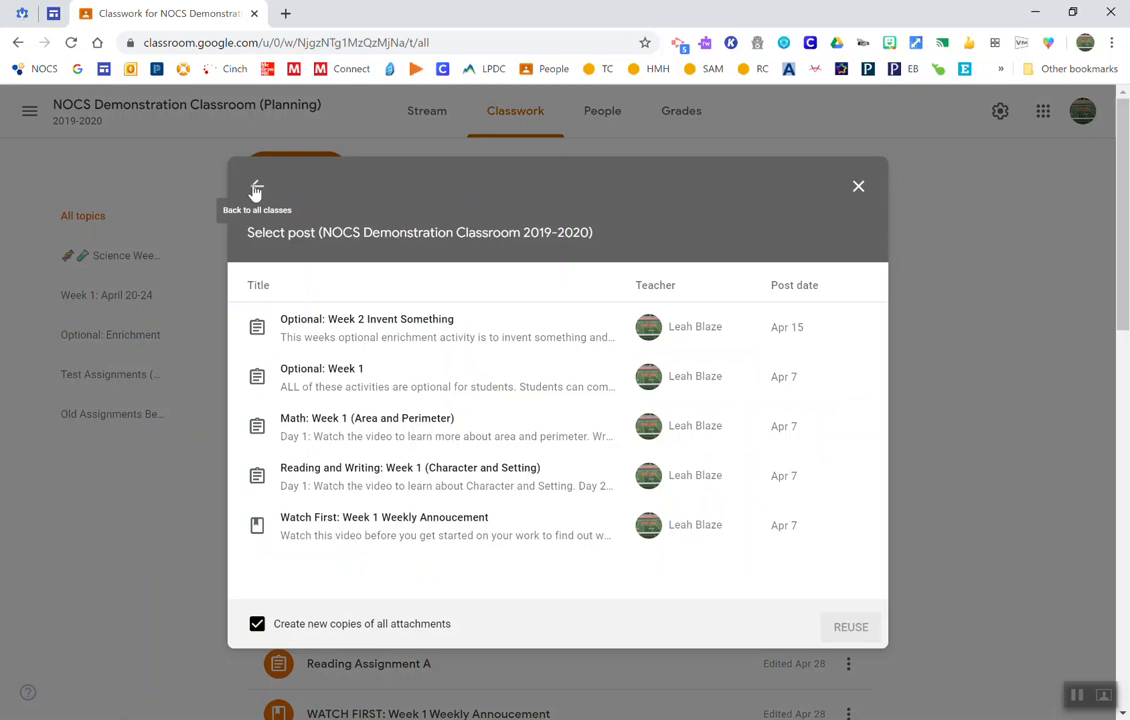
Pick Teacher's Class's Test post and reuse it with new copies of all attachments
left_click(256, 190)
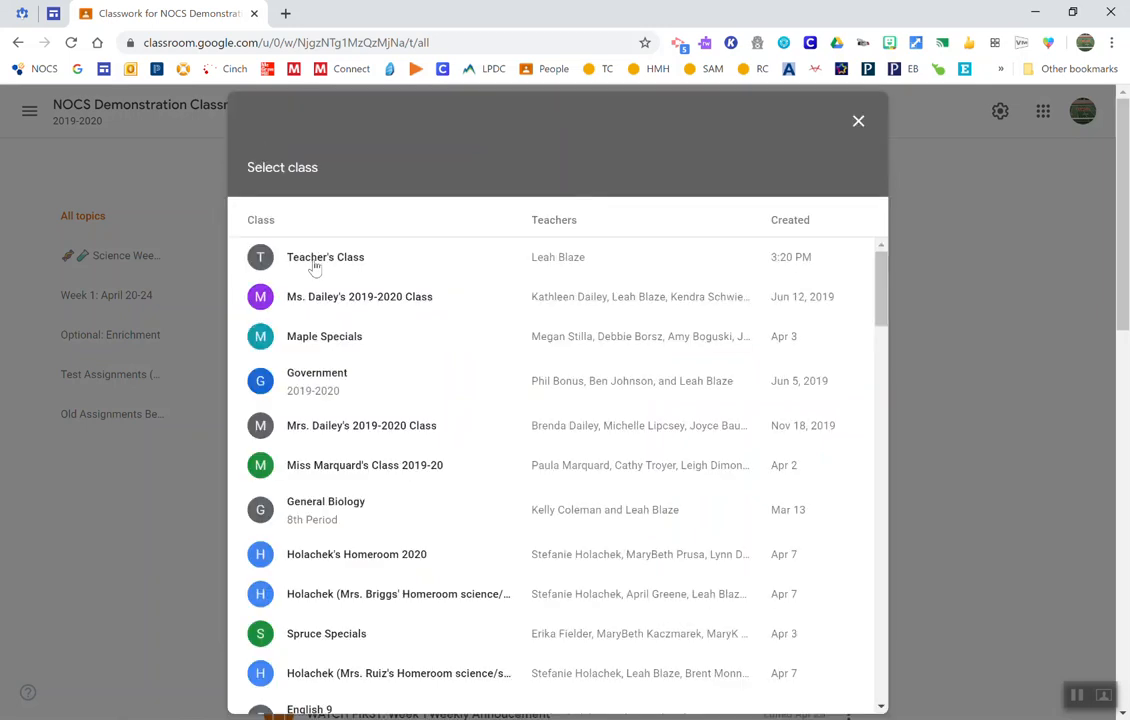
left_click(325, 257)
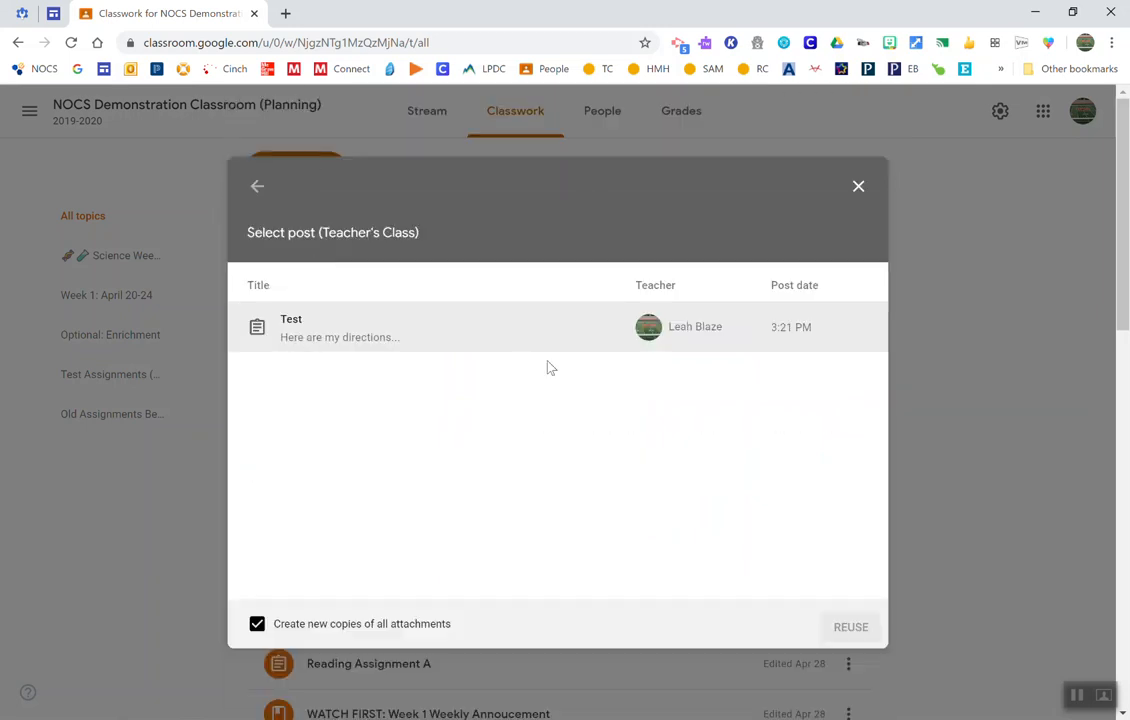
left_click(257, 186)
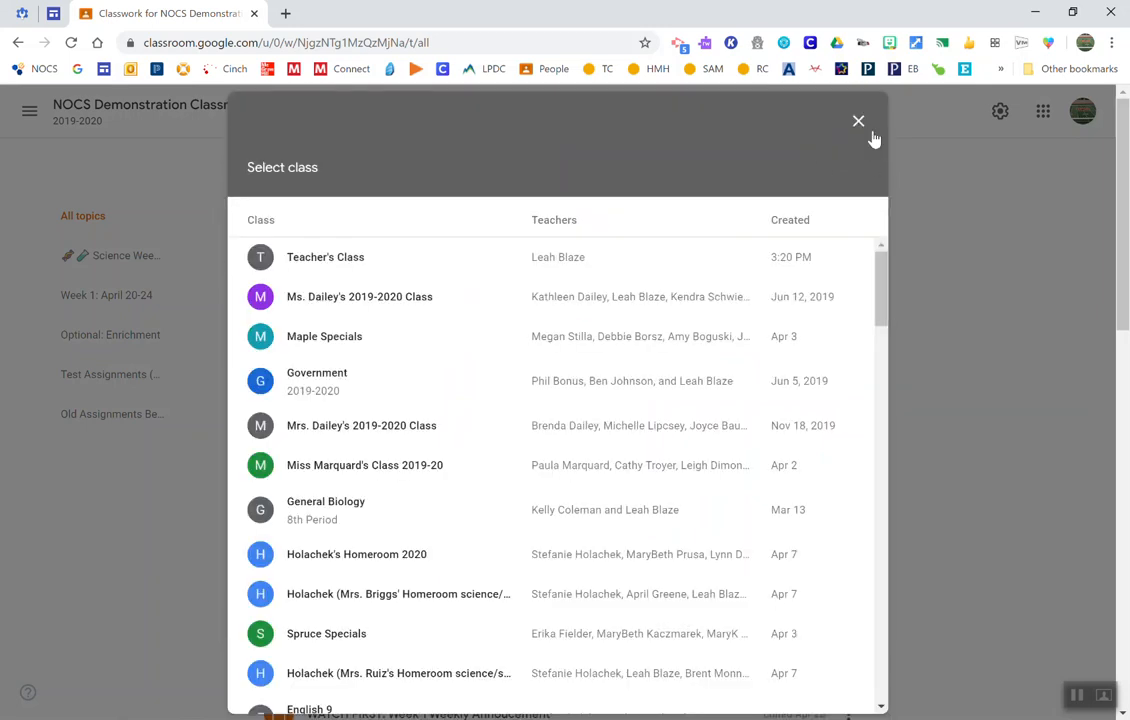
left_click(858, 120)
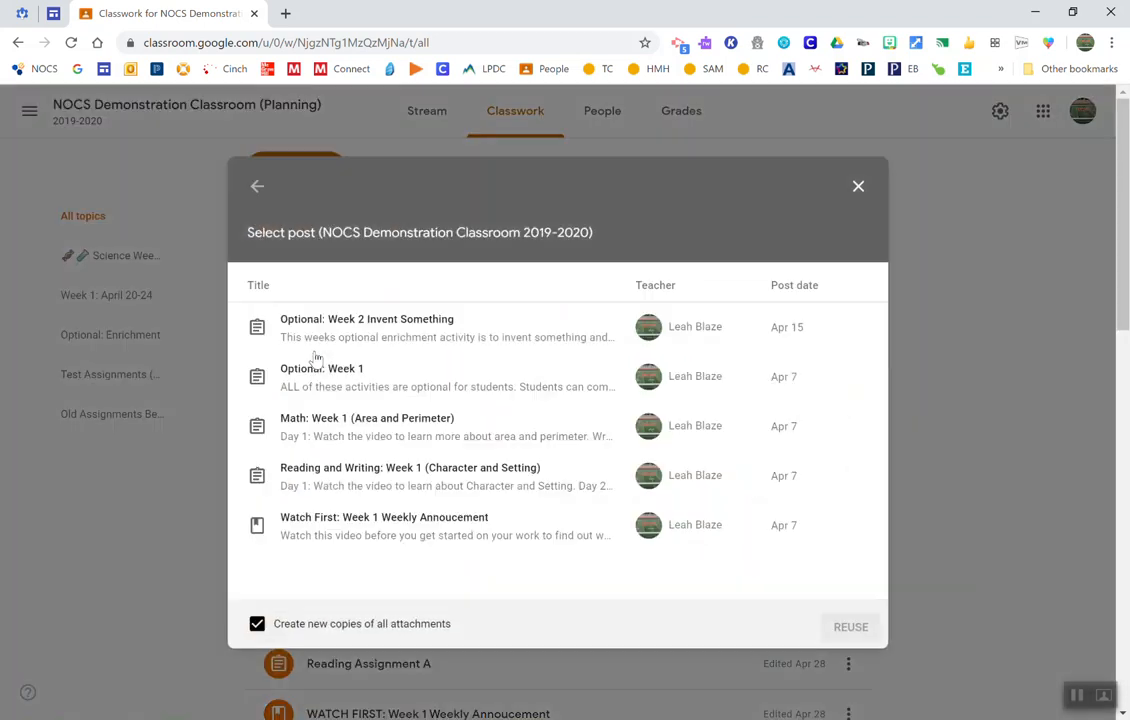
mouse_move(202, 248)
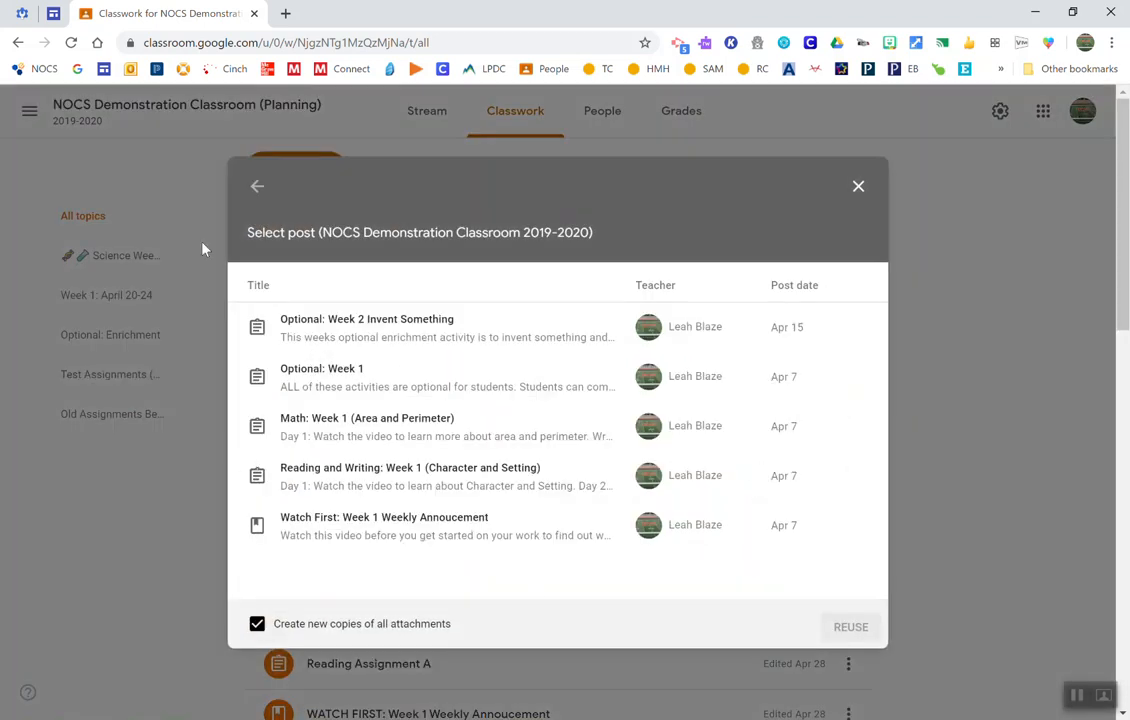
left_click(259, 186)
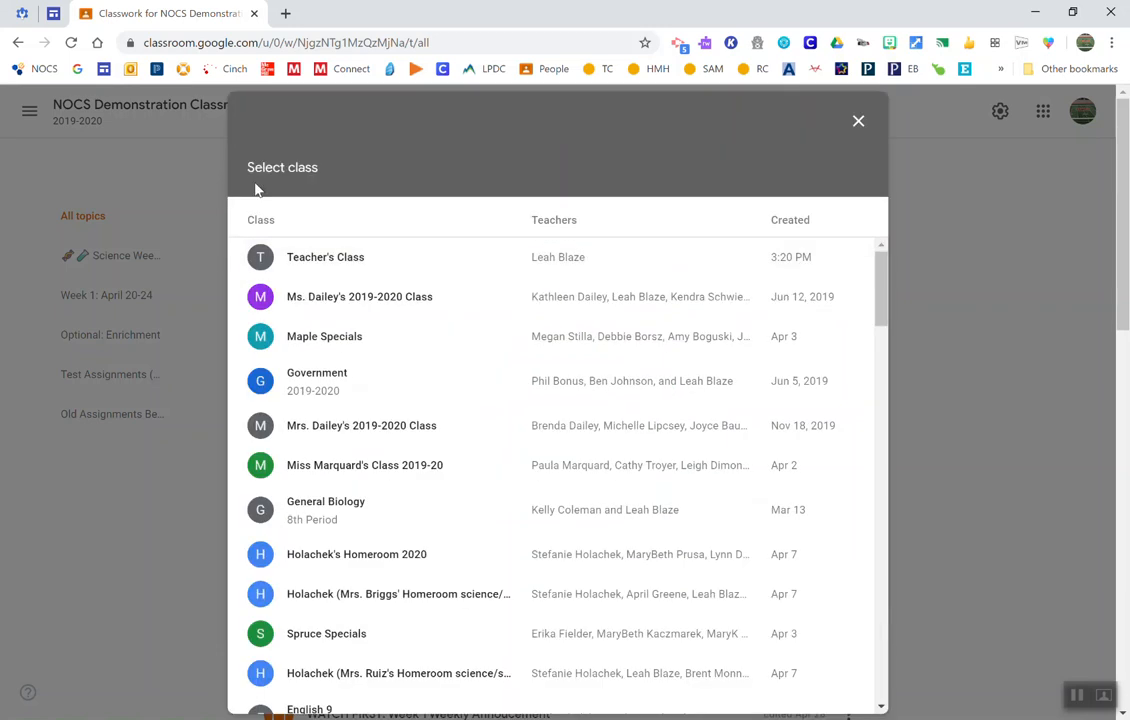
mouse_move(313, 263)
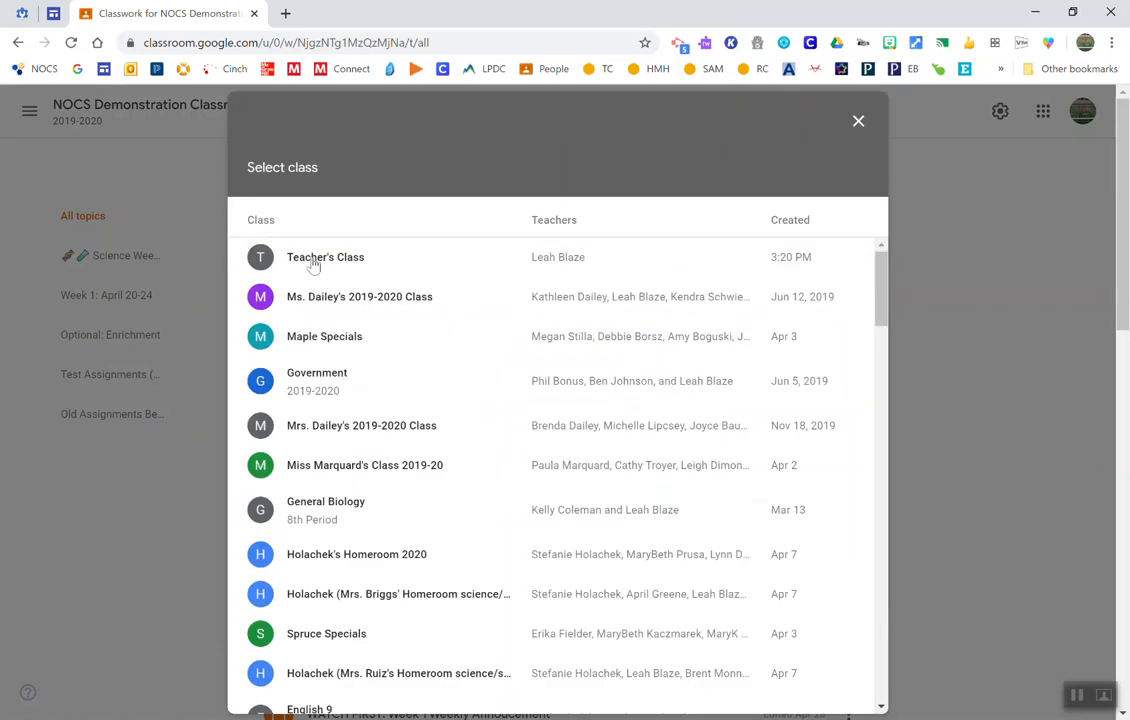
left_click(325, 257)
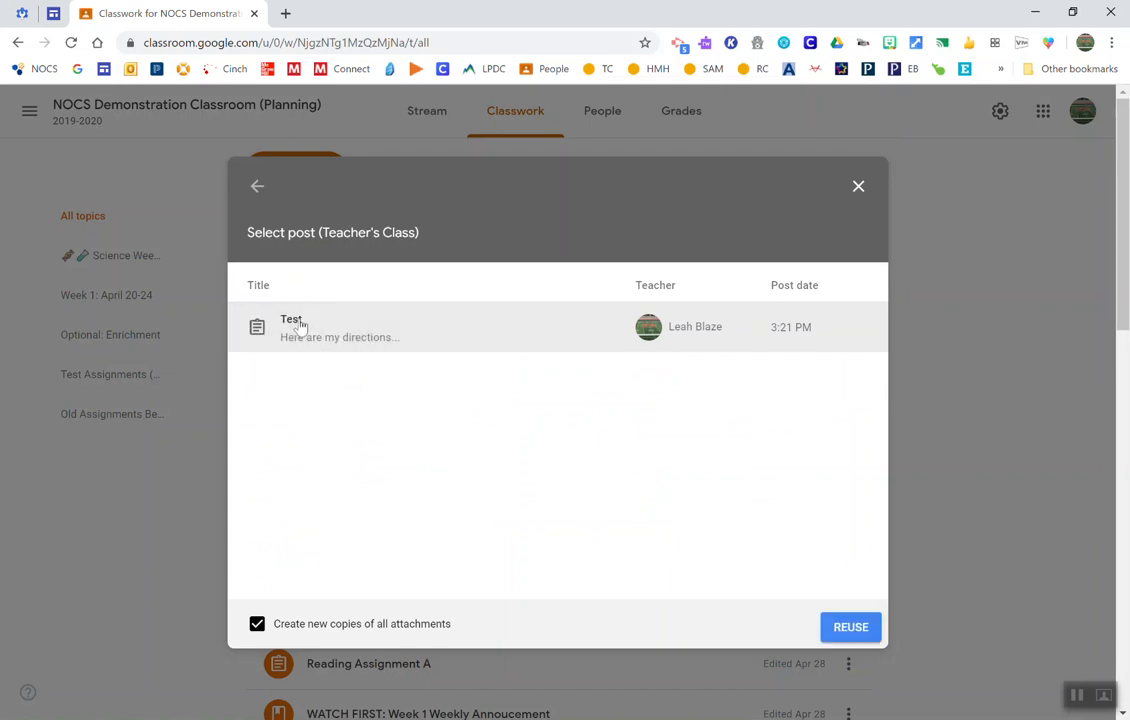
mouse_move(380, 632)
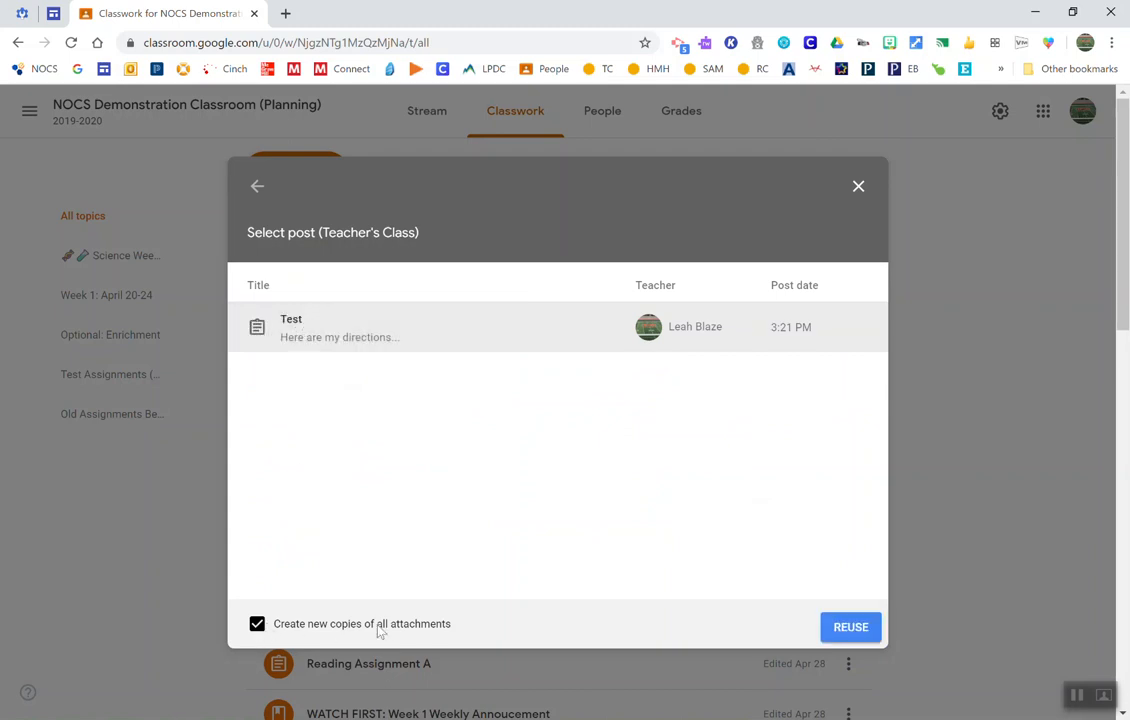
mouse_move(291, 631)
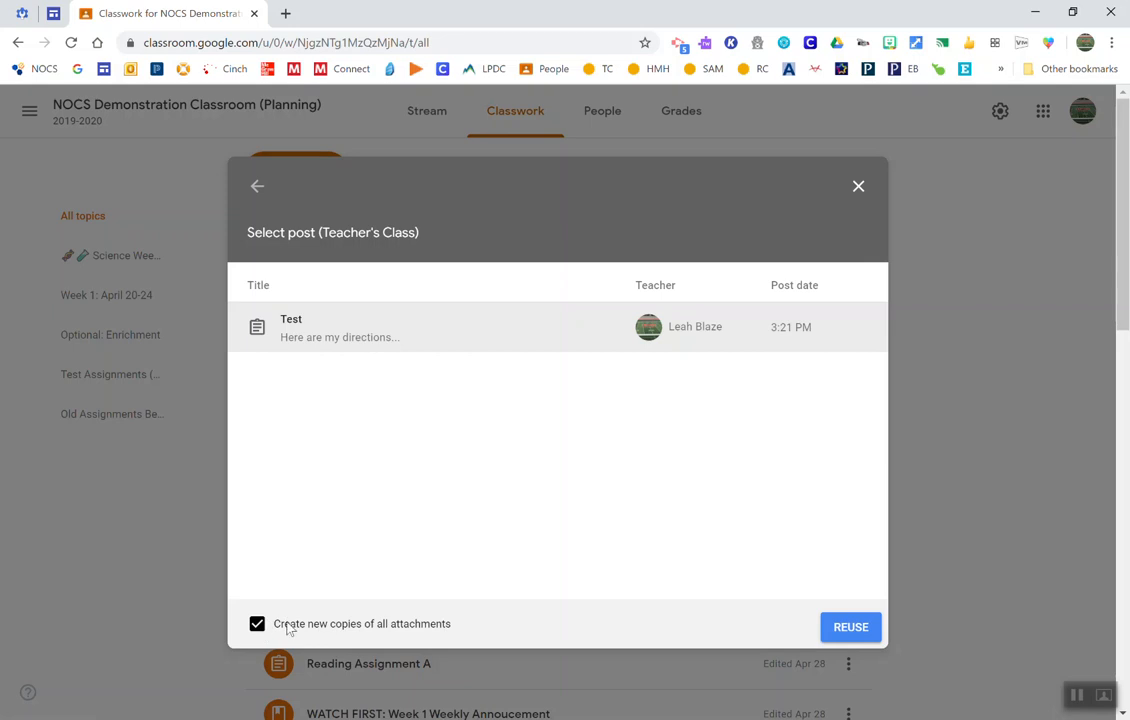
mouse_move(454, 636)
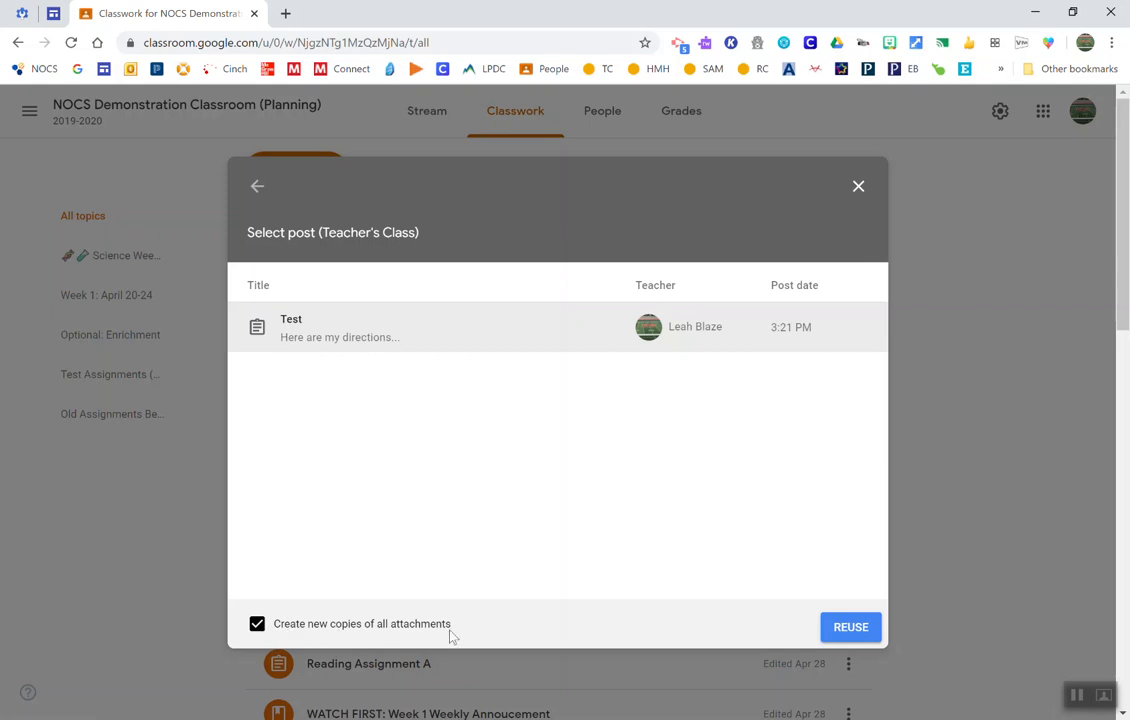
mouse_move(327, 630)
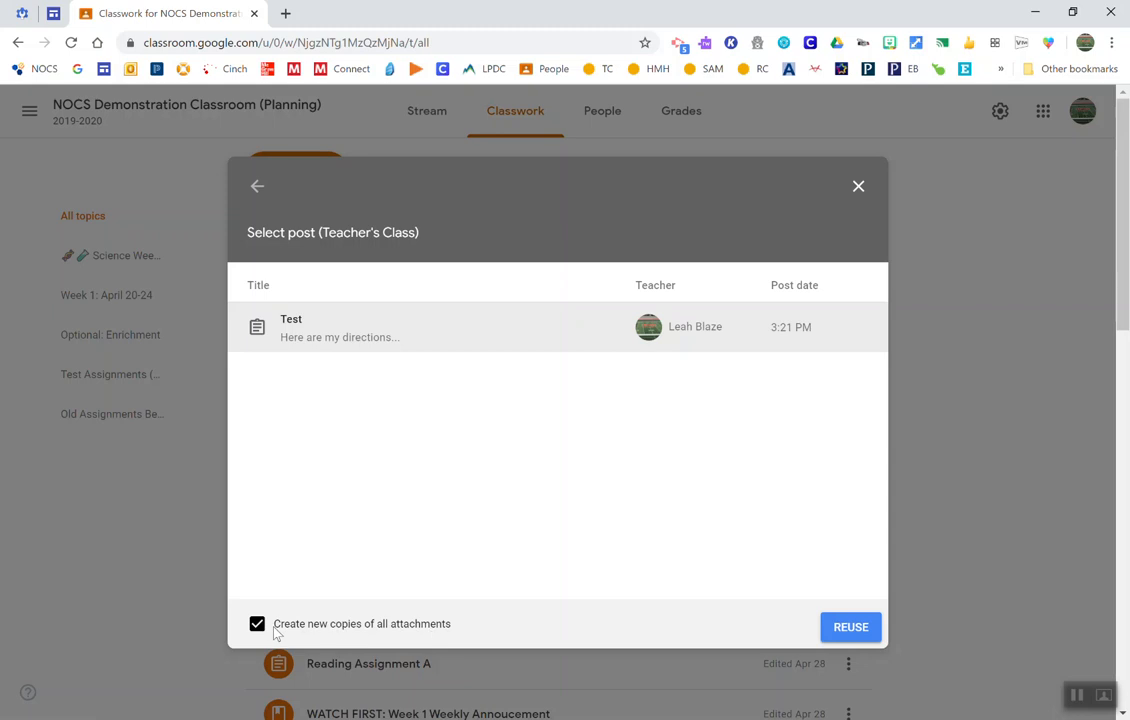
mouse_move(443, 641)
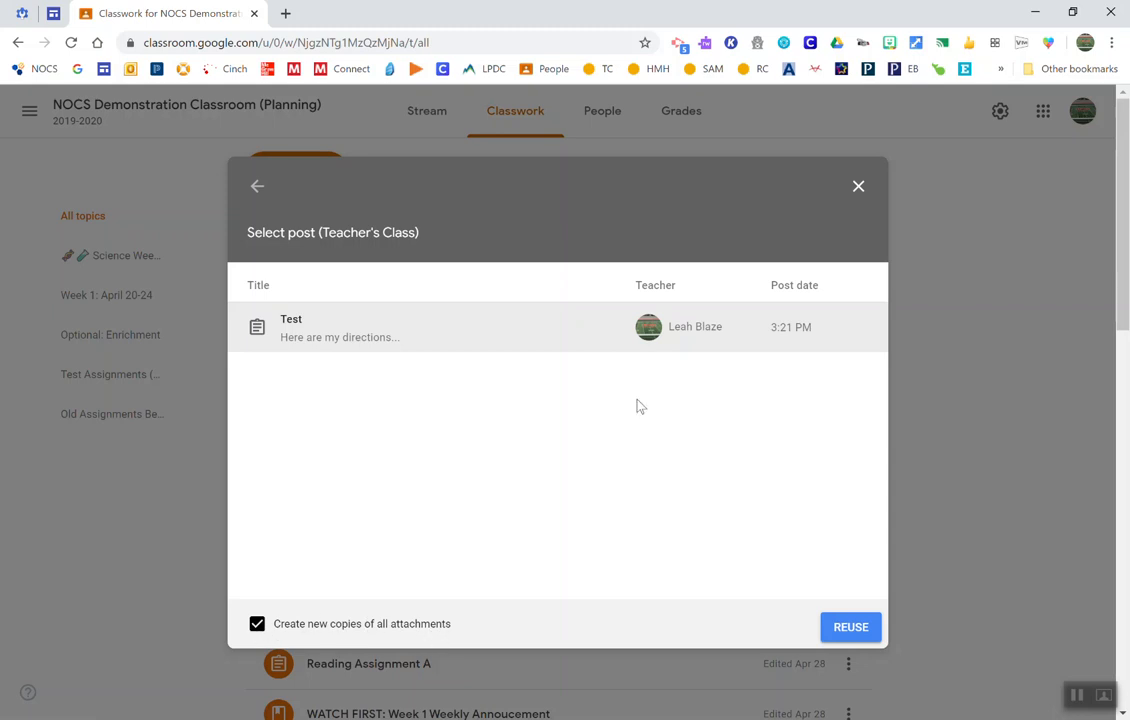
left_click(851, 627)
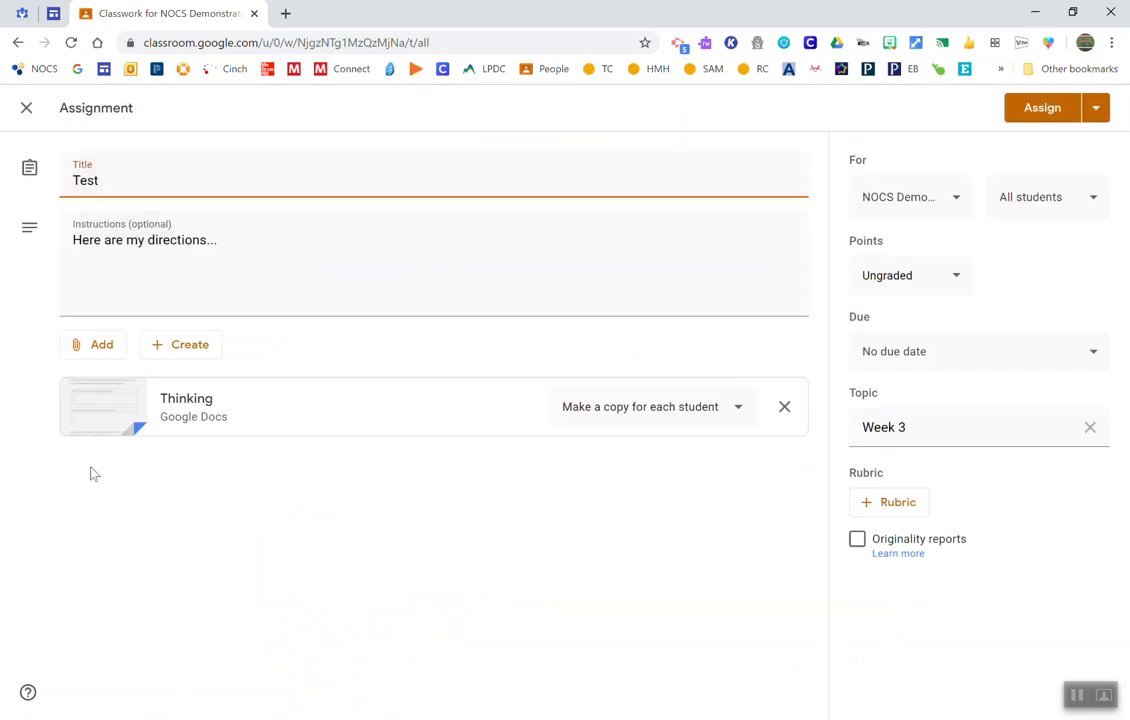
mouse_move(143, 167)
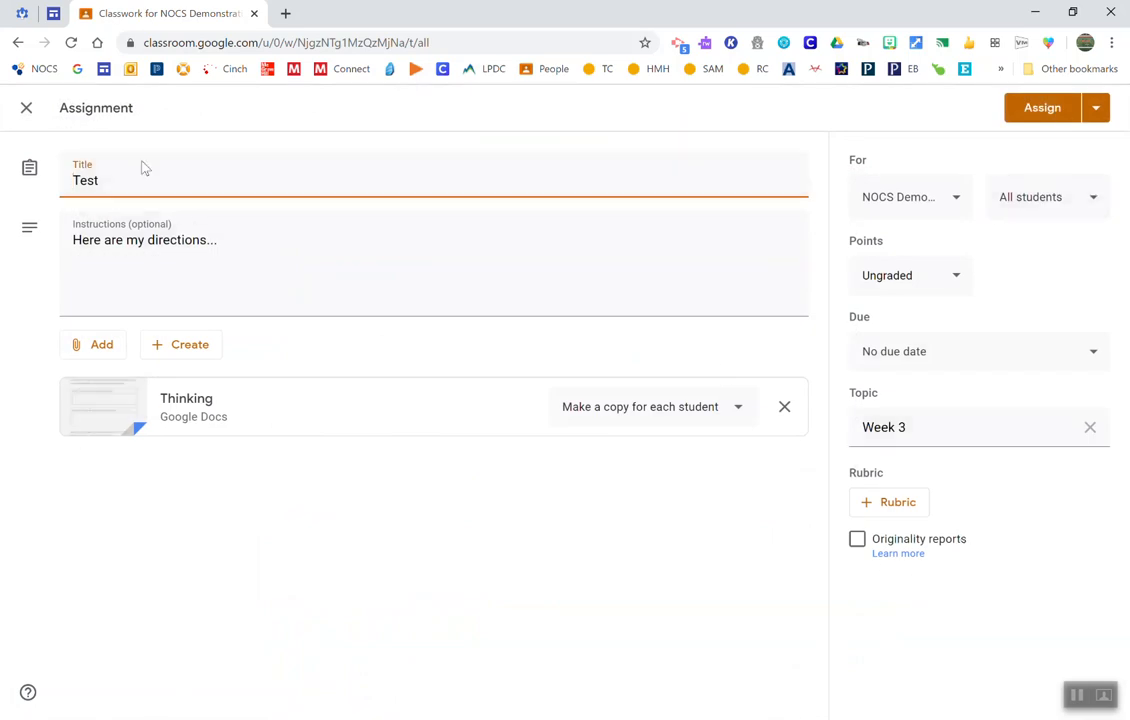
mouse_move(128, 409)
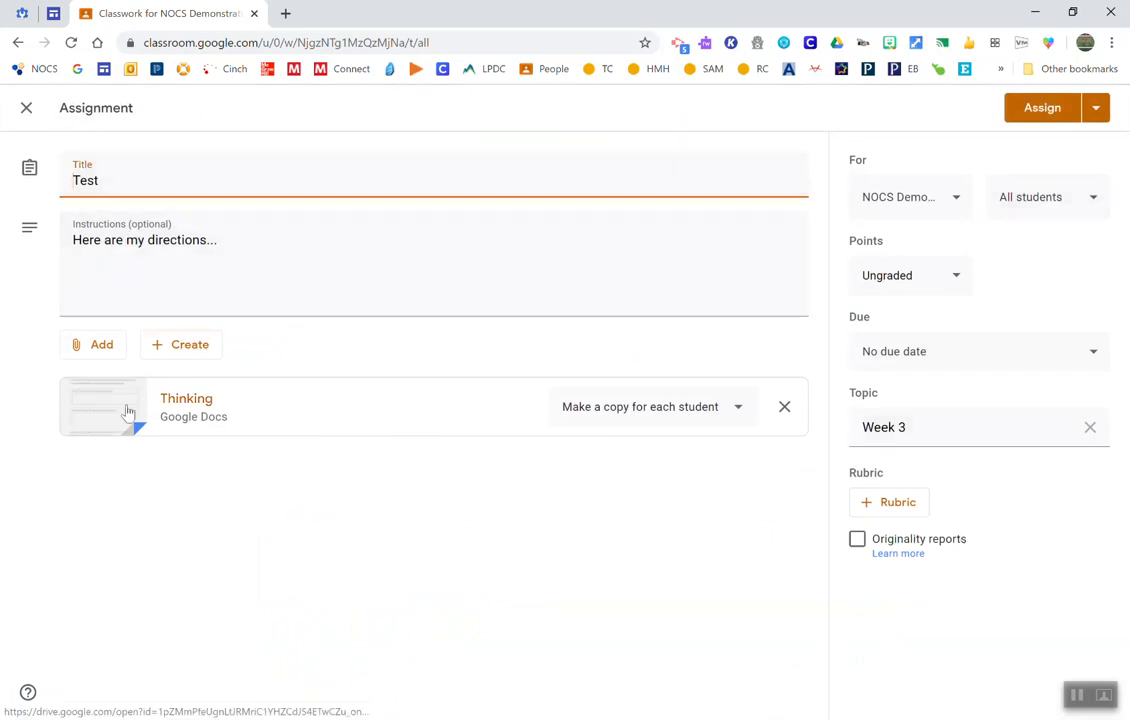
mouse_move(472, 407)
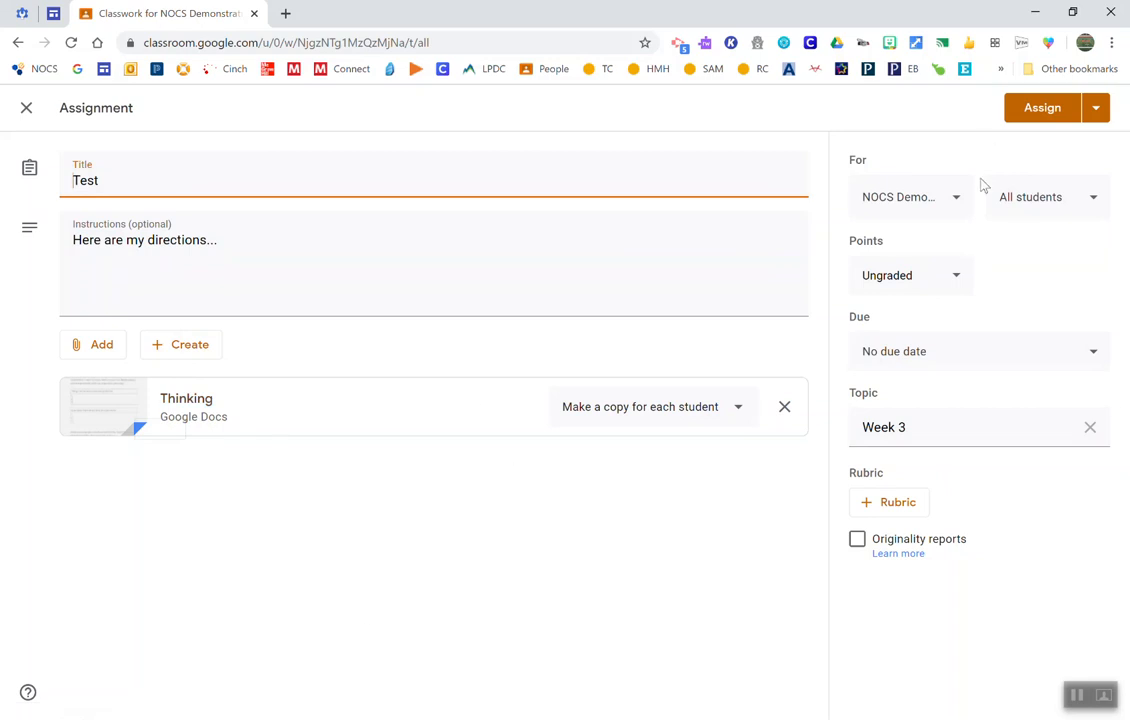
Assign the reused Test post under Week 3 with a Thinking copy per student
left_click(920, 427)
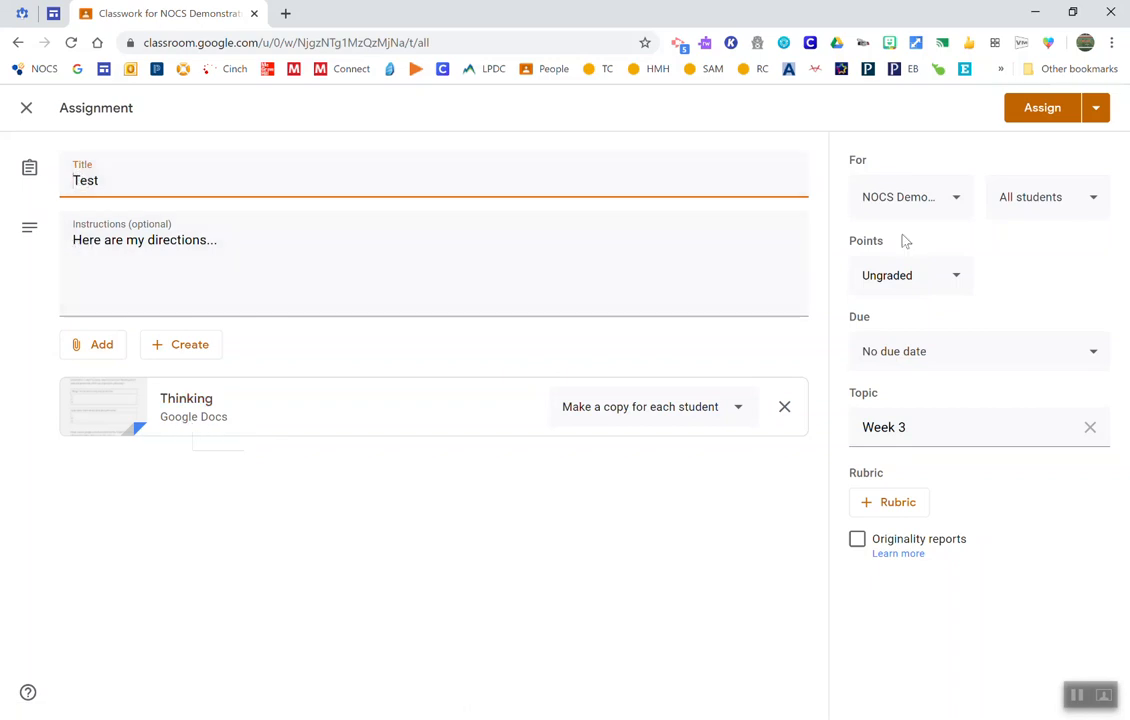
mouse_move(1062, 215)
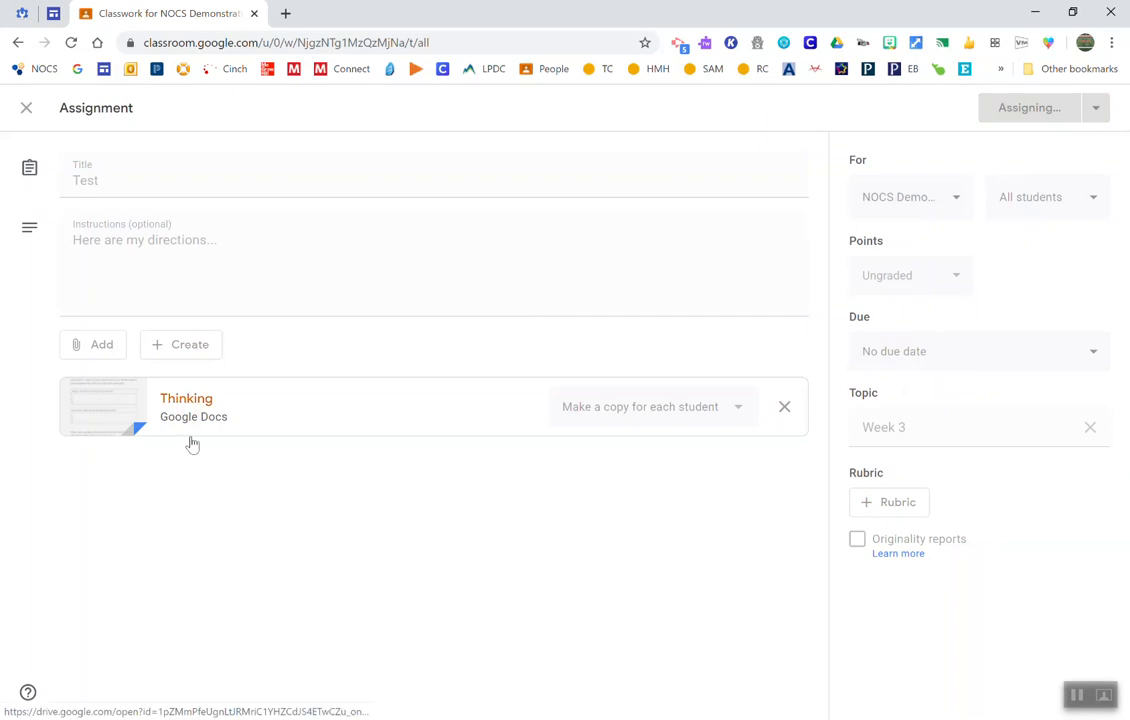
mouse_move(175, 415)
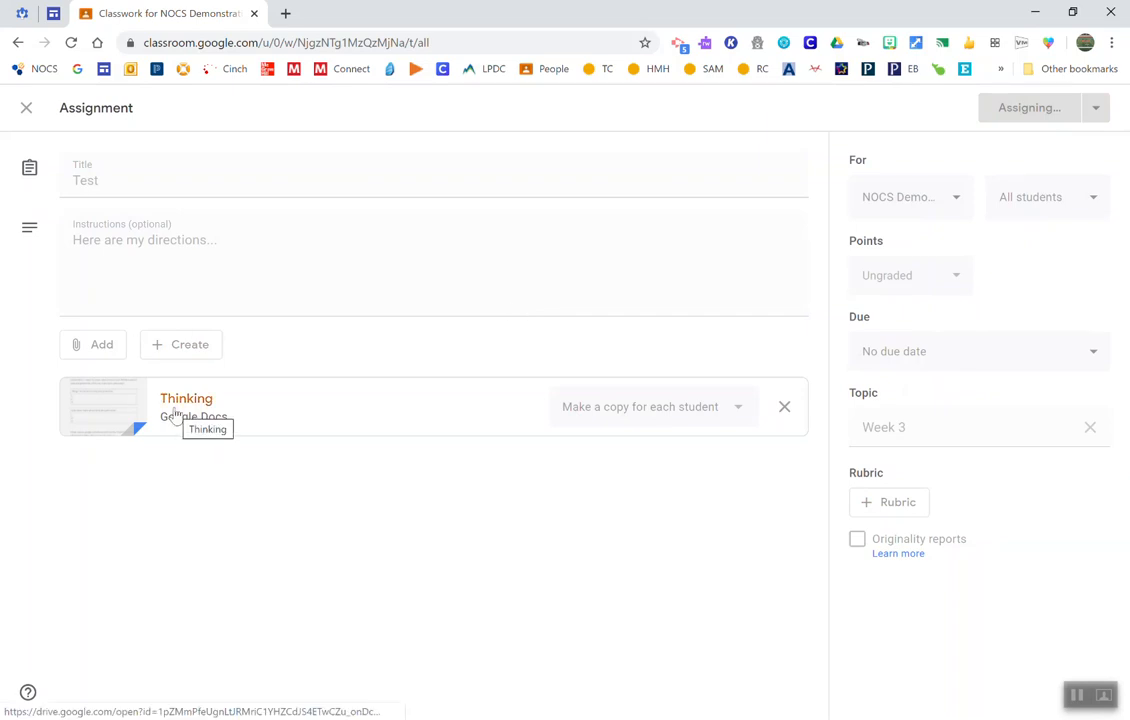
left_click(1027, 107)
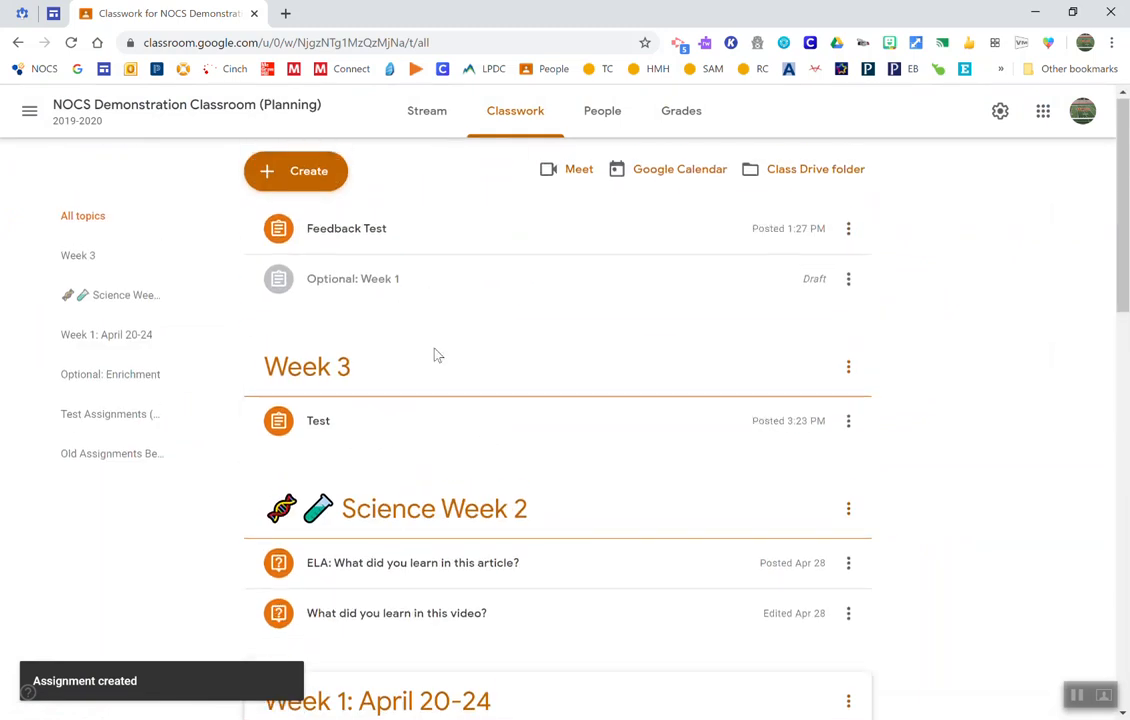
mouse_move(887, 488)
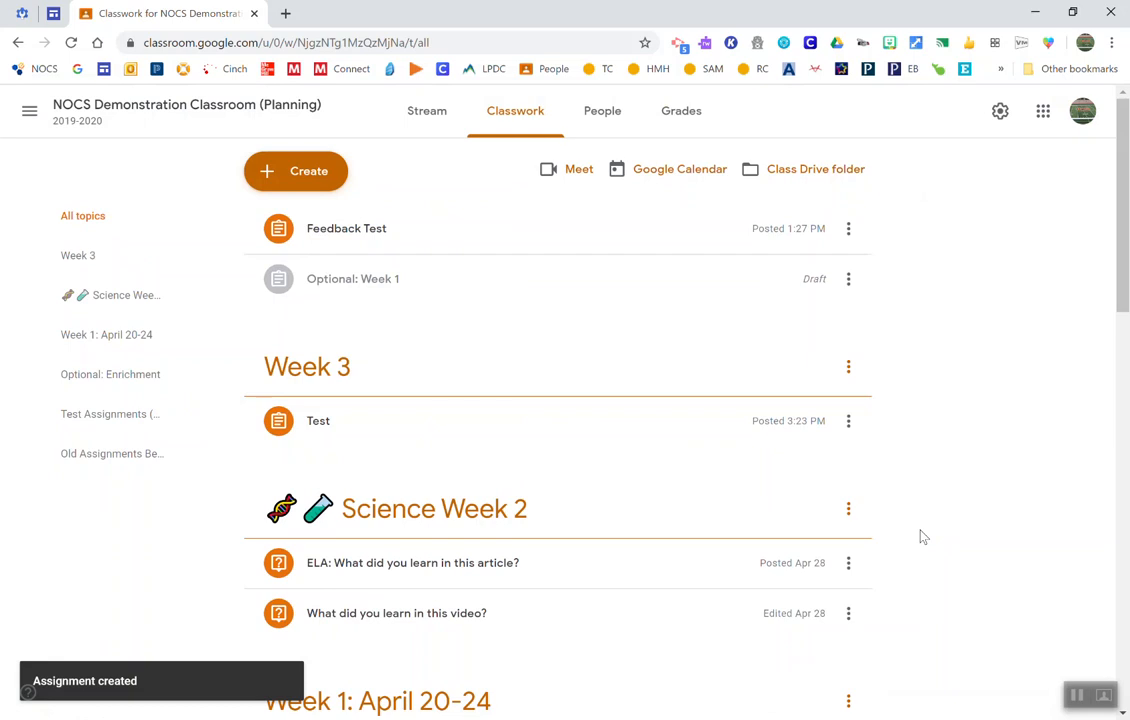
mouse_move(914, 542)
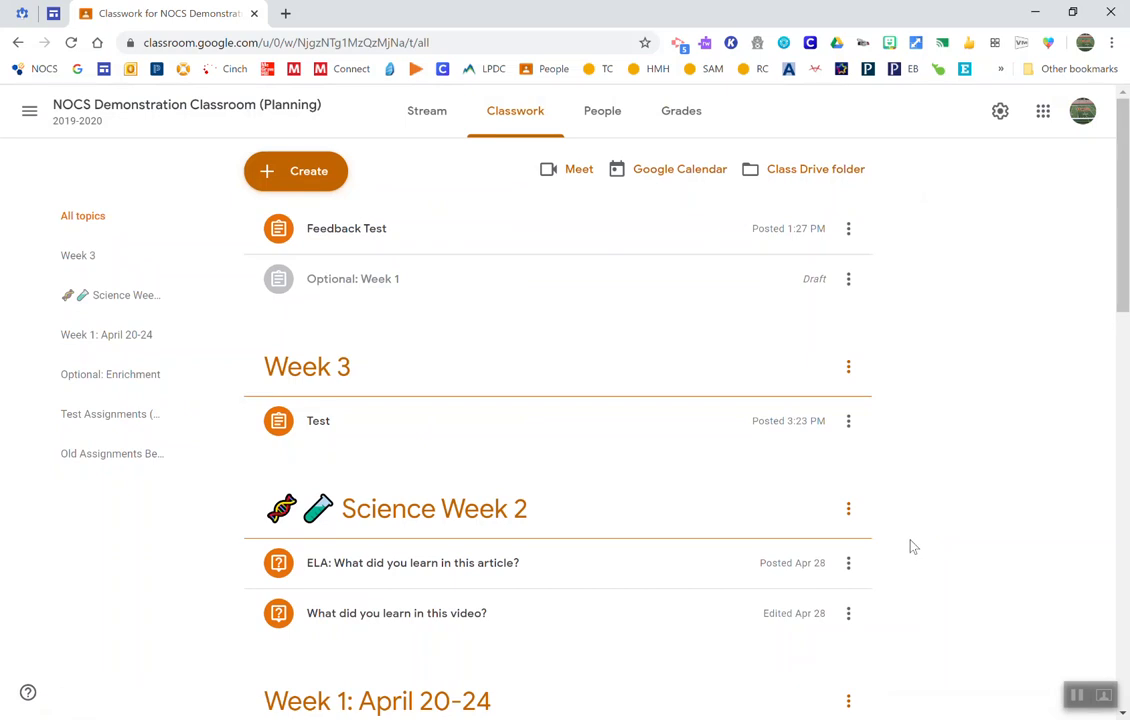
mouse_move(1049, 659)
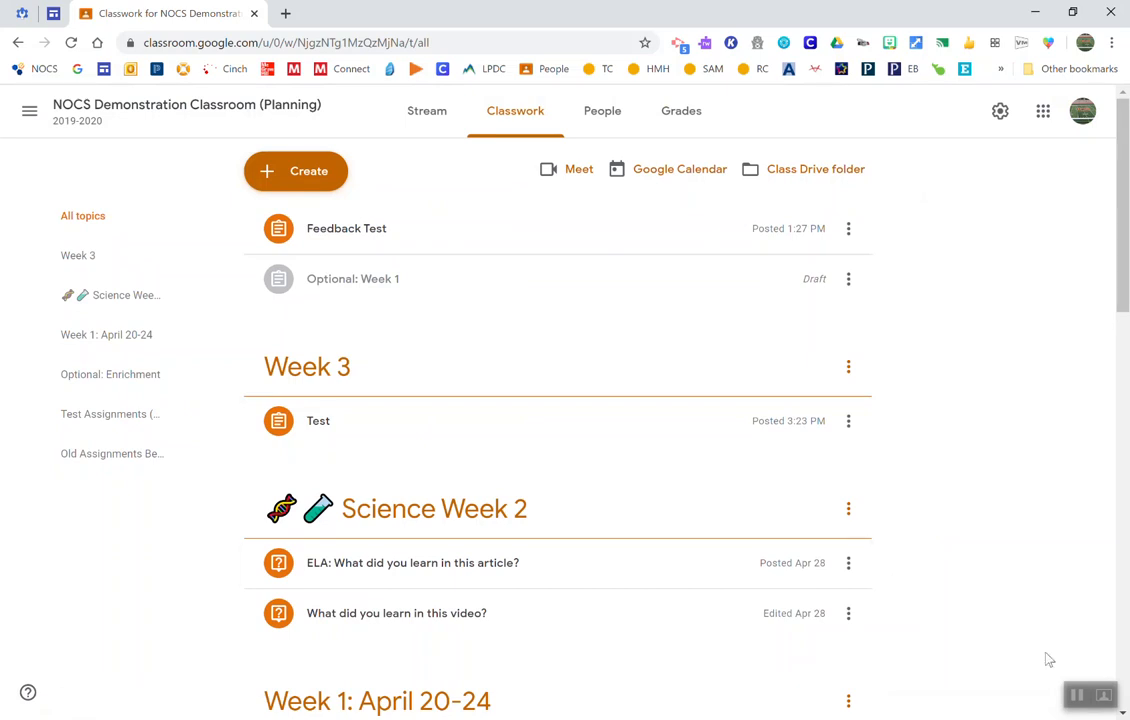